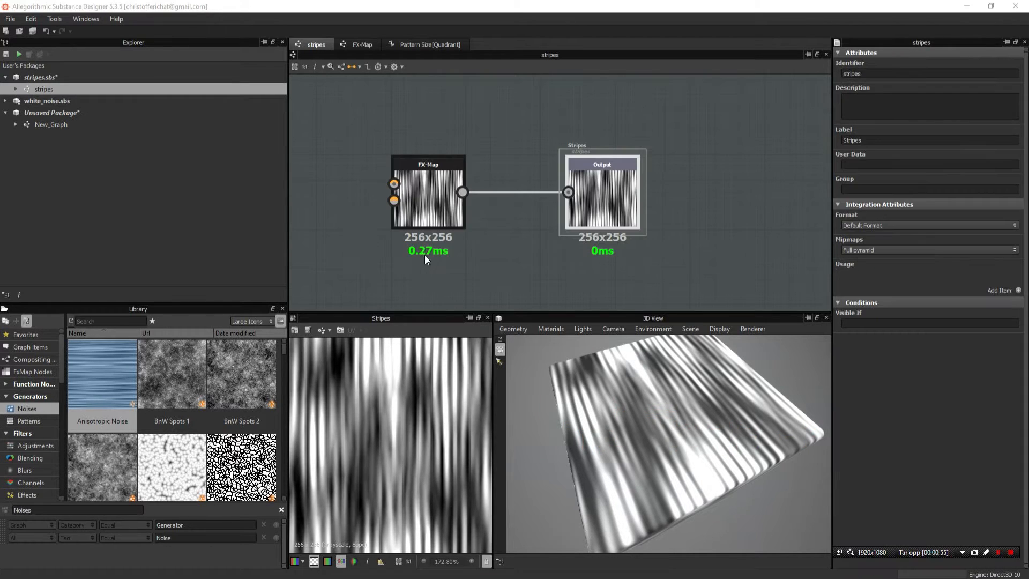
mouse_move(539, 111)
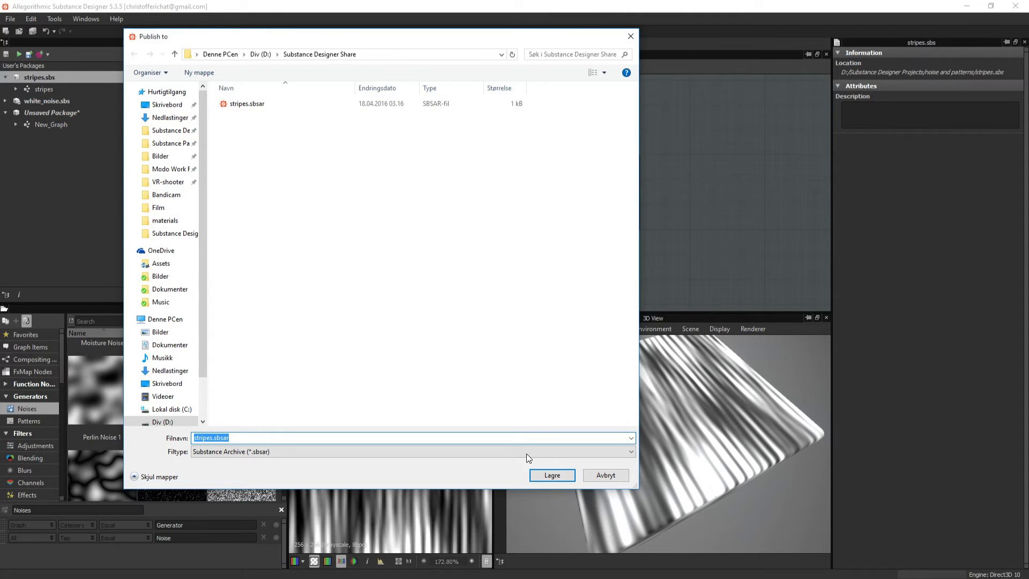
Confirm publishing stripes.sbsar into the Substance Designer Share folder
left_click(551, 475)
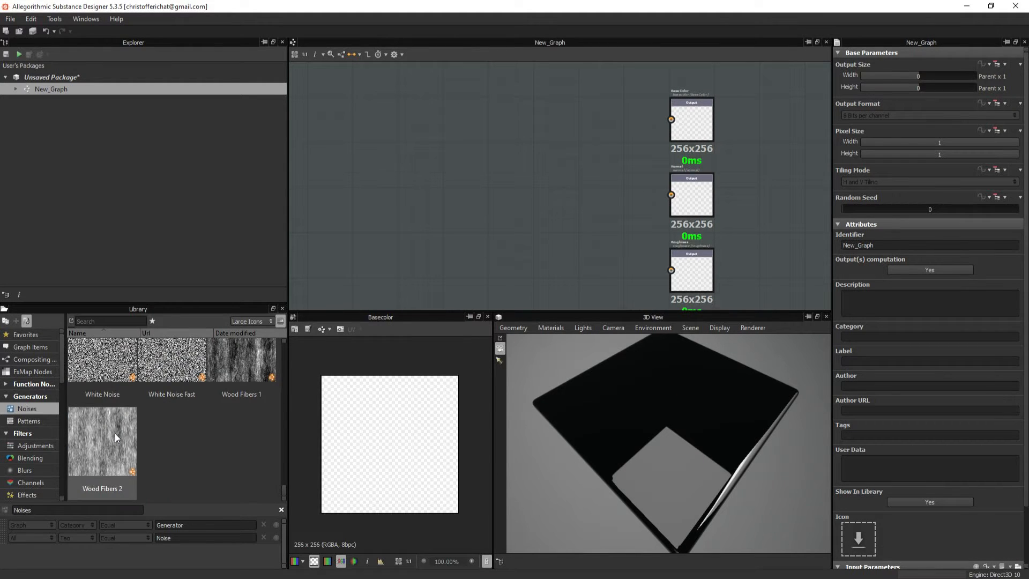
Drop a White Noise node into New_Graph and open its referenced source graph
left_click_drag(102, 360, 449, 191)
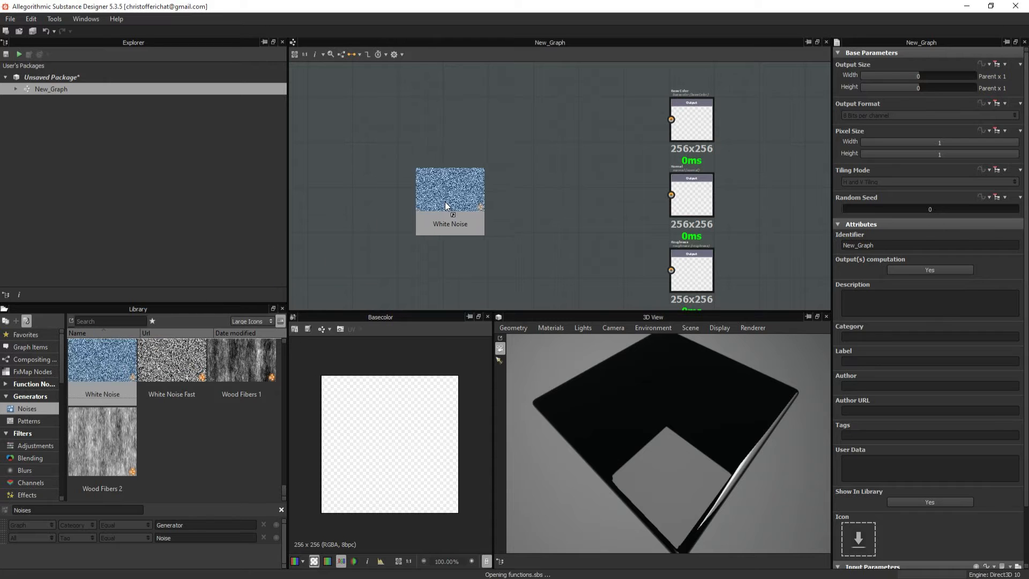
right_click(449, 190)
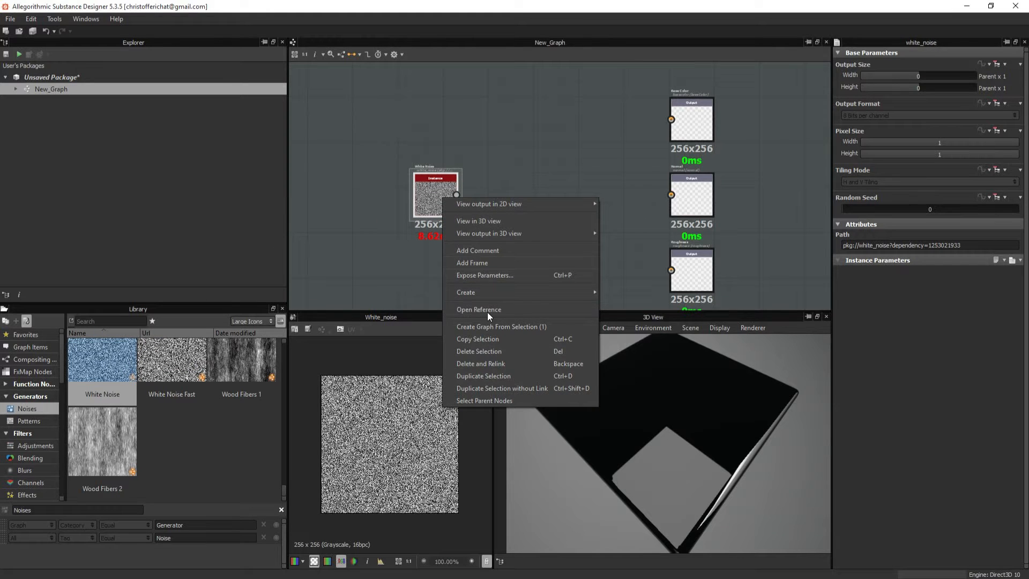
left_click(478, 309)
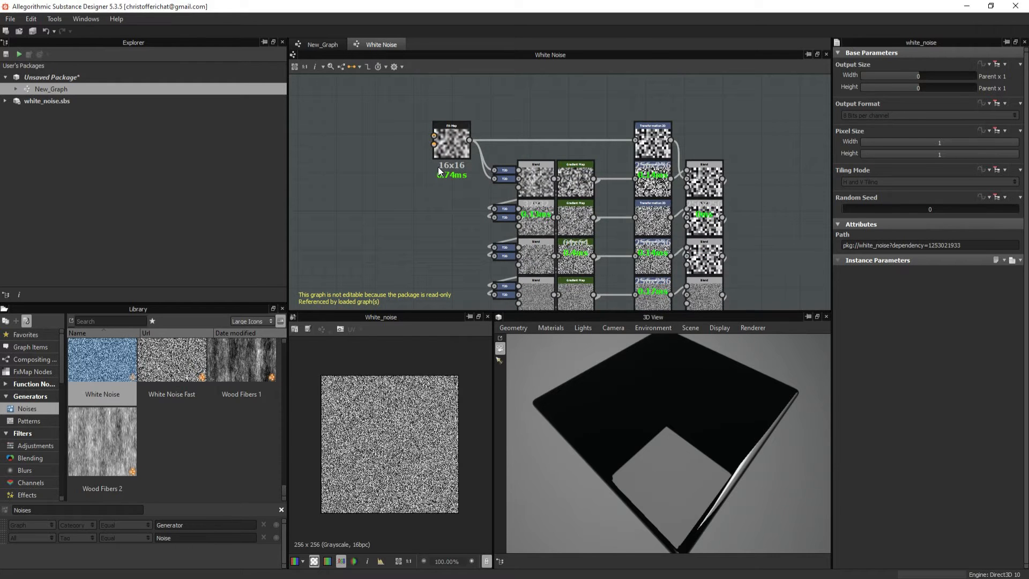
mouse_move(501, 196)
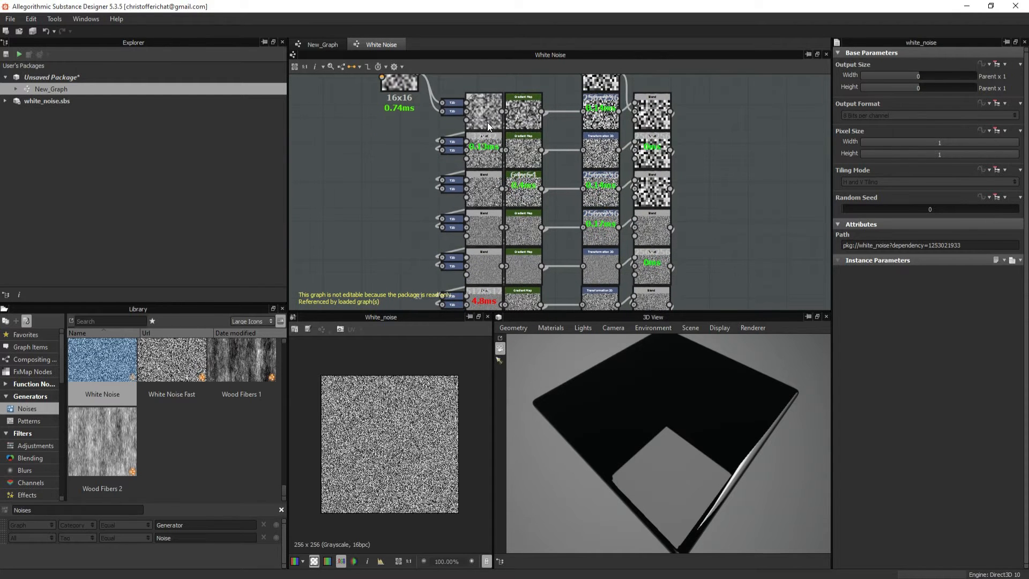
Inspect the white_noise graph's Blend node, output attributes and package location, then return to New_Graph
left_click(484, 226)
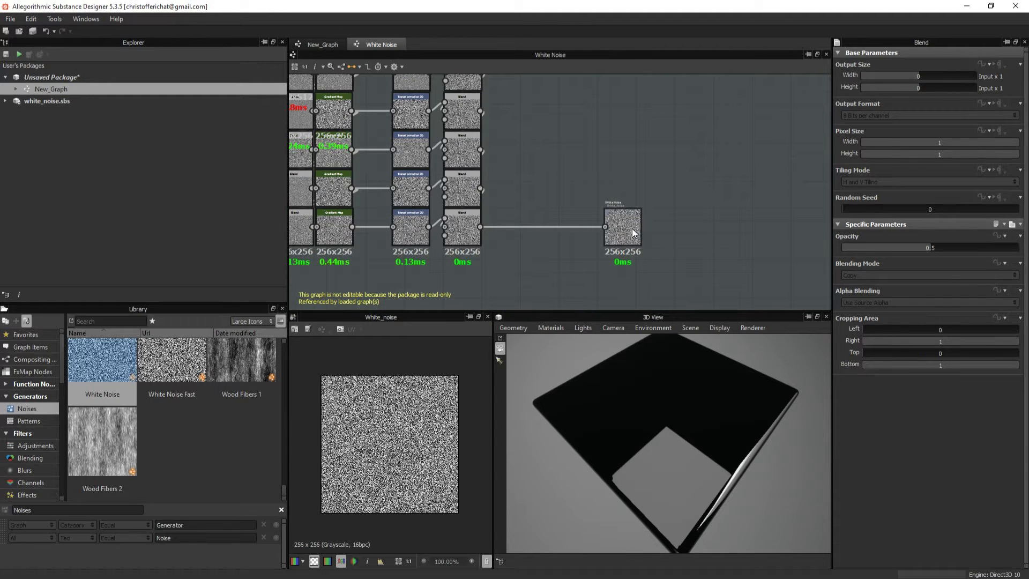
left_click(622, 226)
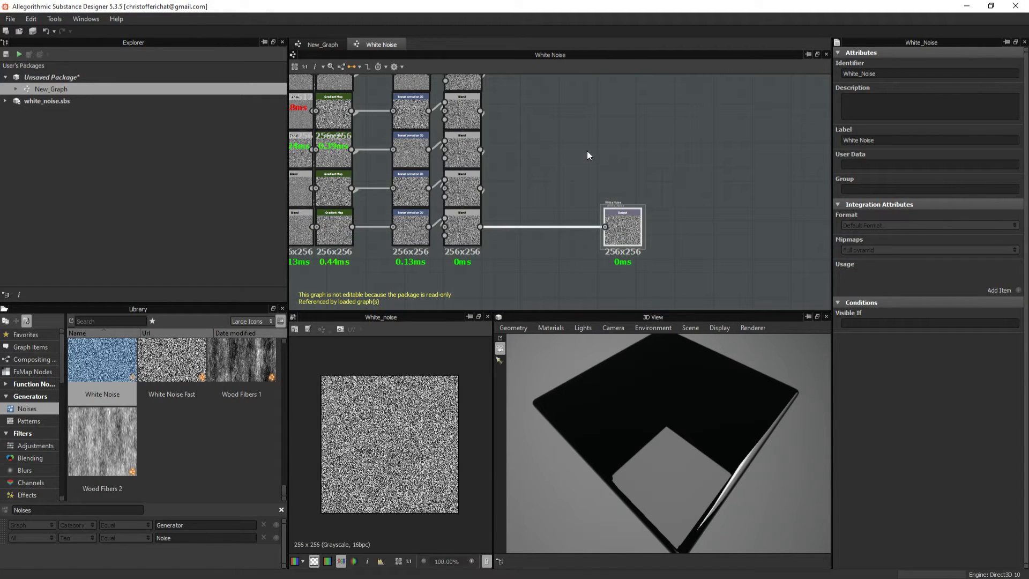
mouse_move(313, 130)
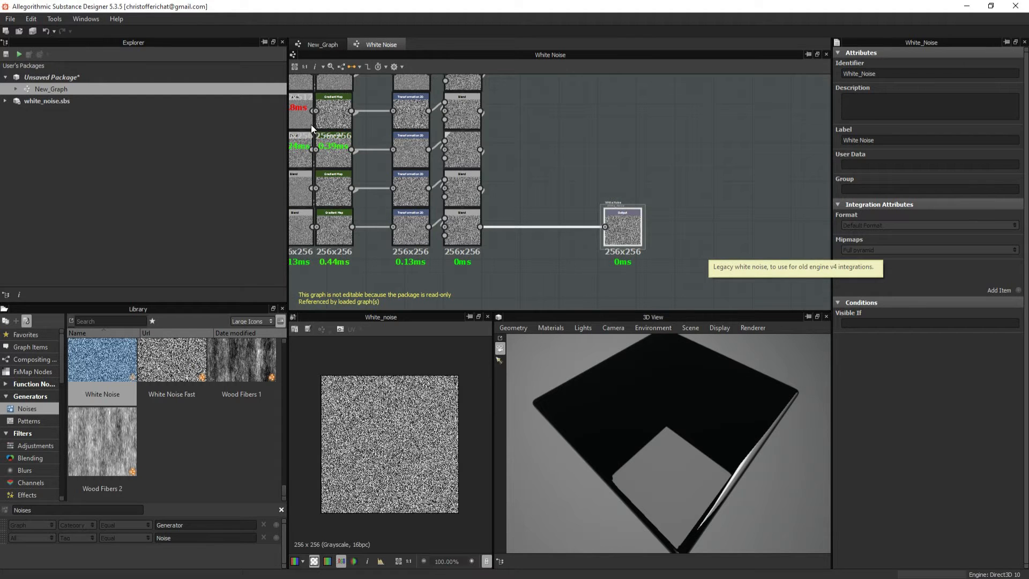
left_click(46, 101)
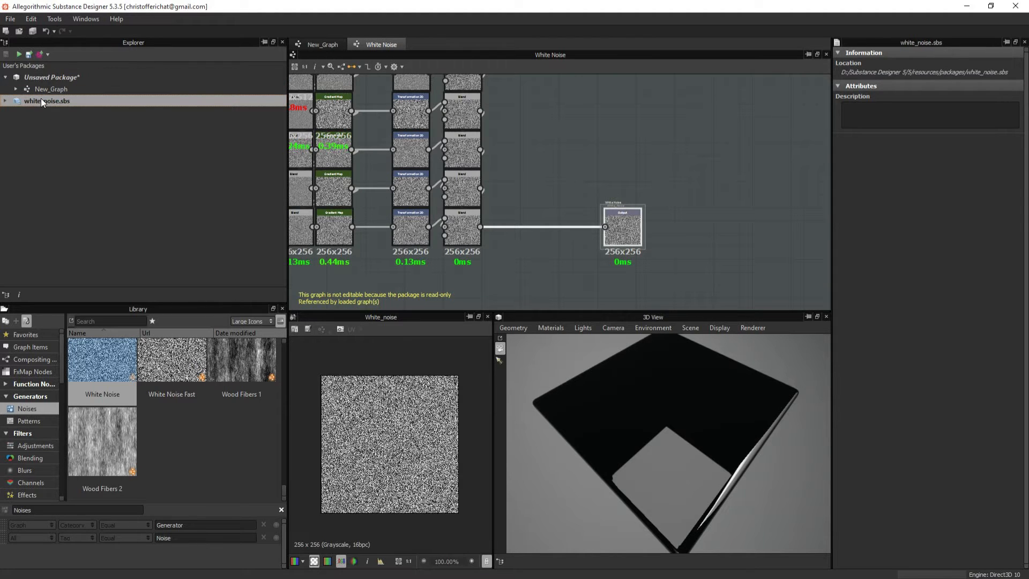
left_click(322, 44)
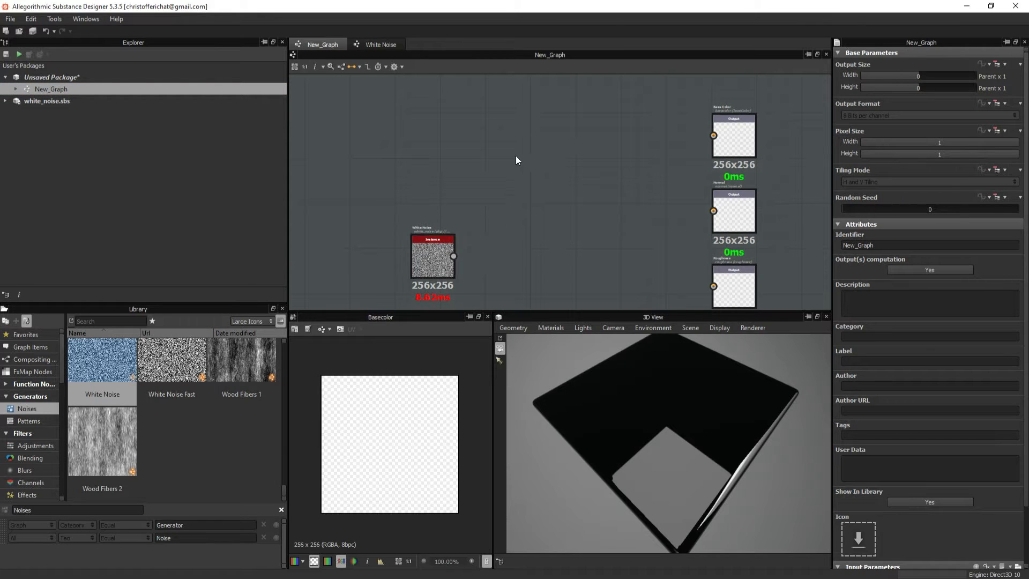
Add an FX-Map node and wire its output into the Base Color output node
right_click(517, 160)
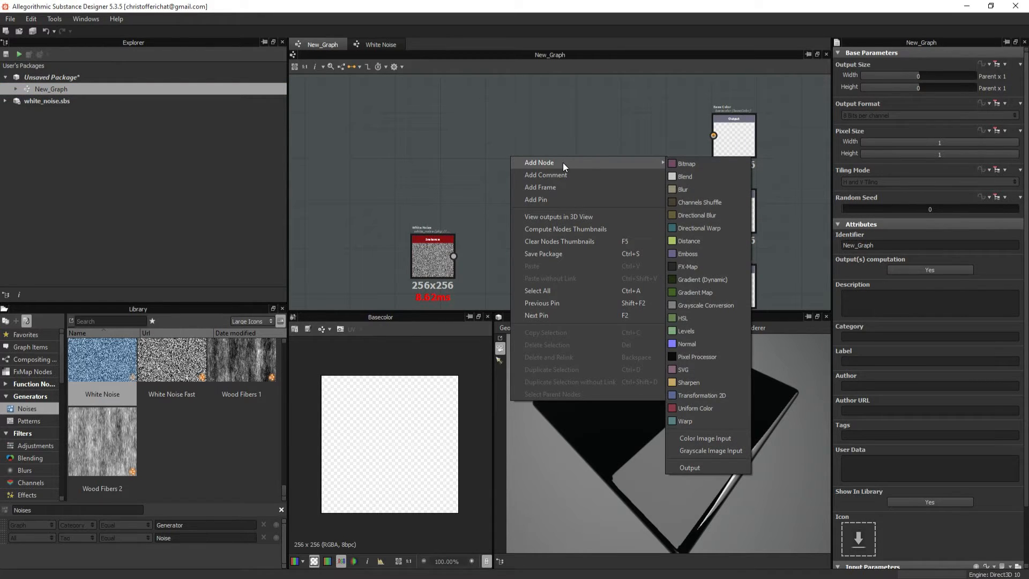
mouse_move(695, 292)
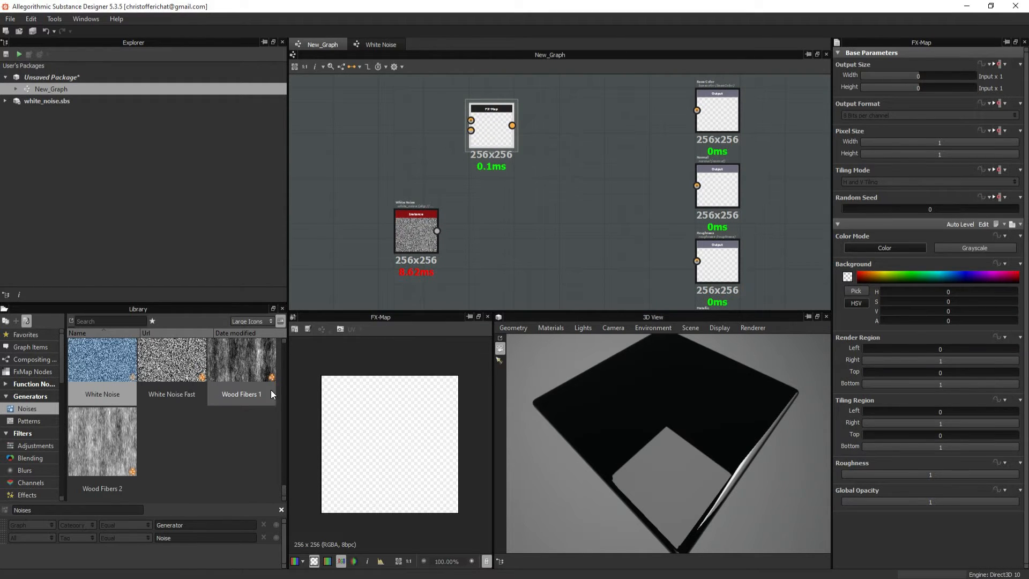
scroll("down", 3)
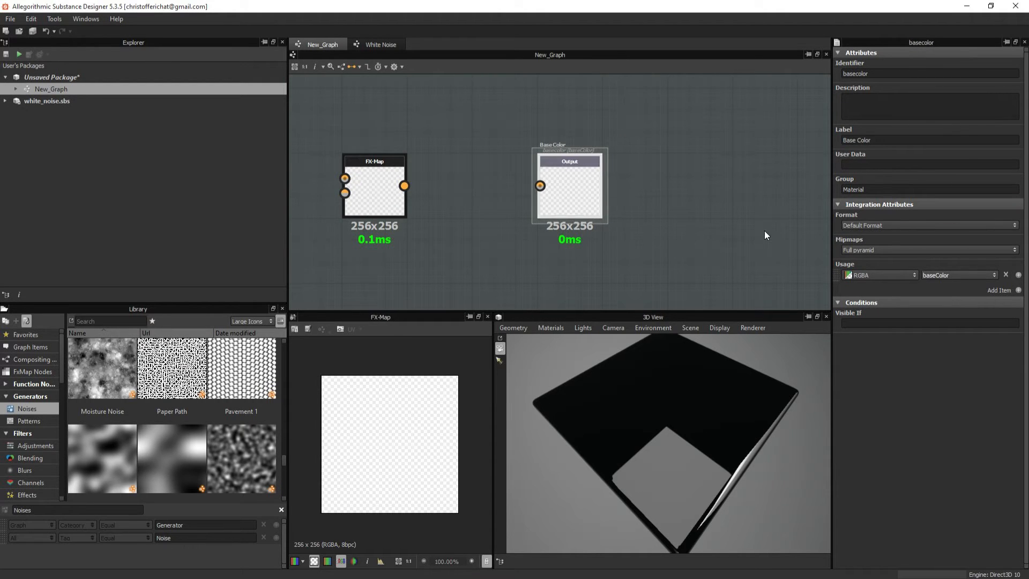
mouse_move(444, 217)
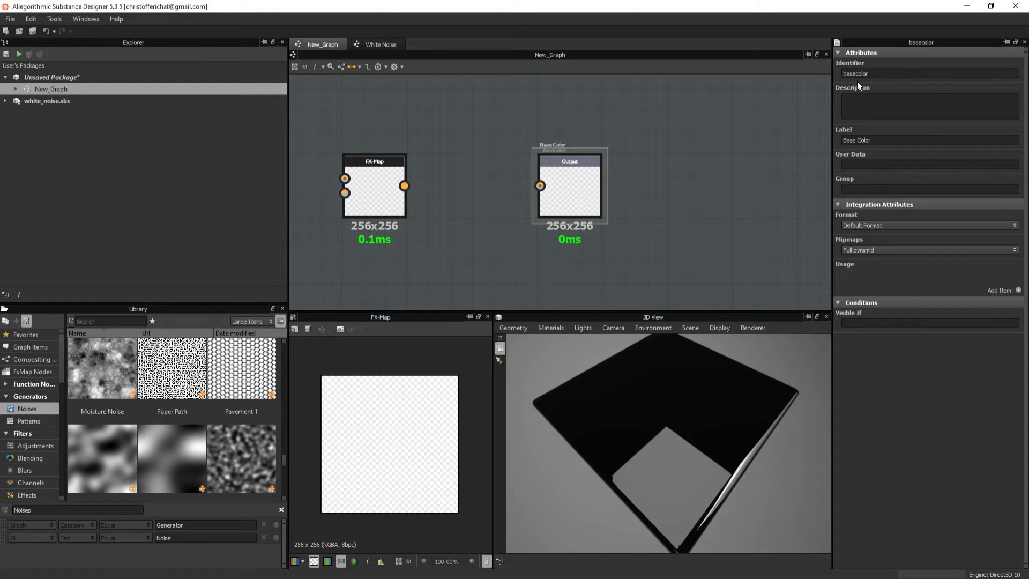
left_click_drag(404, 185, 479, 192)
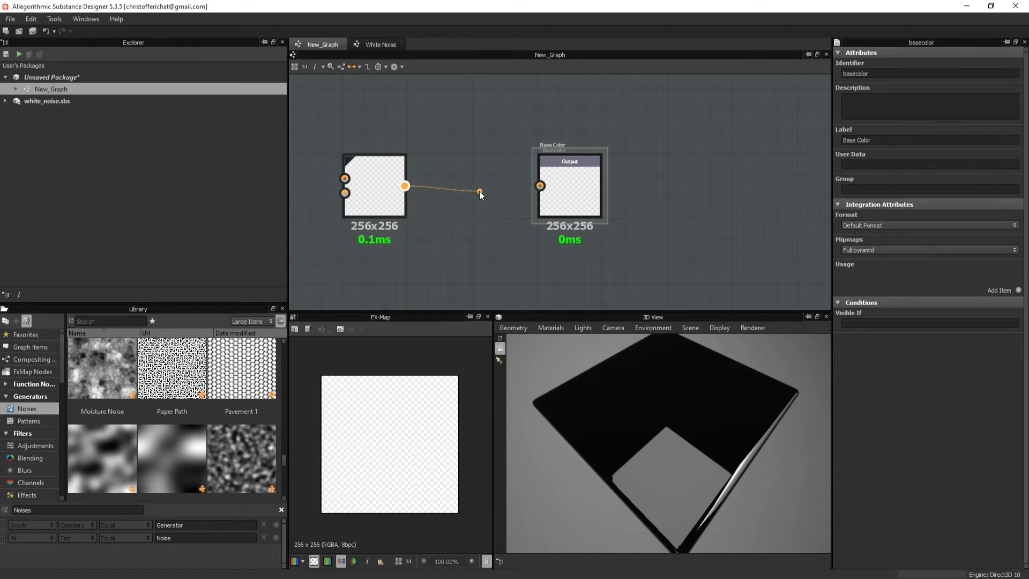
left_click_drag(405, 186, 539, 186)
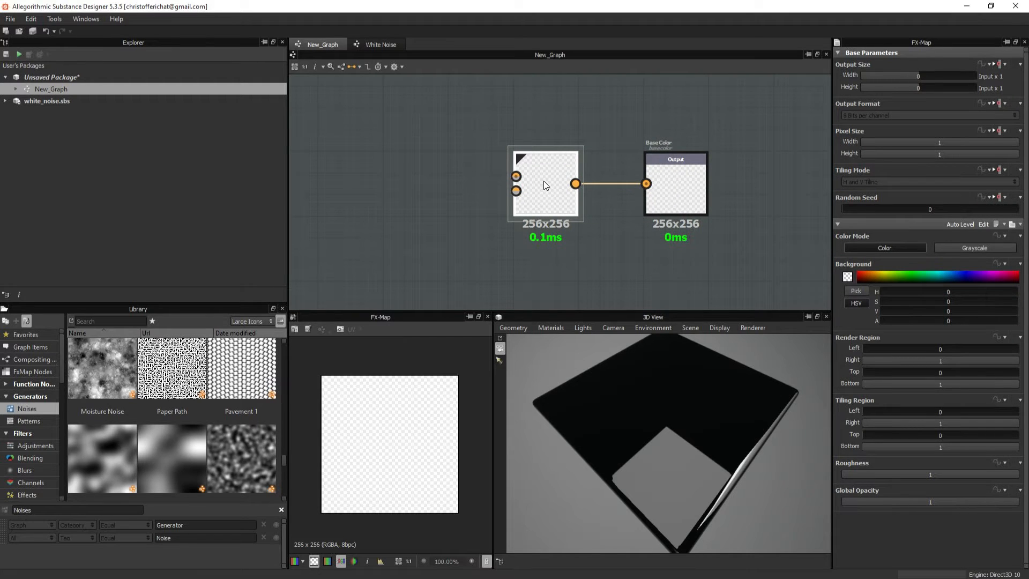
Bring up the FX-Map node's context options
right_click(545, 184)
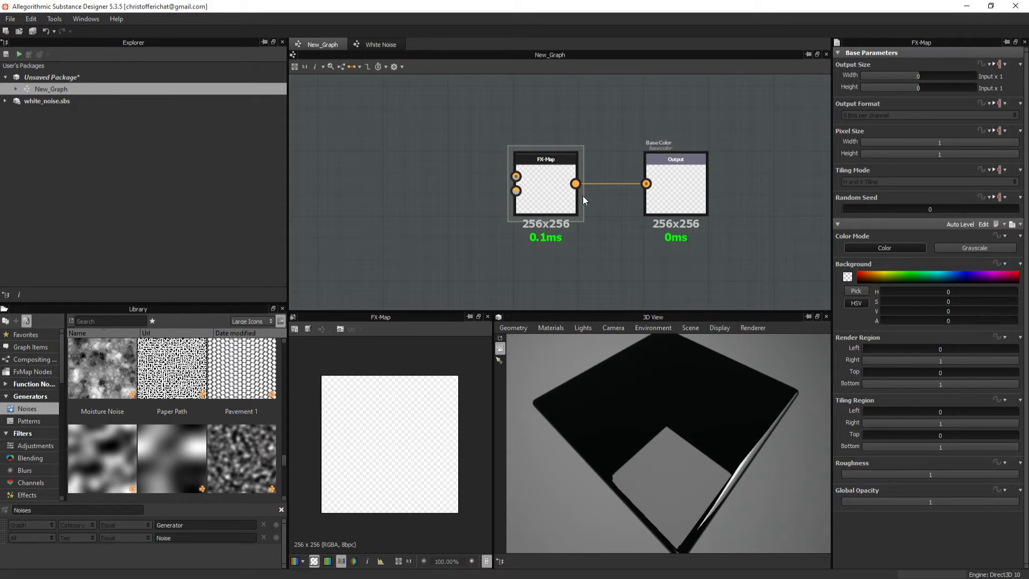
left_click(545, 183)
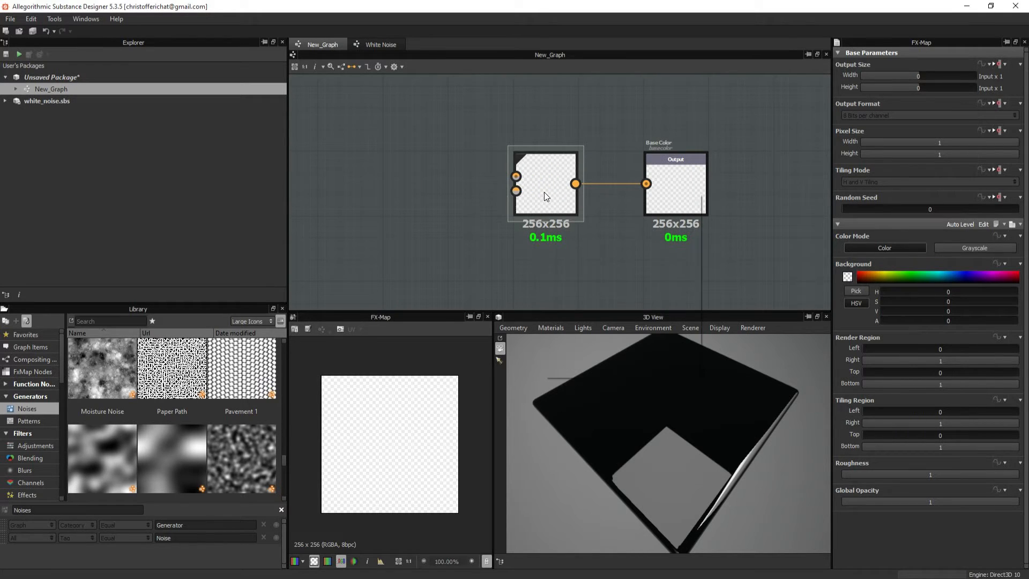
right_click(546, 183)
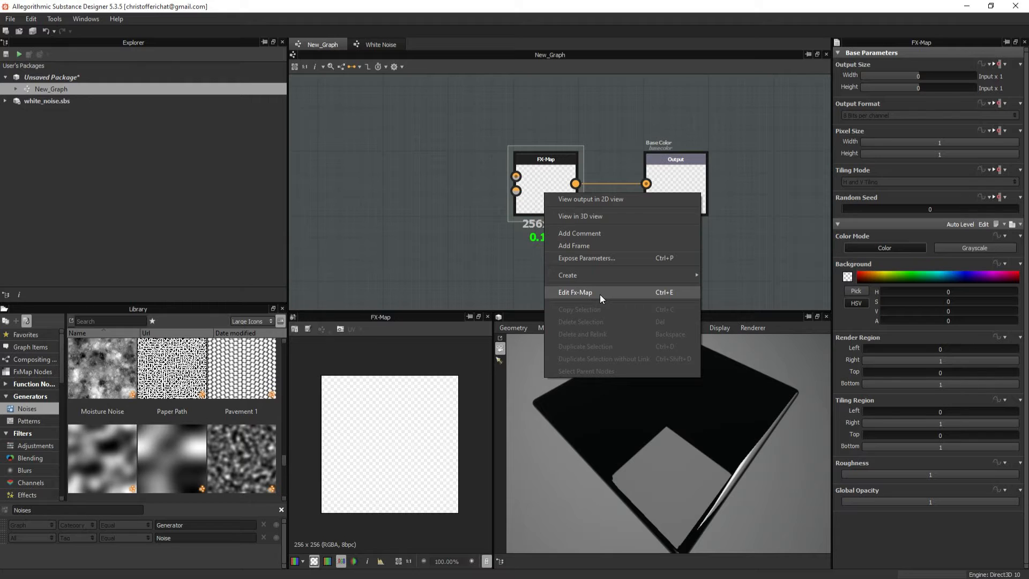
mouse_move(566, 166)
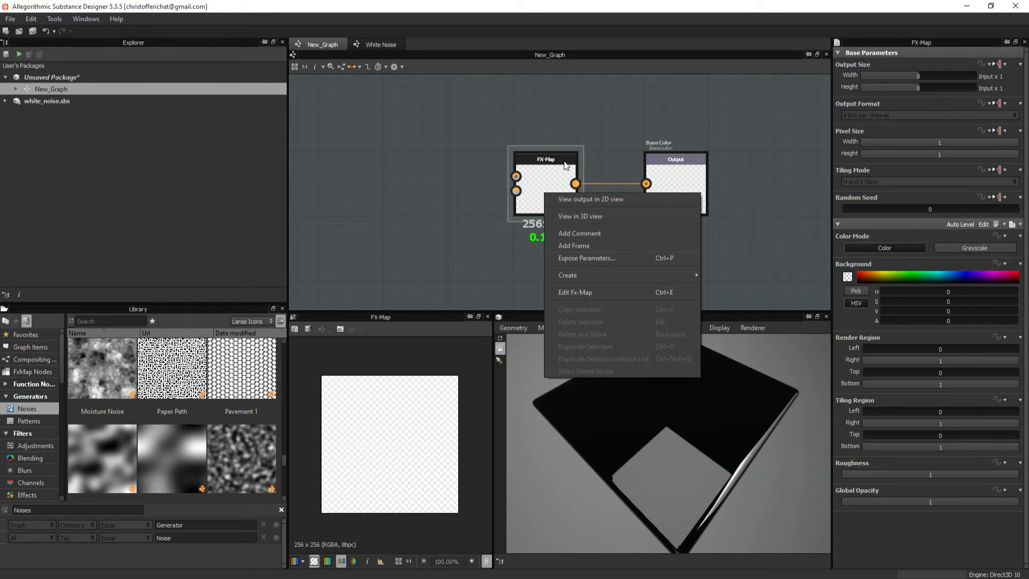
mouse_move(598, 275)
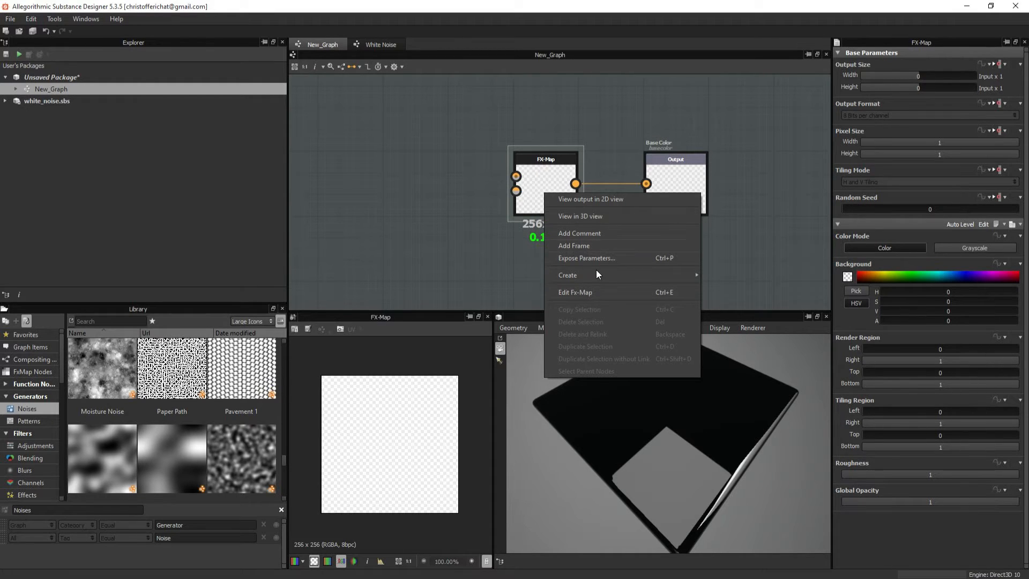
mouse_move(586, 296)
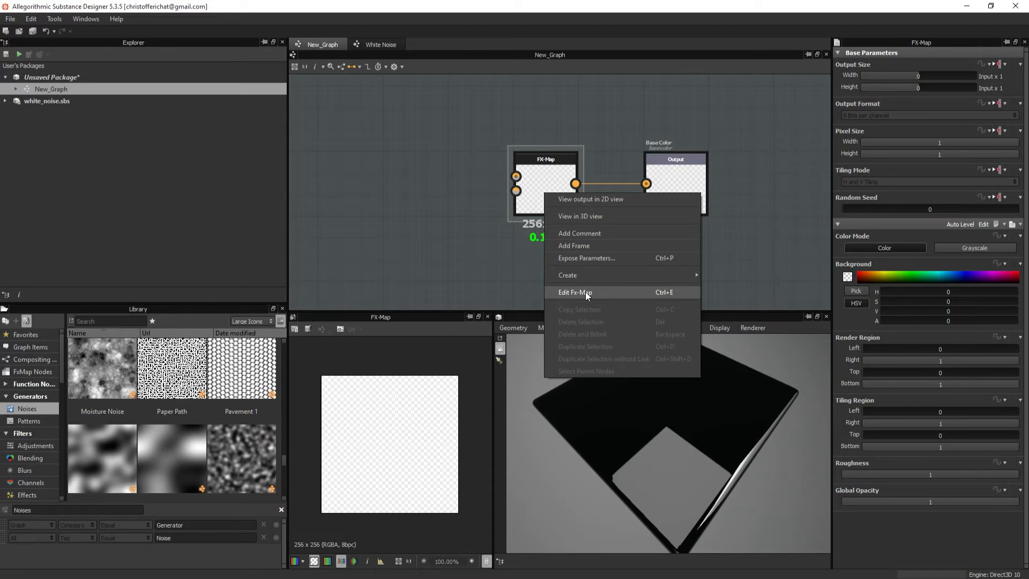
Inside the FX-Map, set the Quadrant node's Pattern to Square, then return to New_Graph
left_click(575, 292)
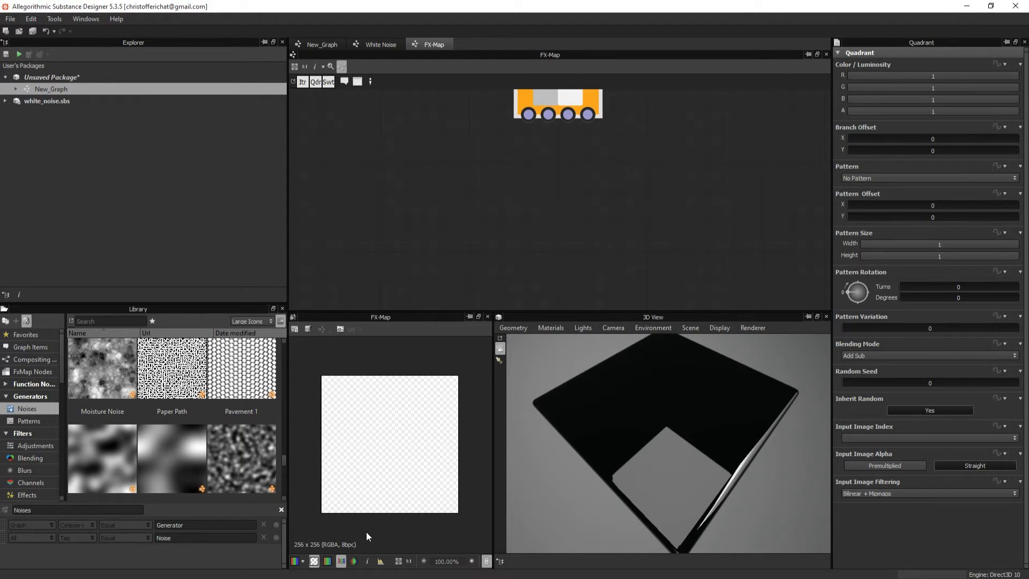
mouse_move(384, 382)
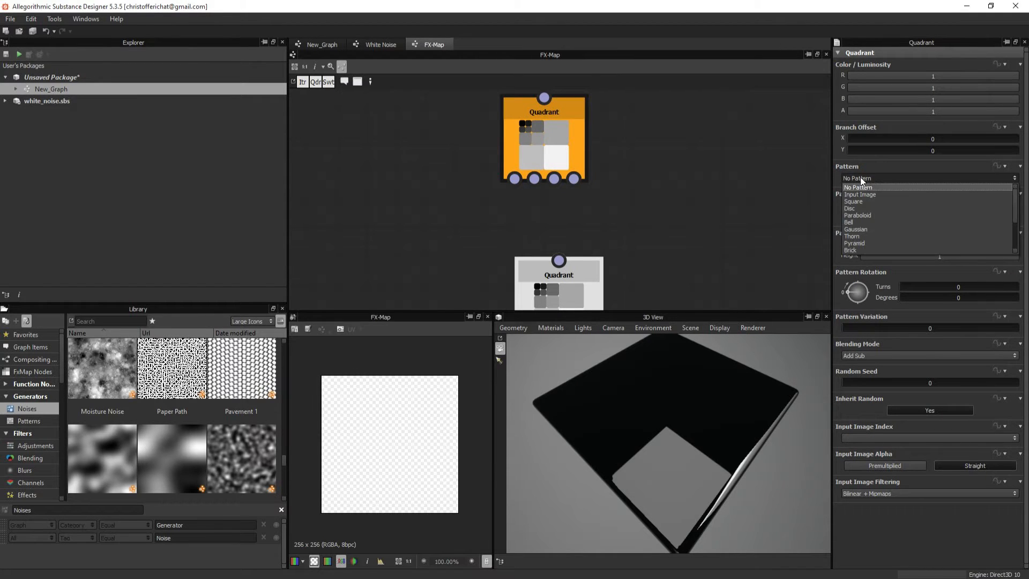
left_click(853, 202)
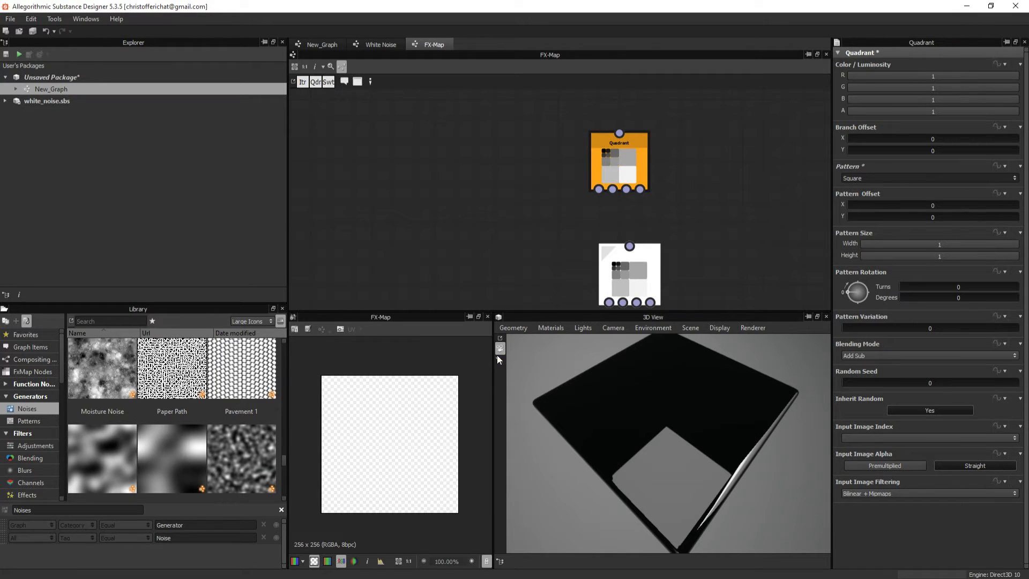
left_click(629, 247)
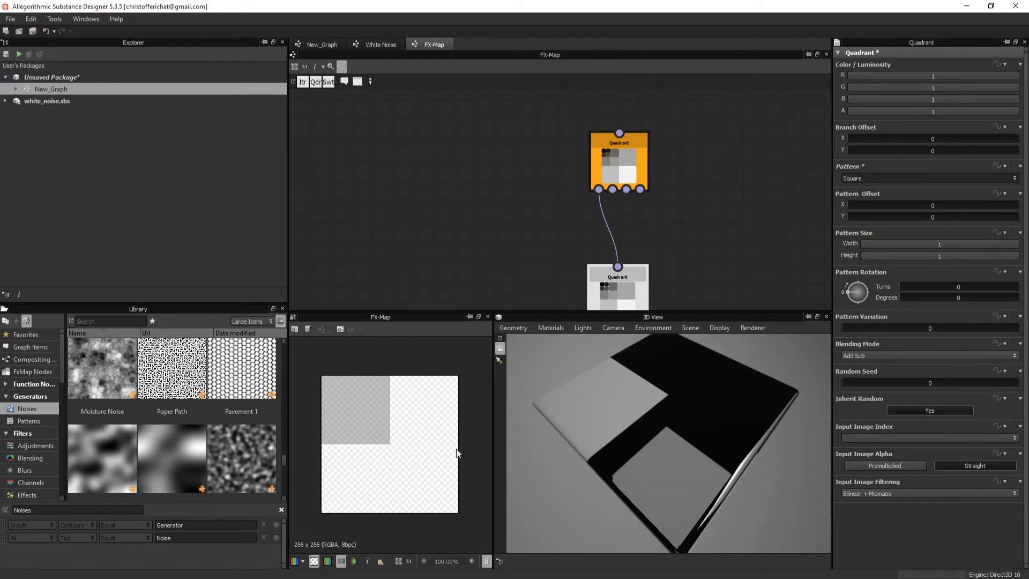
left_click(322, 43)
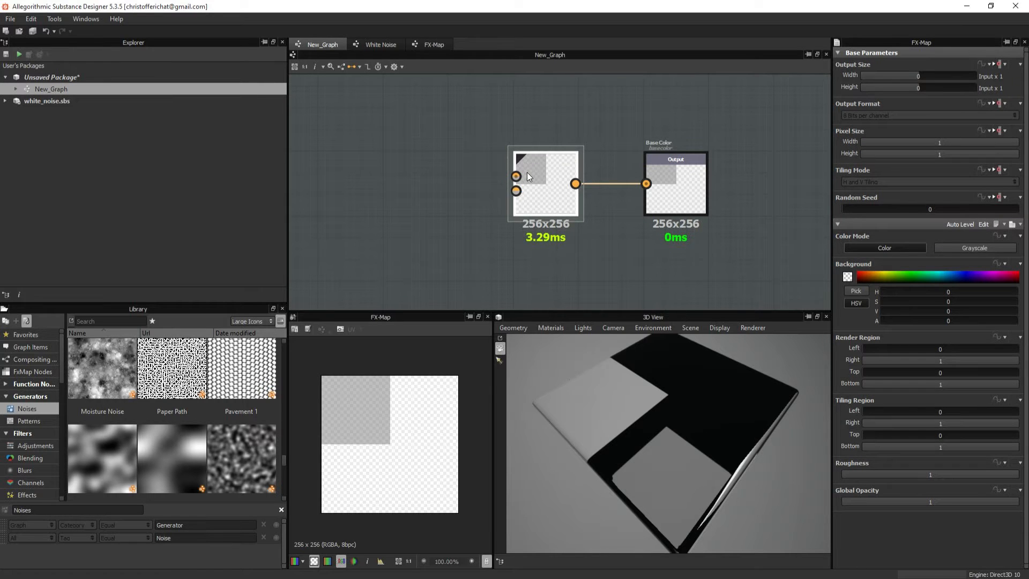
Select the FX-Map node and set its Color Mode to Grayscale
left_click(975, 248)
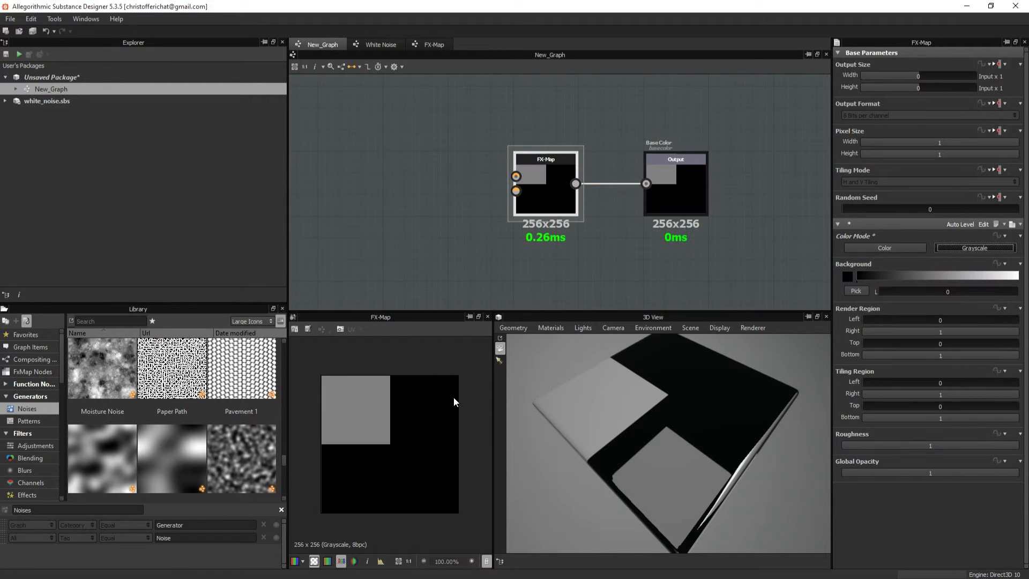
left_click(380, 44)
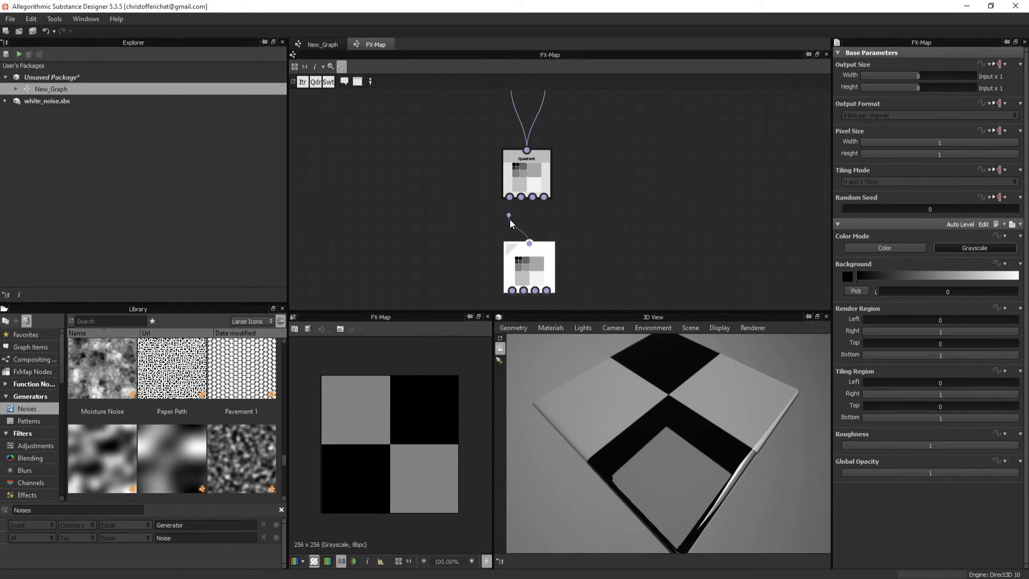
Select the top Quadrant node and switch its Pattern from Square to Waves
left_click(529, 268)
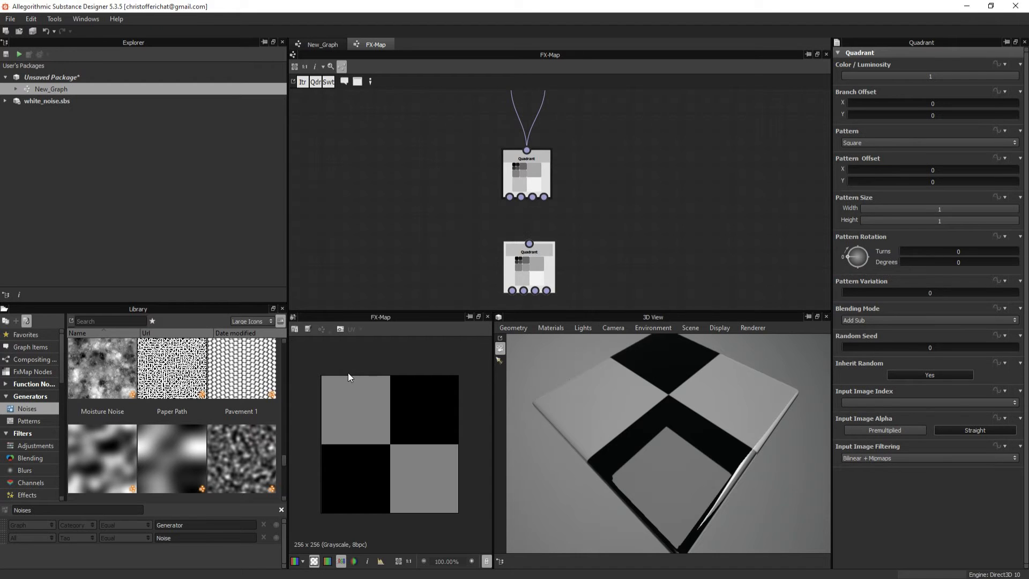
mouse_move(355, 383)
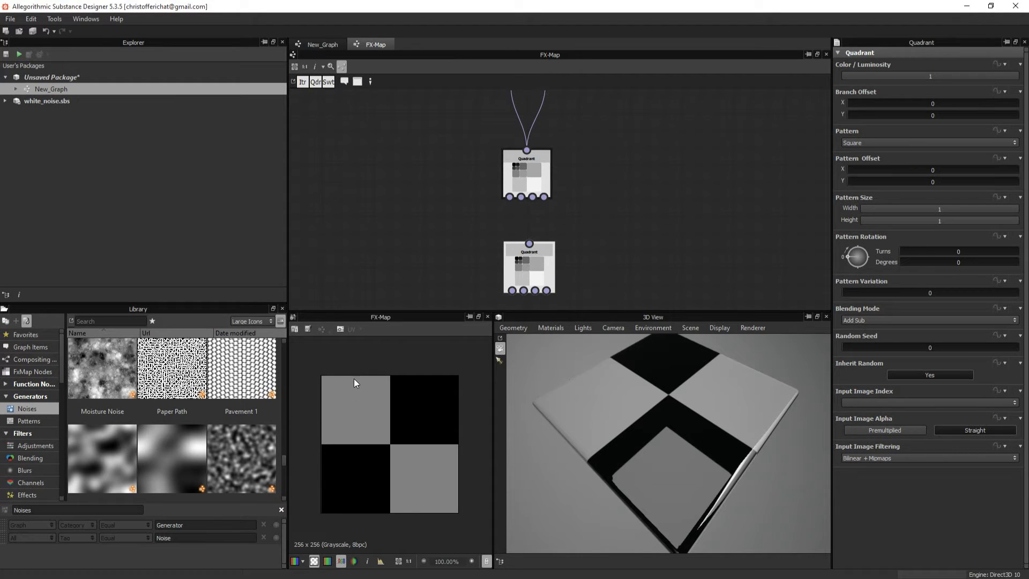
mouse_move(321, 398)
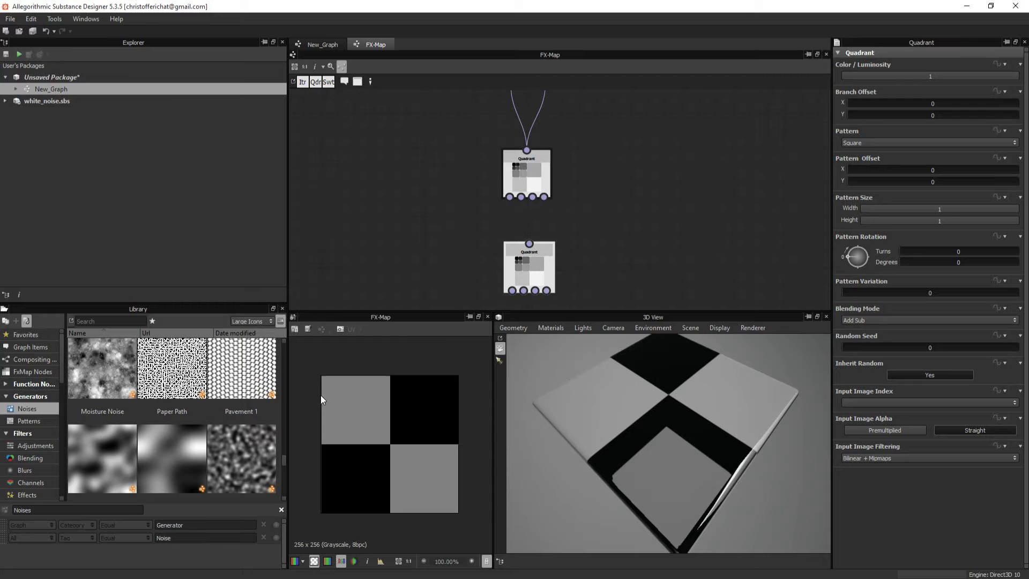
mouse_move(412, 473)
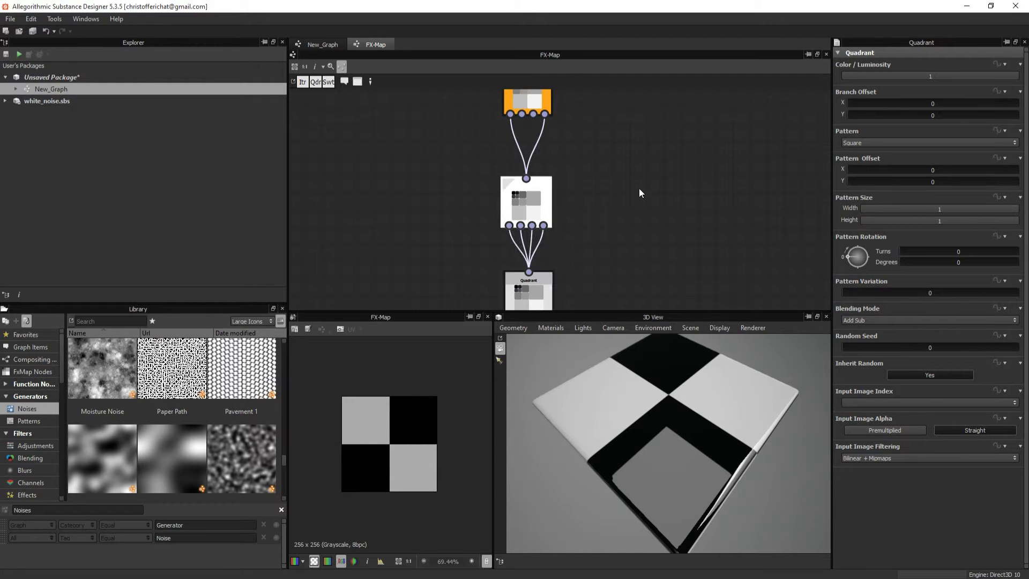
left_click(929, 143)
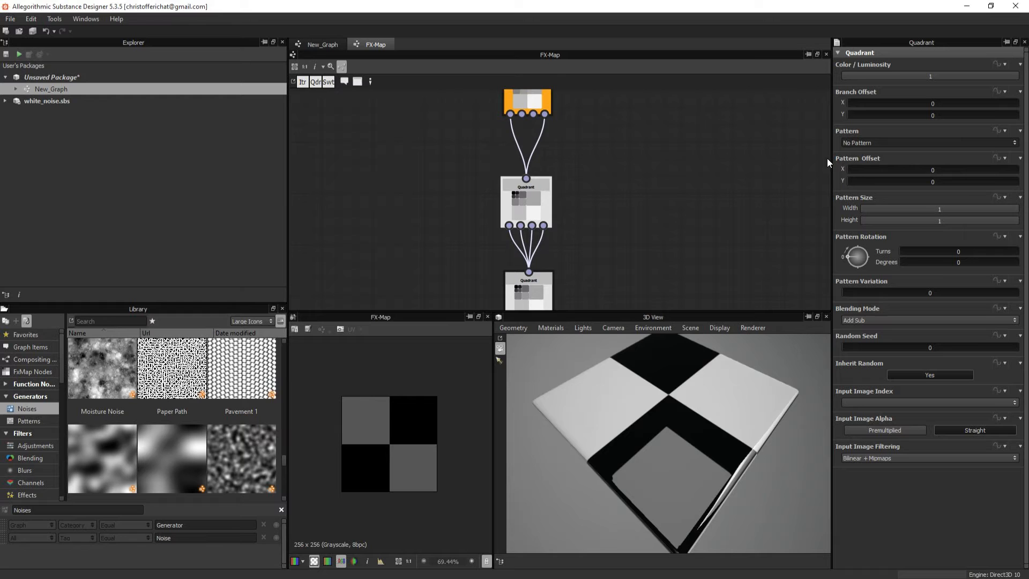
left_click(927, 142)
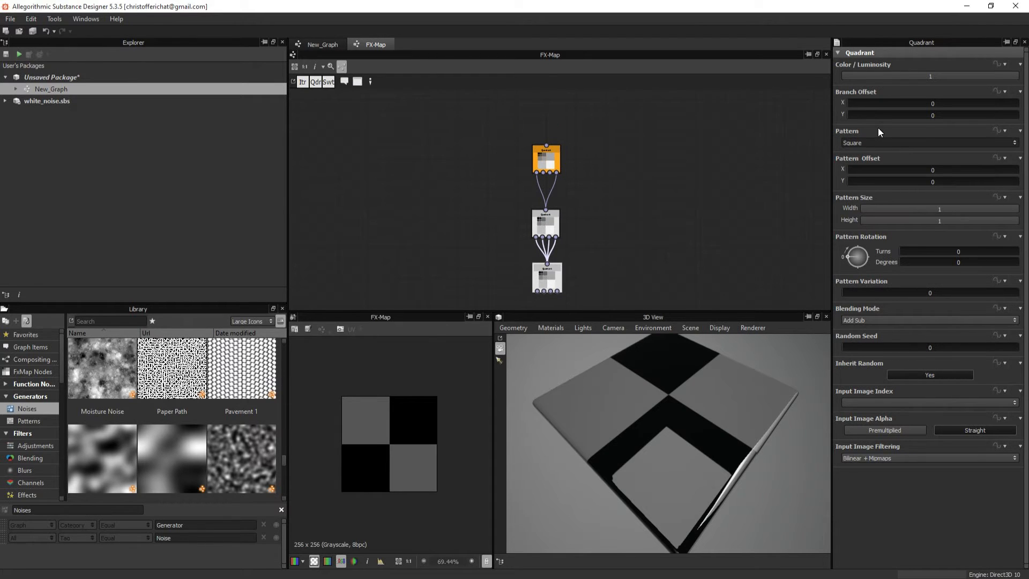
left_click(928, 143)
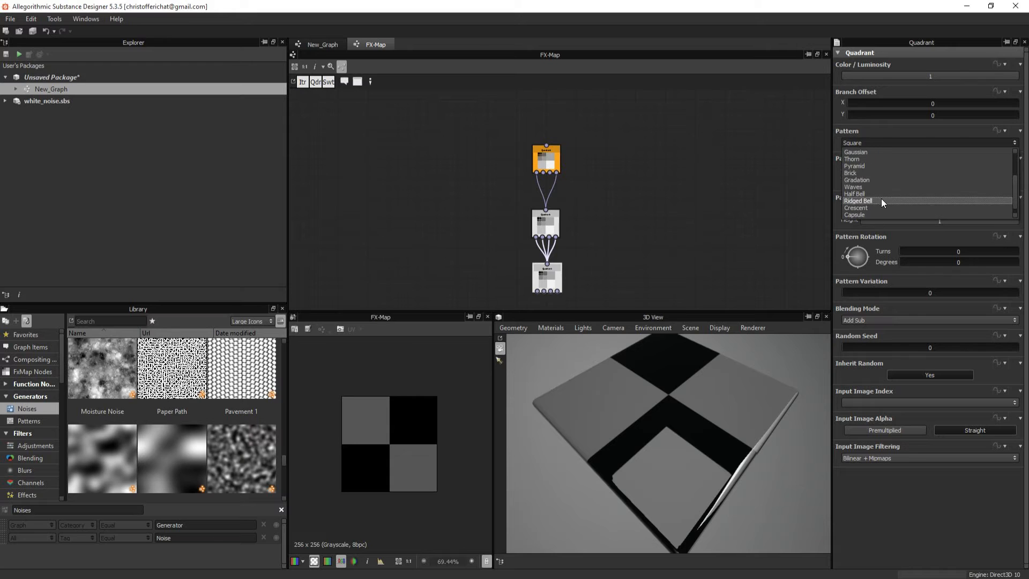
left_click(853, 187)
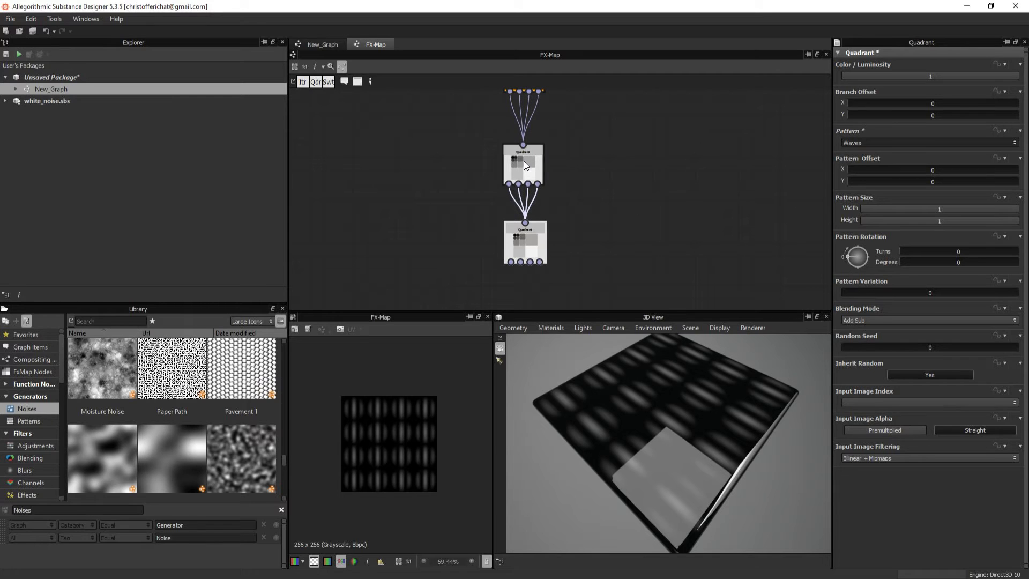
left_click_drag(525, 242, 517, 229)
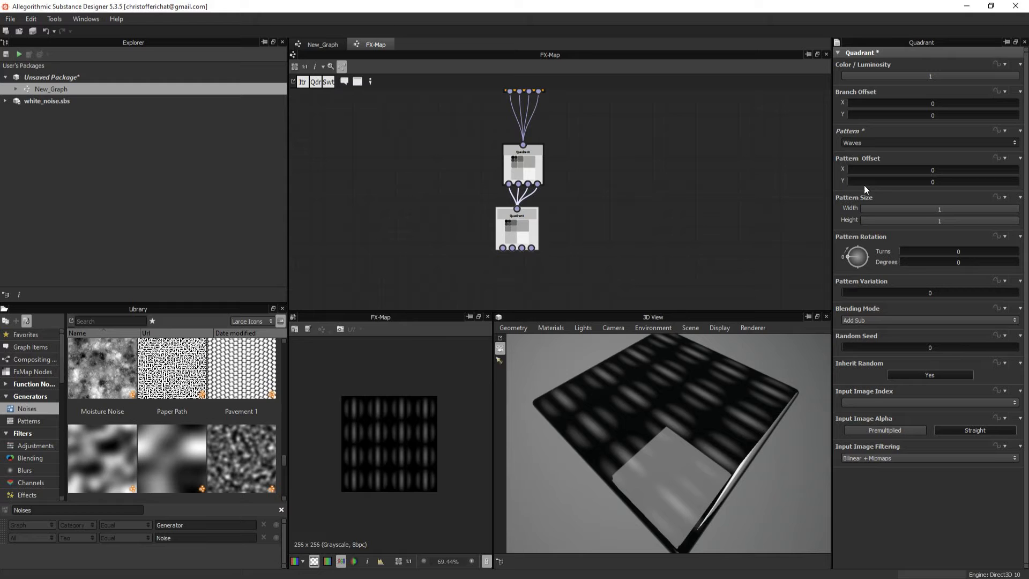
mouse_move(858, 181)
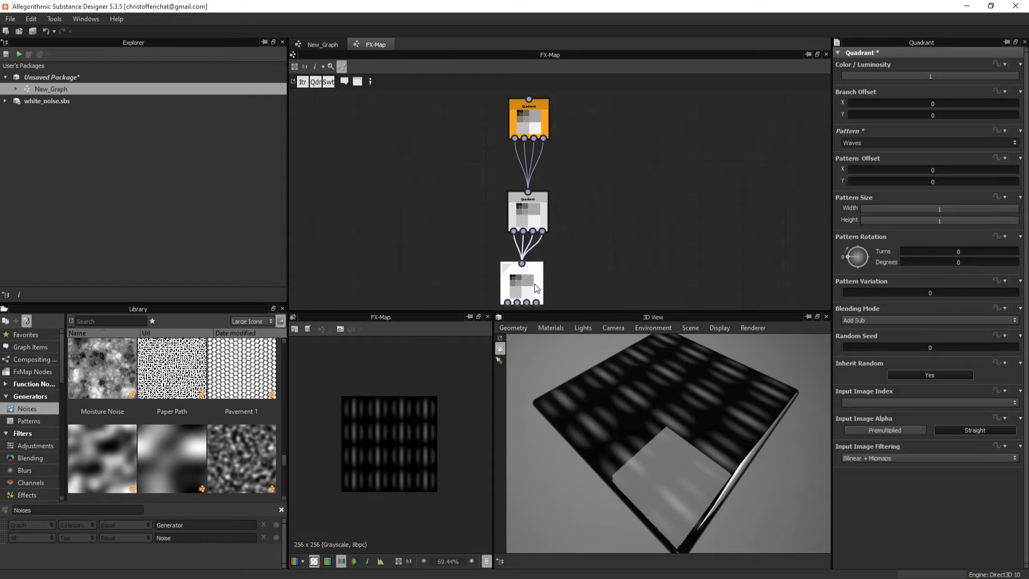
Set the Waves Quadrant's Pattern Size Height to 3, giving vertical stripes
left_click(521, 283)
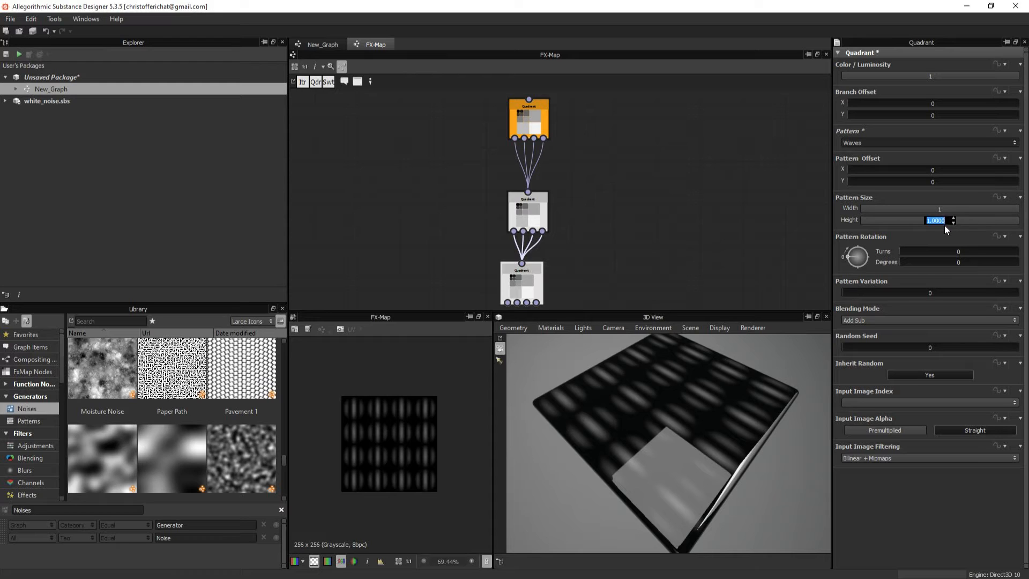
type("3")
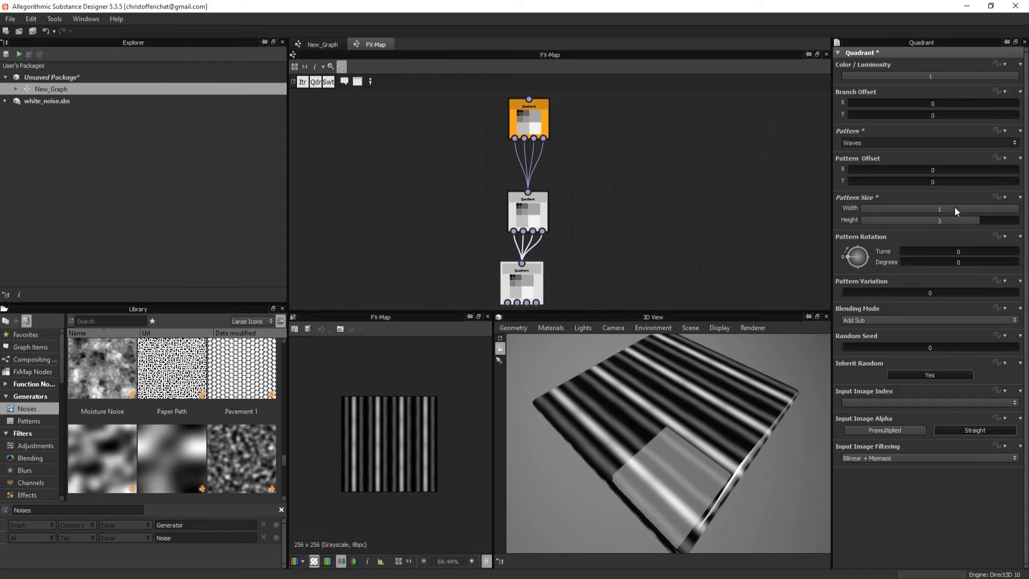
left_click_drag(955, 208, 939, 208)
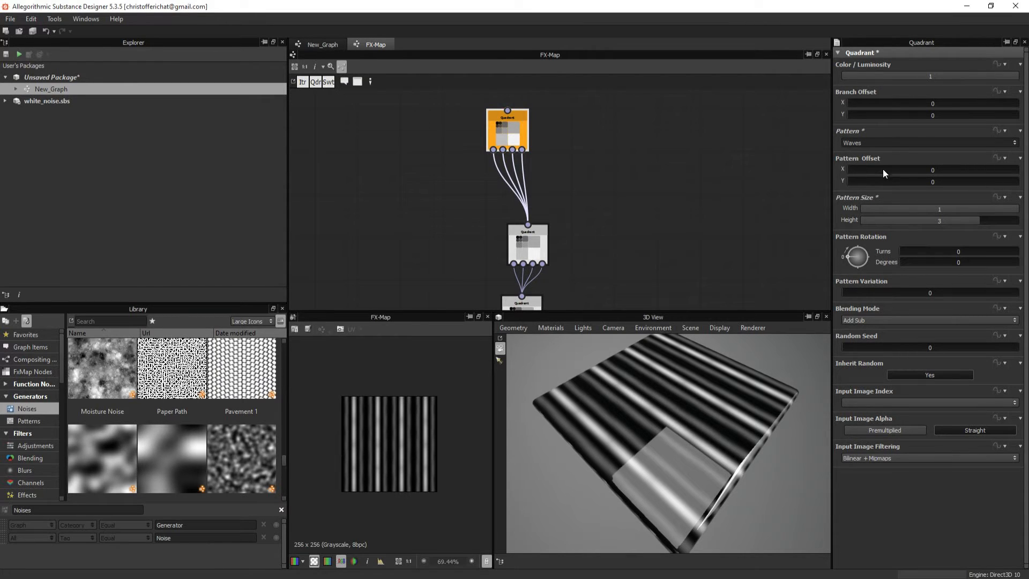
mouse_move(760, 169)
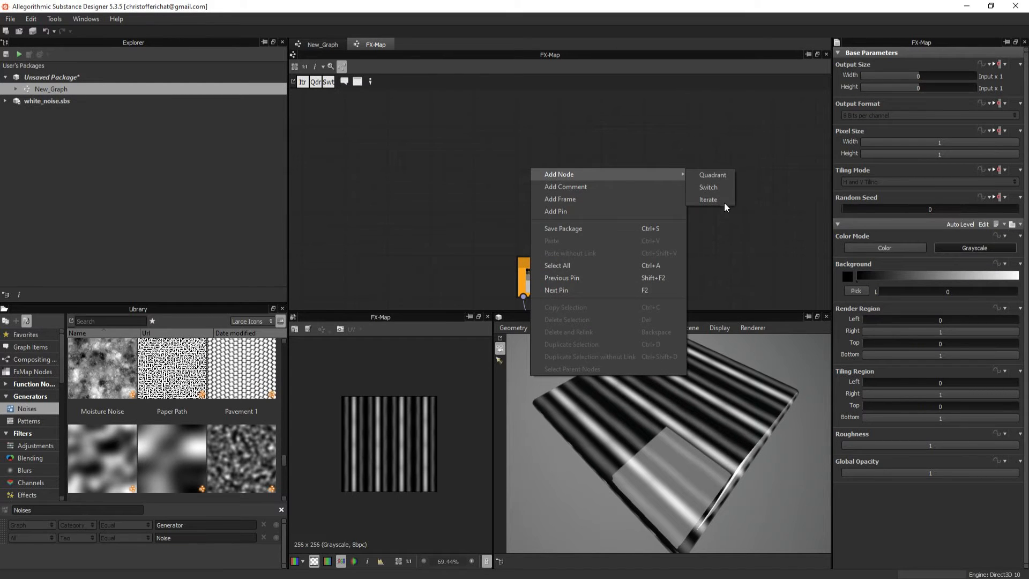
Add an Iterate node feeding the top Quadrant, set it as root with Iterations 5
left_click(708, 200)
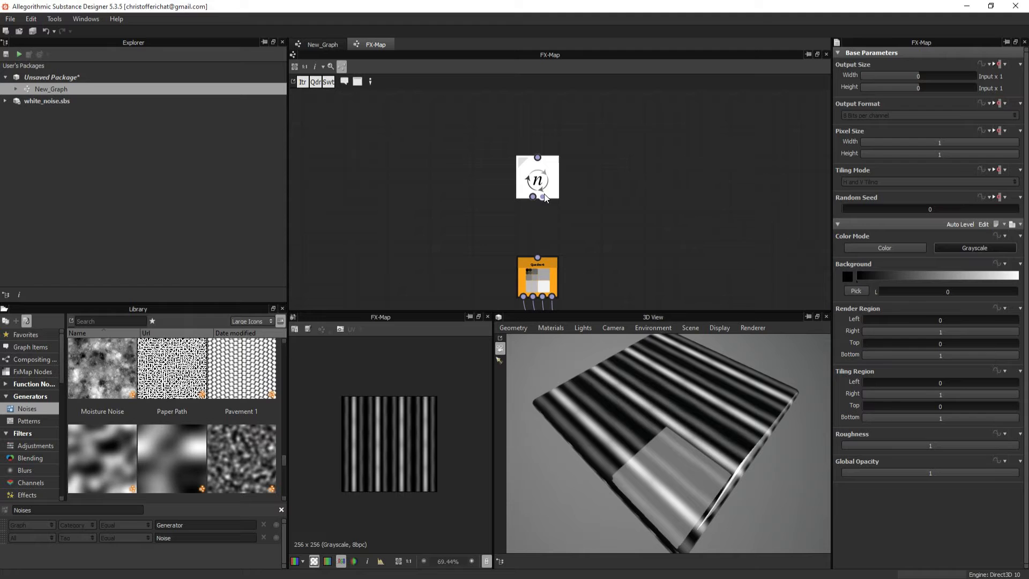
left_click(537, 177)
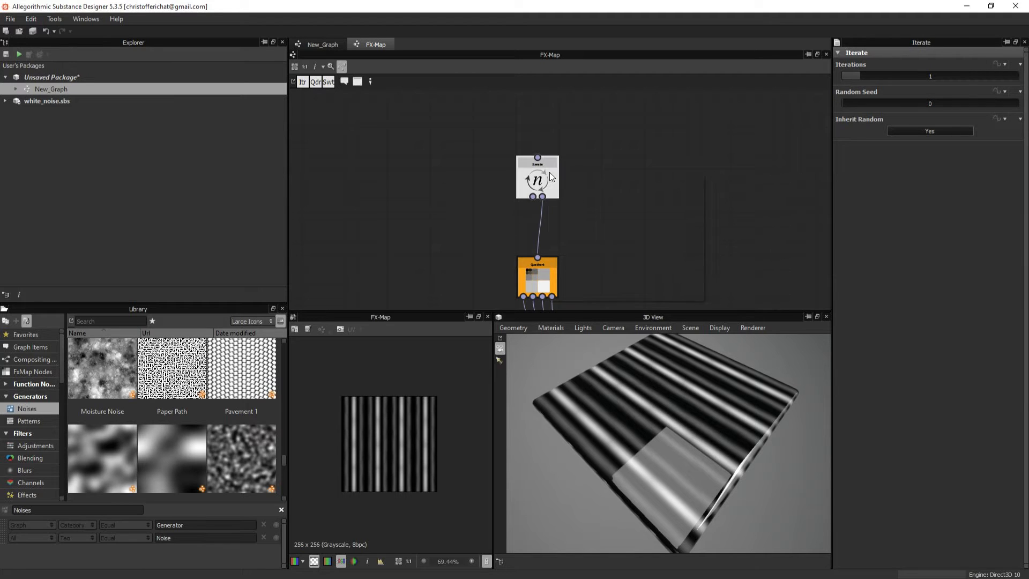
right_click(537, 177)
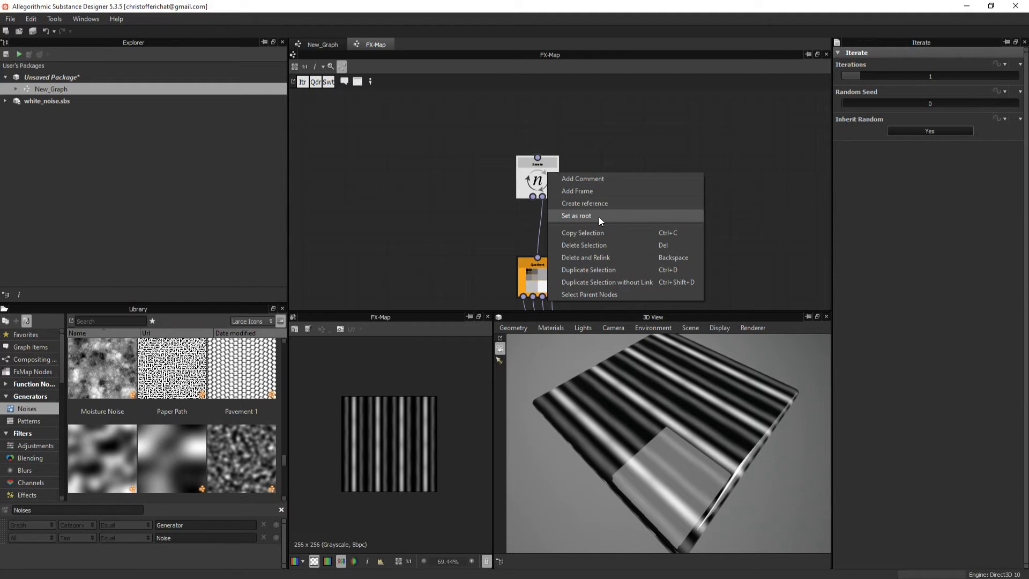
left_click(576, 216)
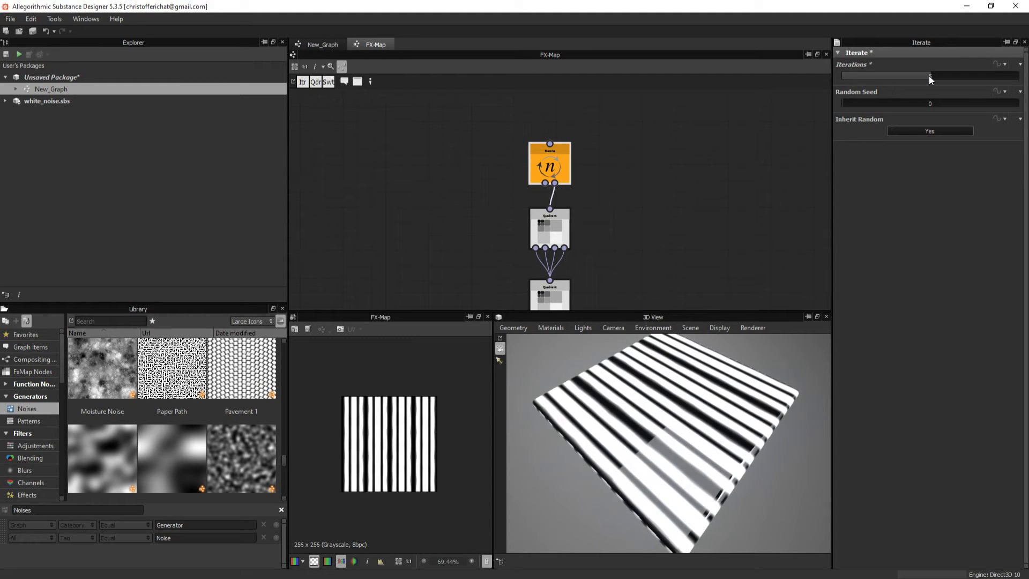
type("5")
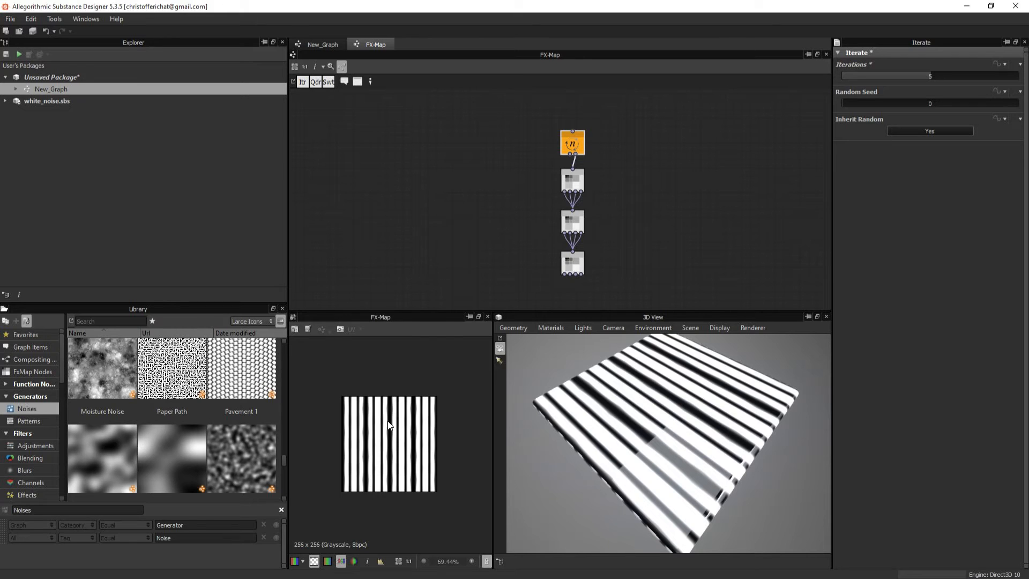
mouse_move(394, 426)
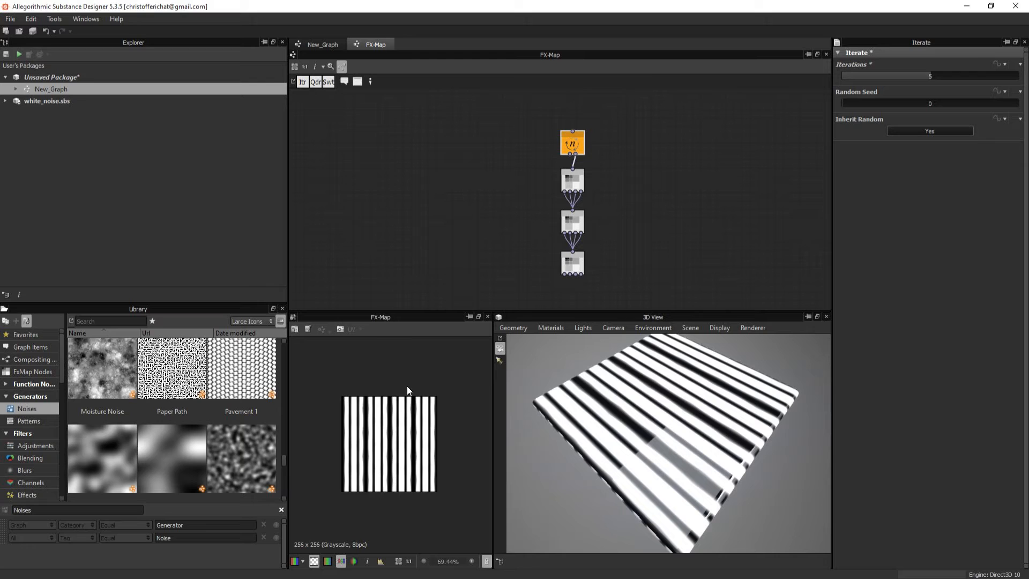
mouse_move(482, 375)
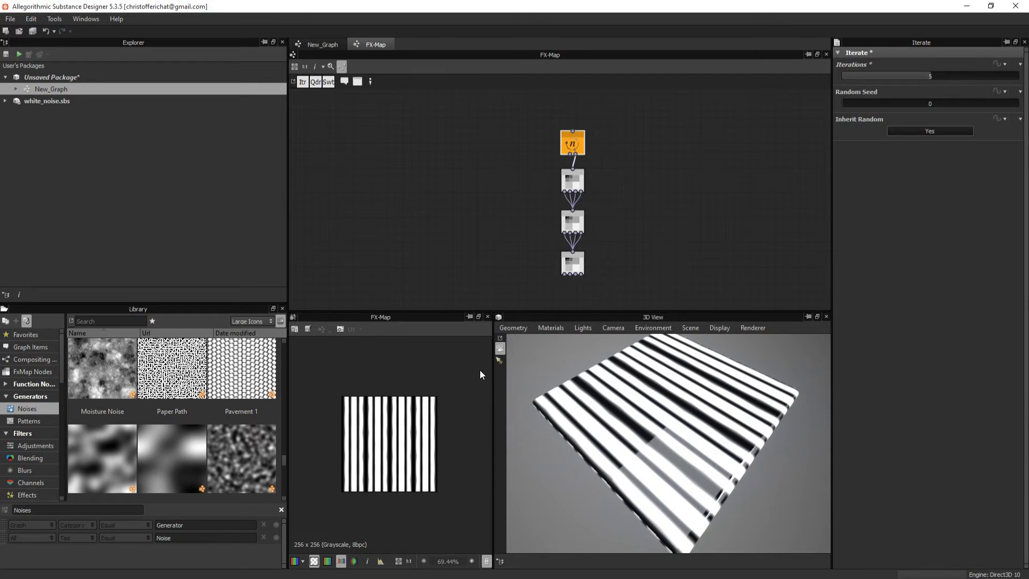
mouse_move(384, 434)
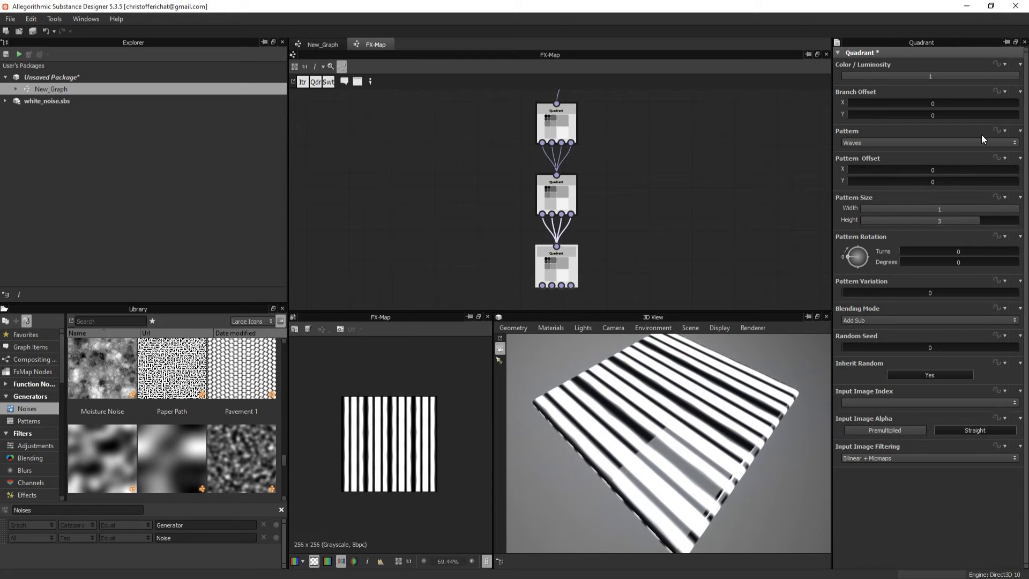
Create an empty Pattern Offset function and feed a constant into Random nodes
left_click(1003, 158)
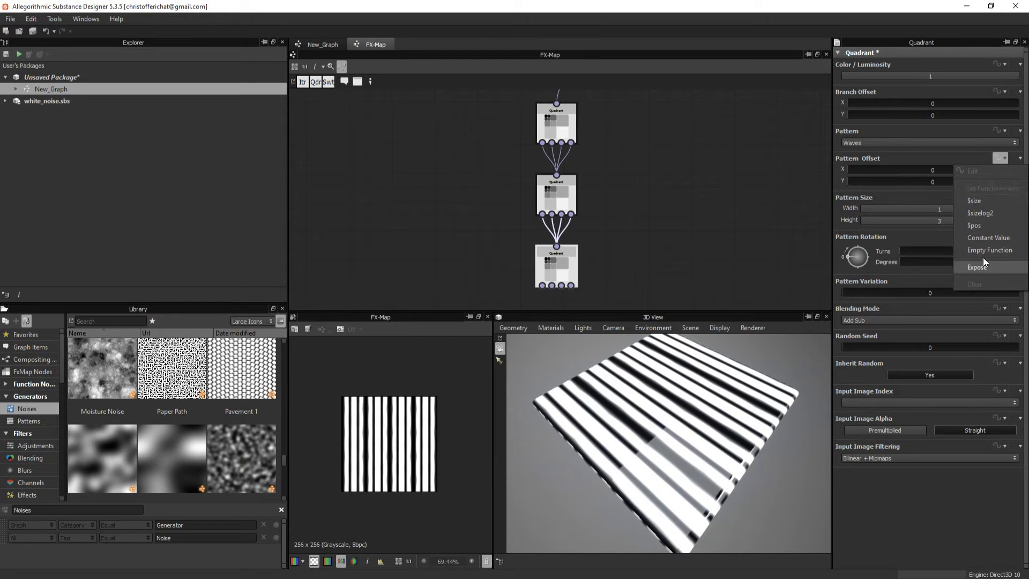
left_click(990, 249)
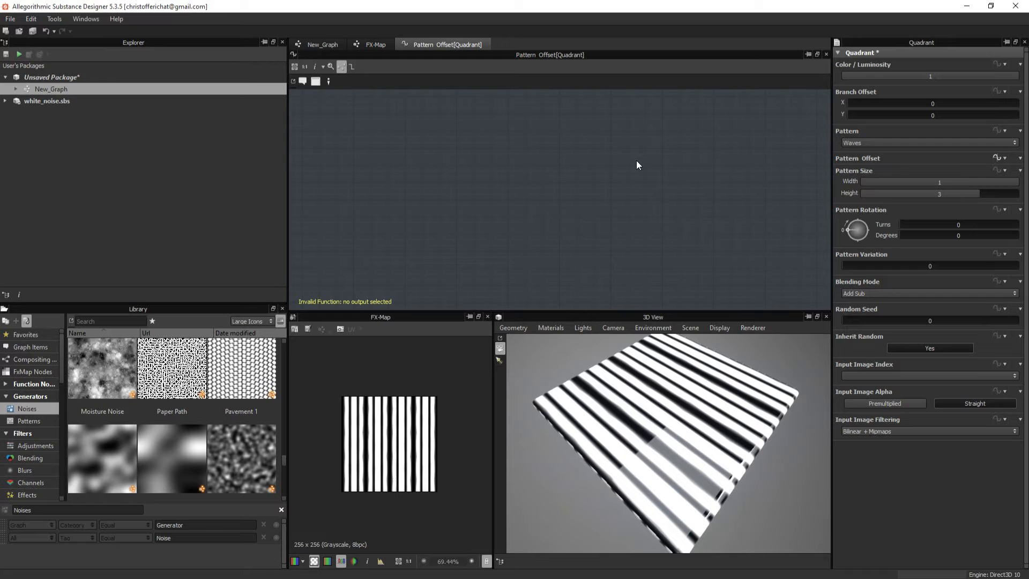
right_click(637, 165)
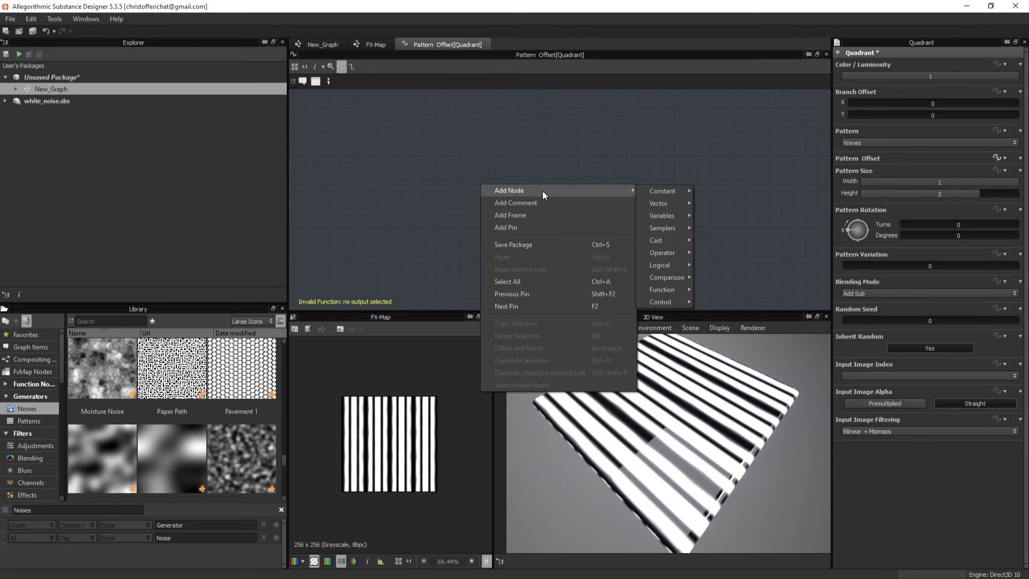
left_click(663, 191)
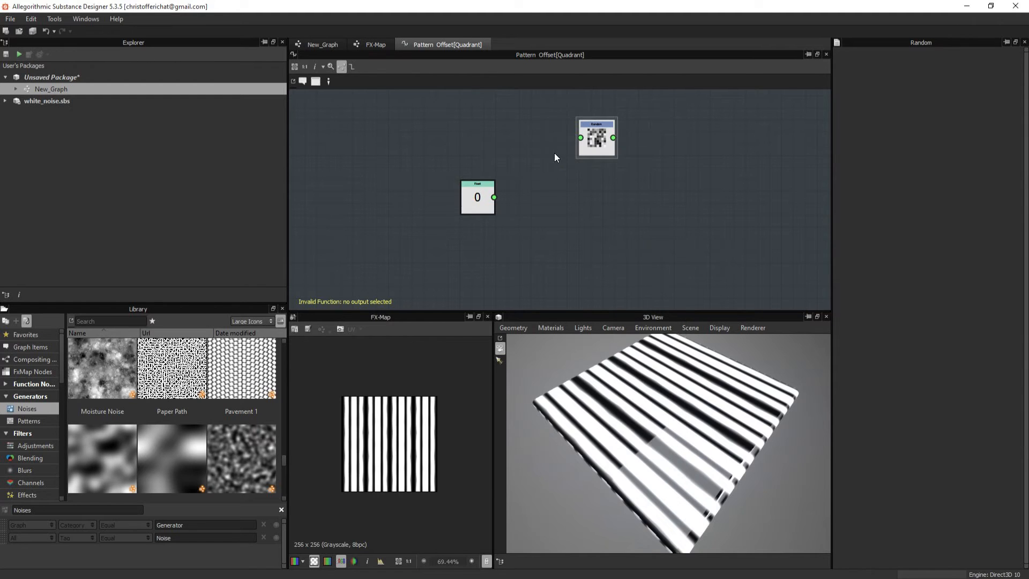
left_click_drag(596, 137, 572, 156)
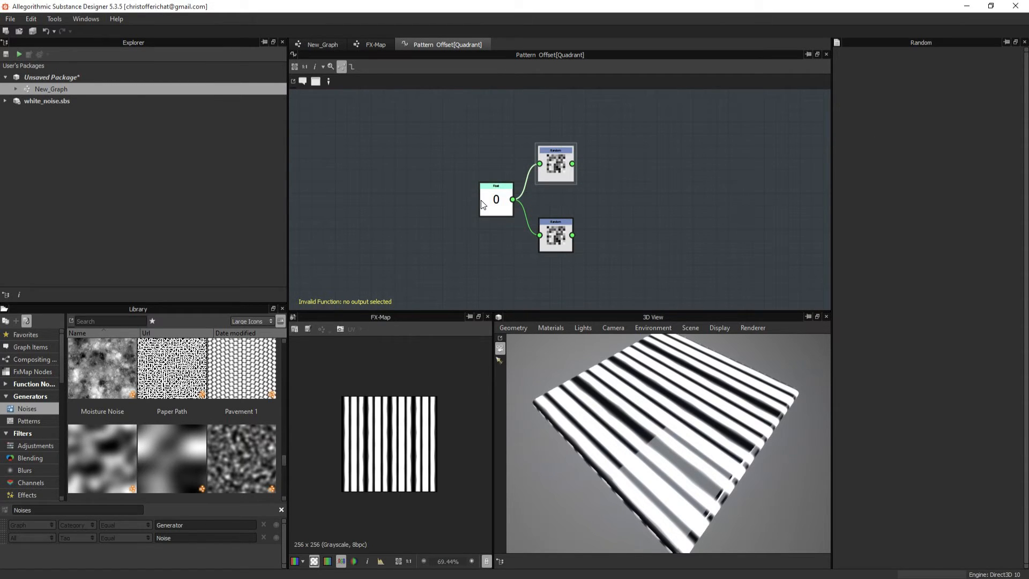
left_click(496, 199)
type("1")
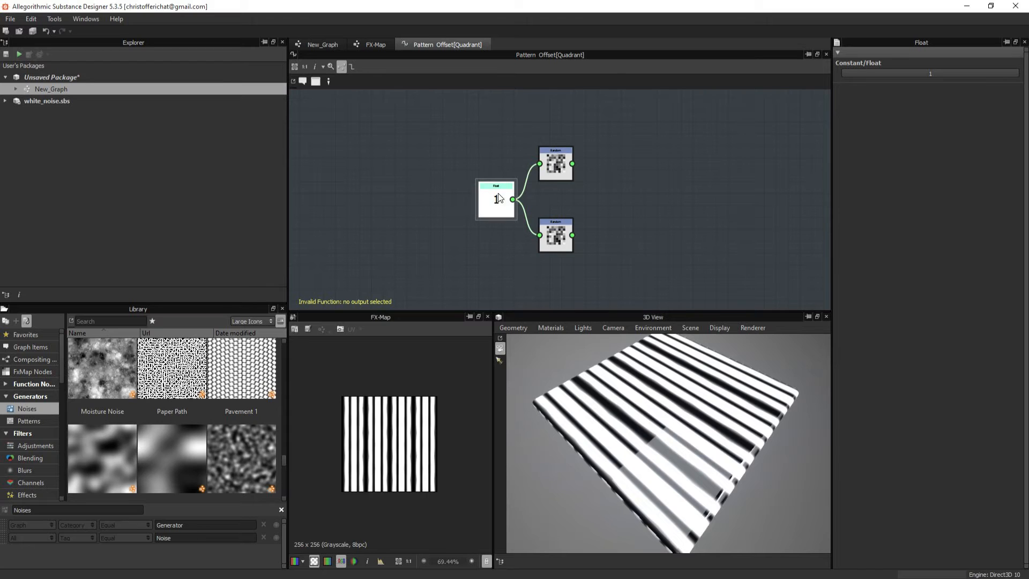
Add a Vector Float2 node and make it the offset function's output
right_click(622, 192)
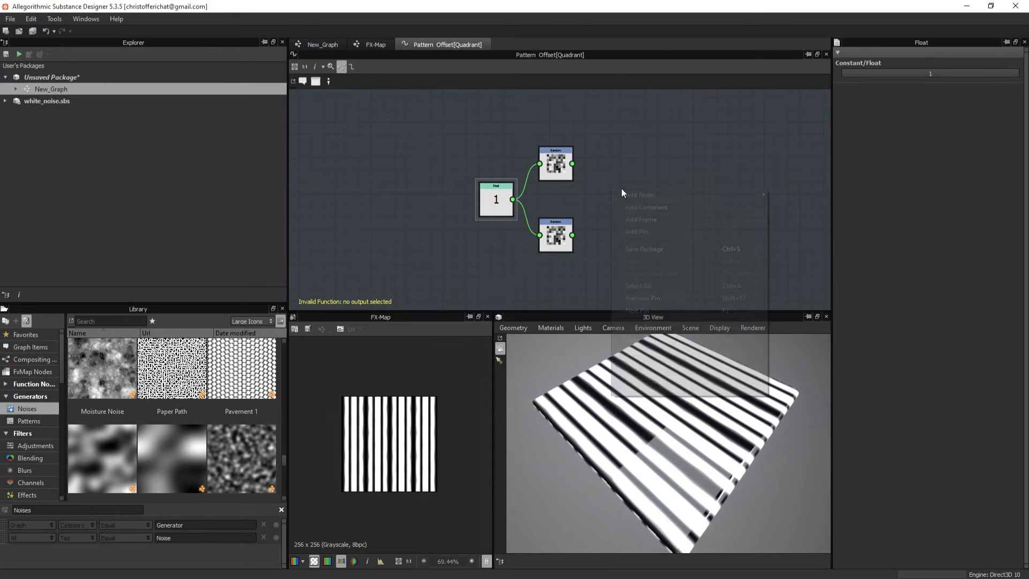
mouse_move(789, 207)
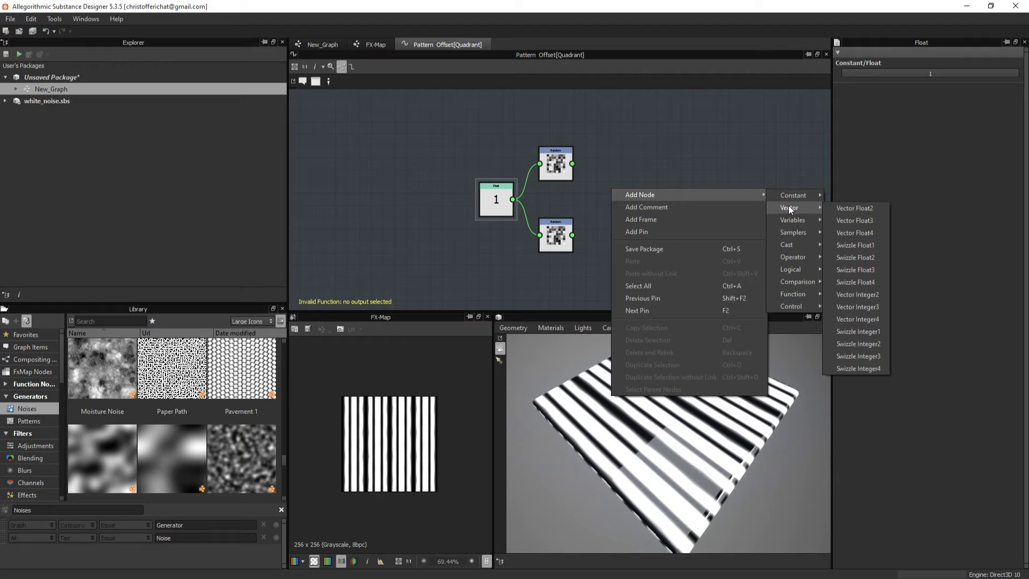
left_click(855, 208)
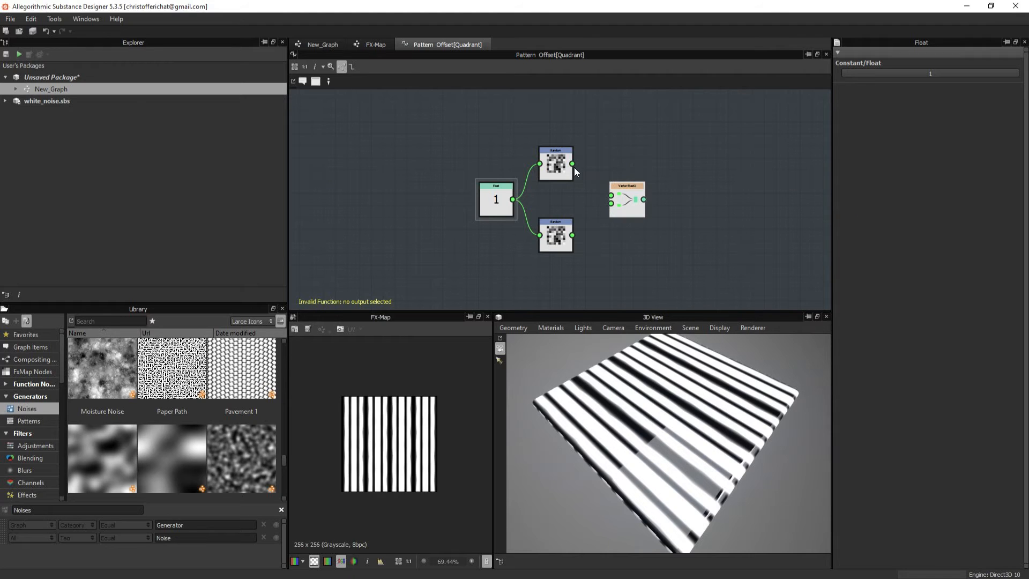
left_click(627, 199)
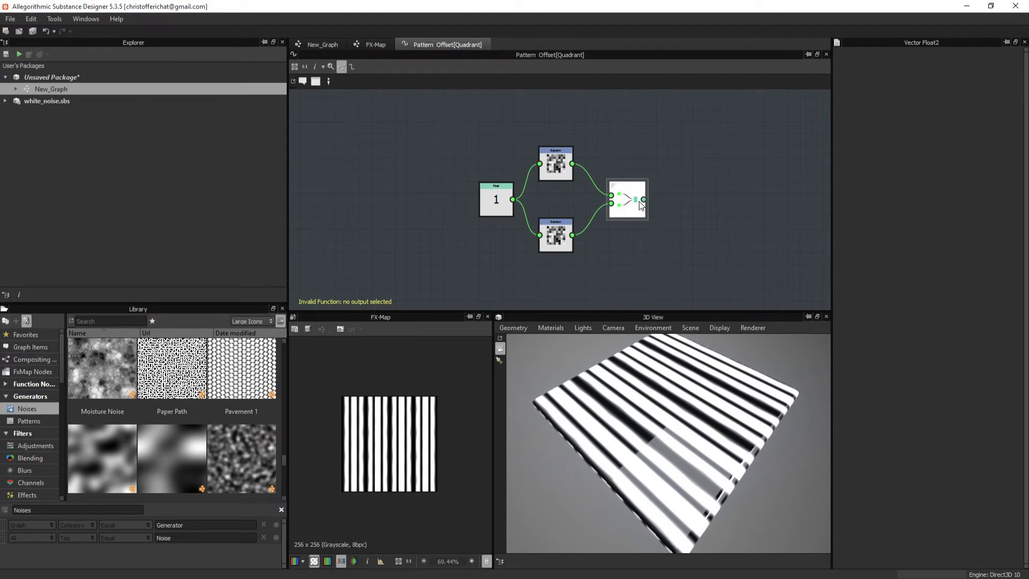
left_click(626, 200)
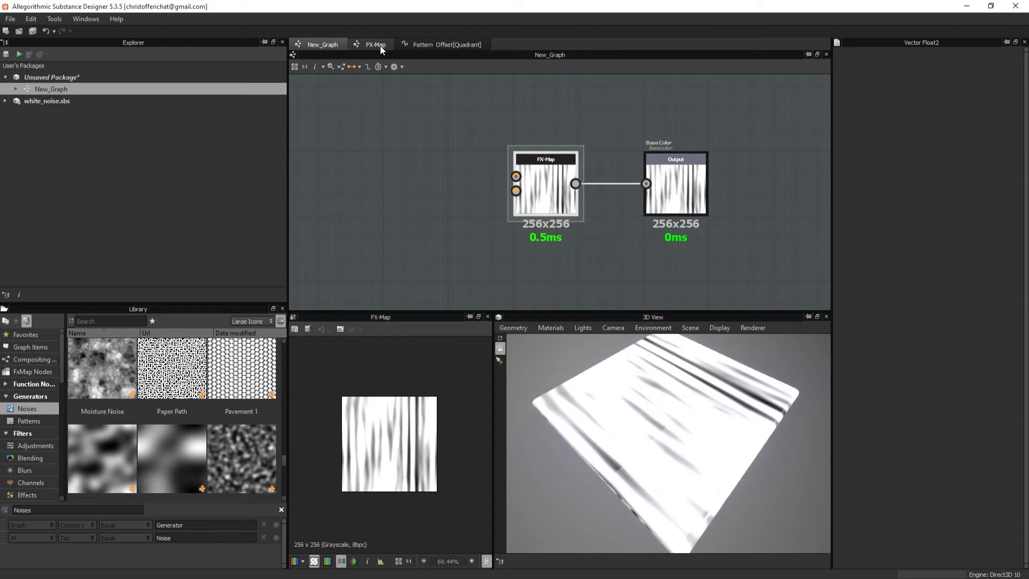
View the FX-Map graph, peek at the Pattern Offset function, and return to the FX-Map
left_click(376, 44)
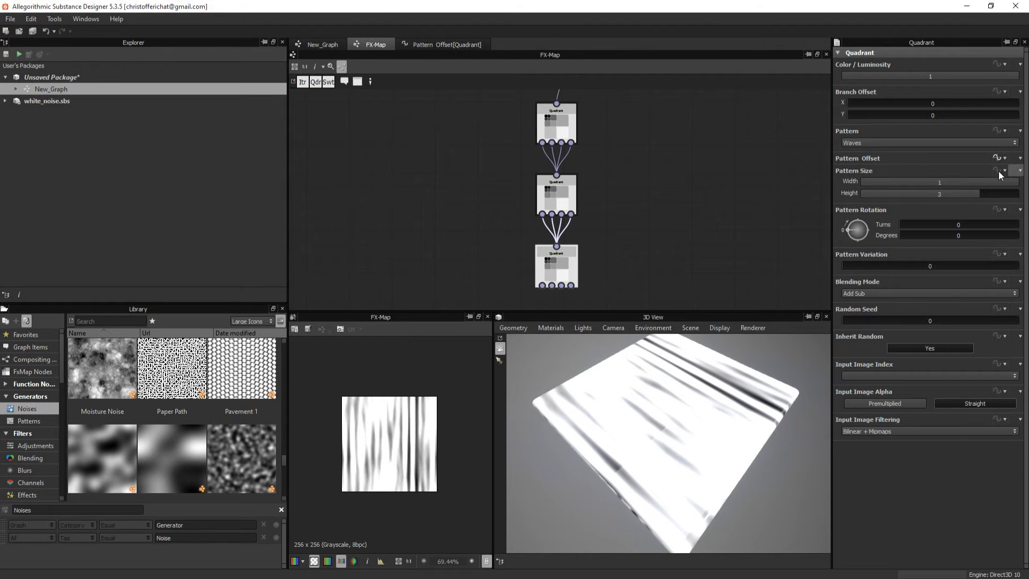
mouse_move(984, 186)
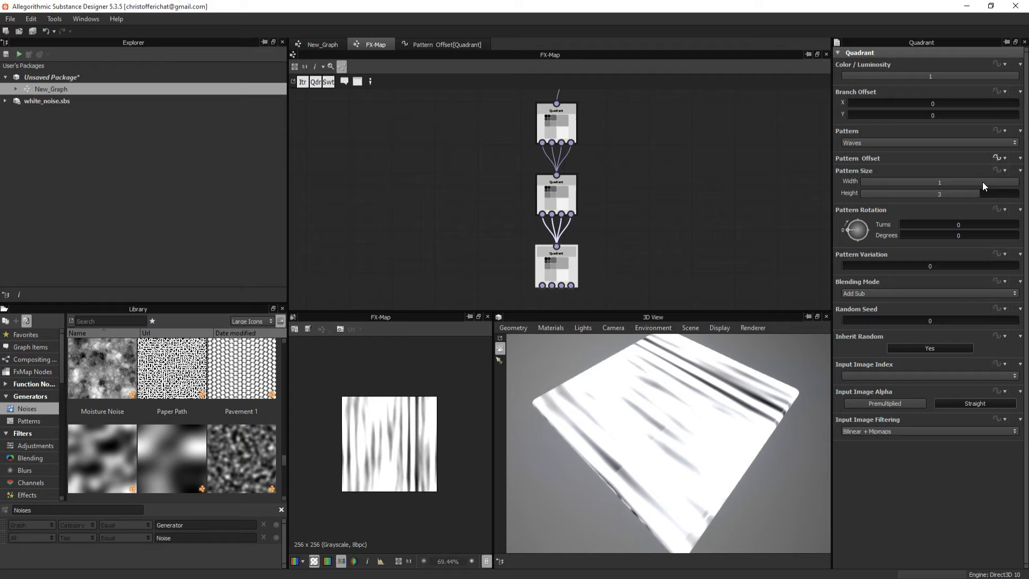
mouse_move(893, 162)
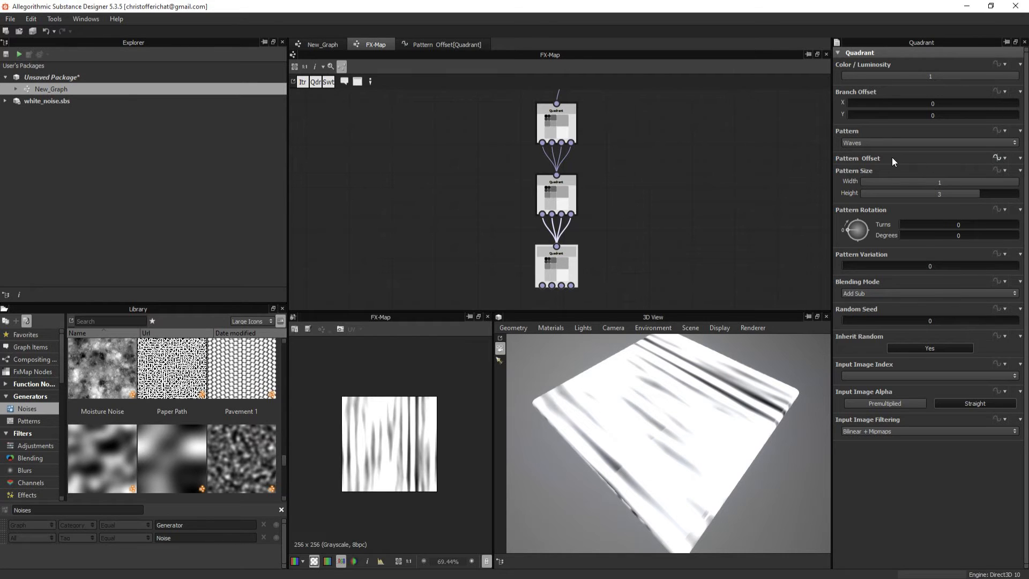
left_click(446, 44)
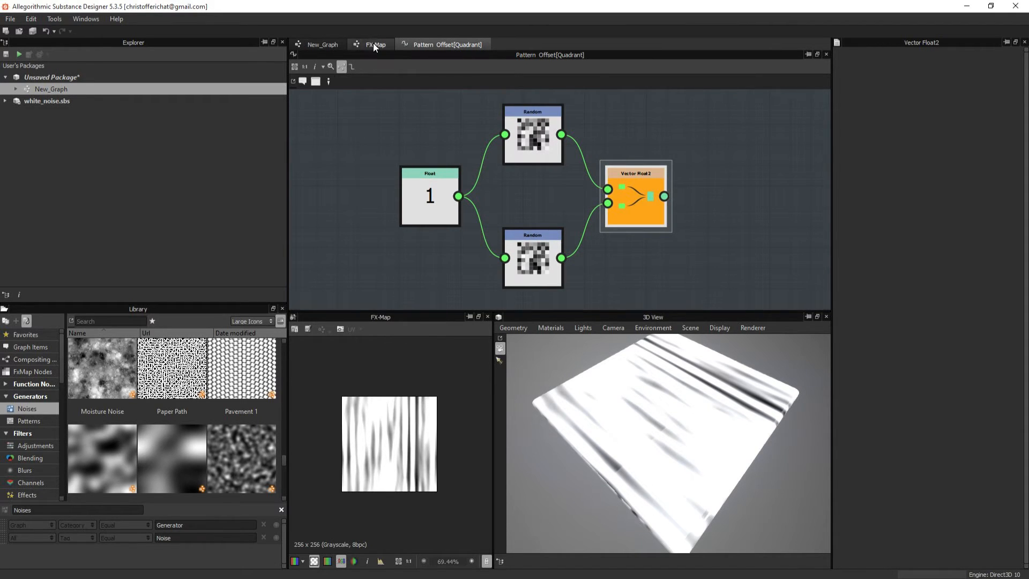
left_click(376, 44)
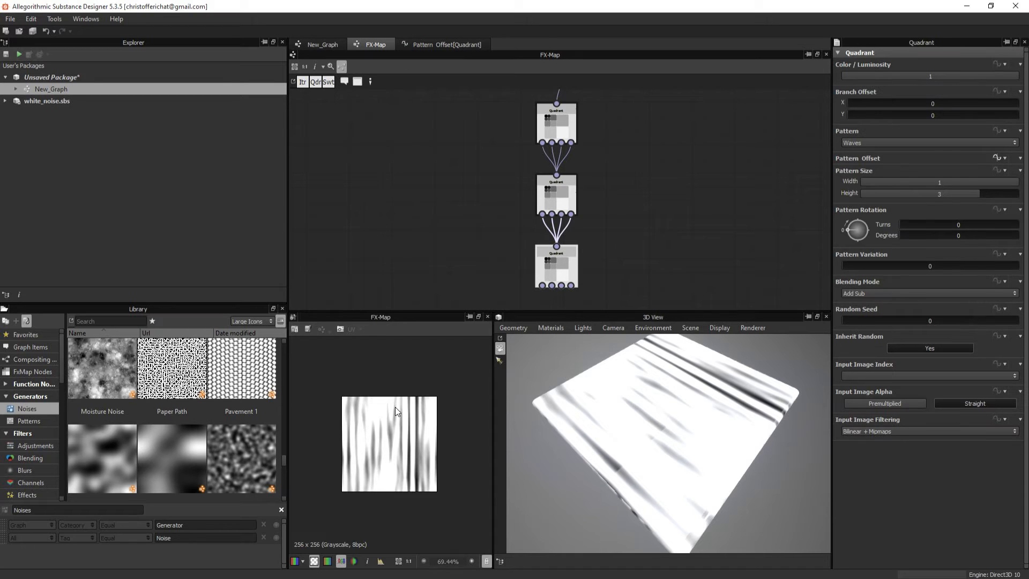
mouse_move(404, 420)
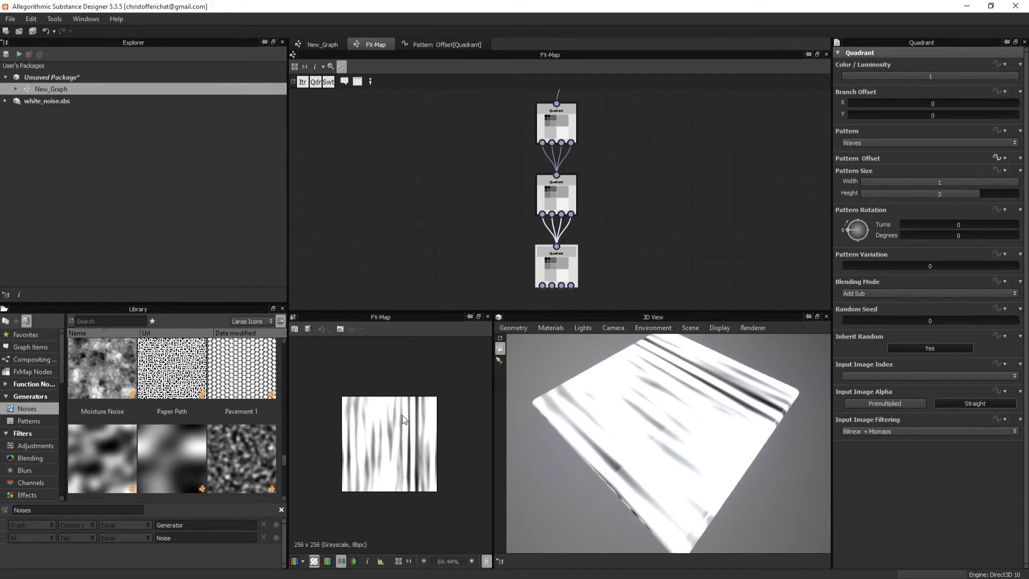
mouse_move(438, 430)
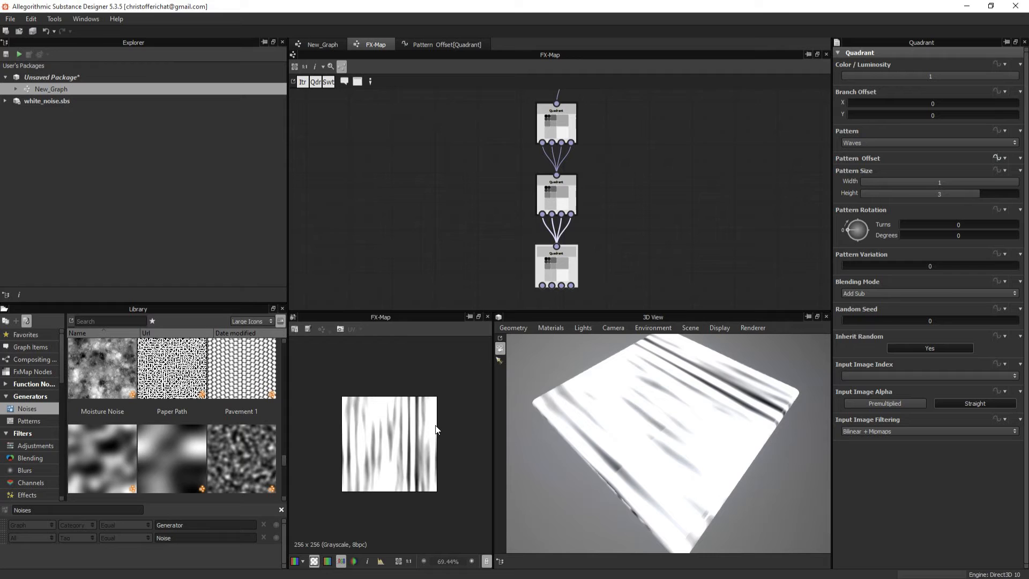
mouse_move(809, 239)
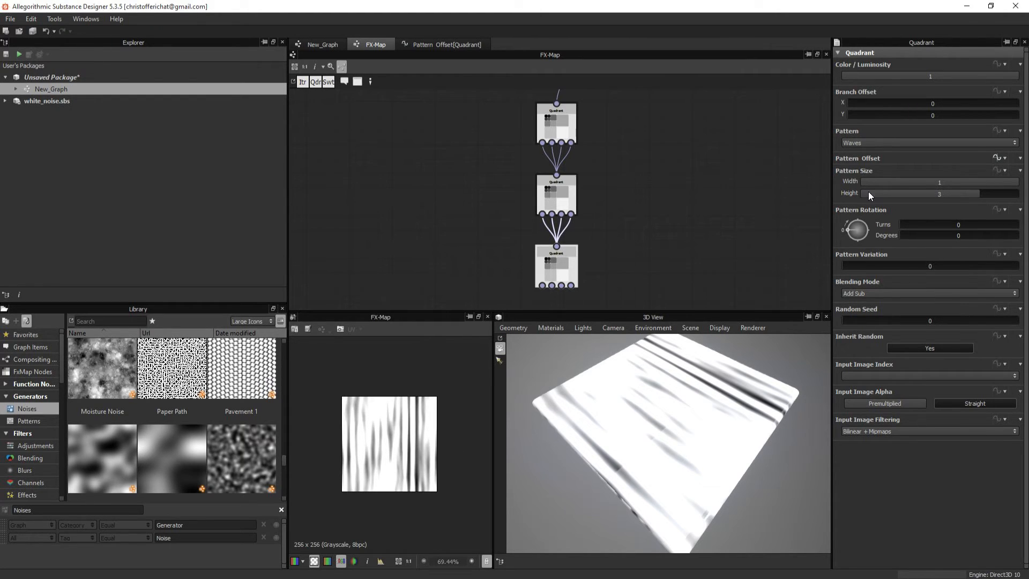
Narrow the bottom quadrant's Pattern Size width to 0.55 and expose pattern size as graph inputs
left_click_drag(939, 182, 873, 182)
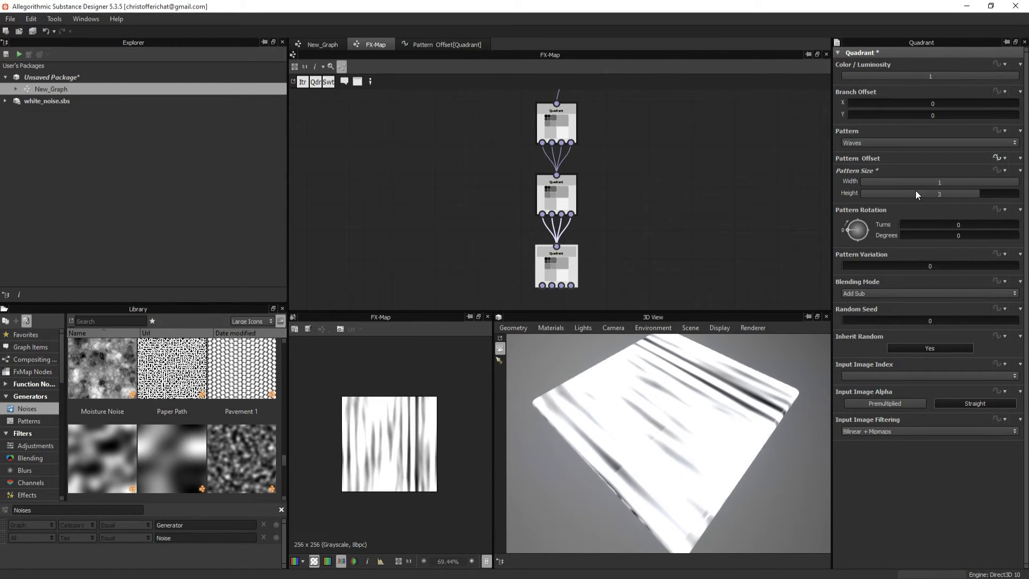
left_click_drag(940, 182, 916, 183)
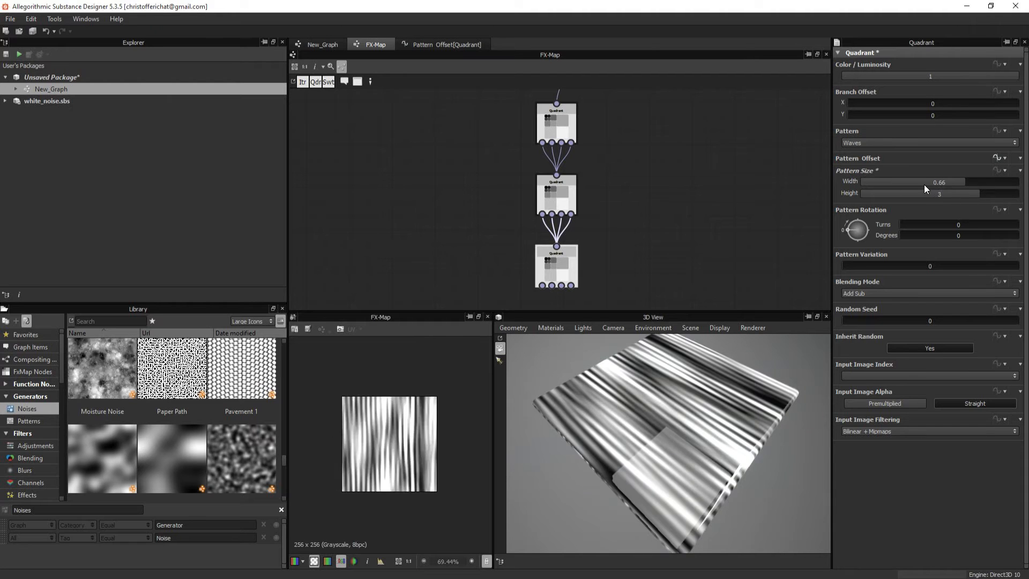
left_click_drag(926, 193, 944, 193)
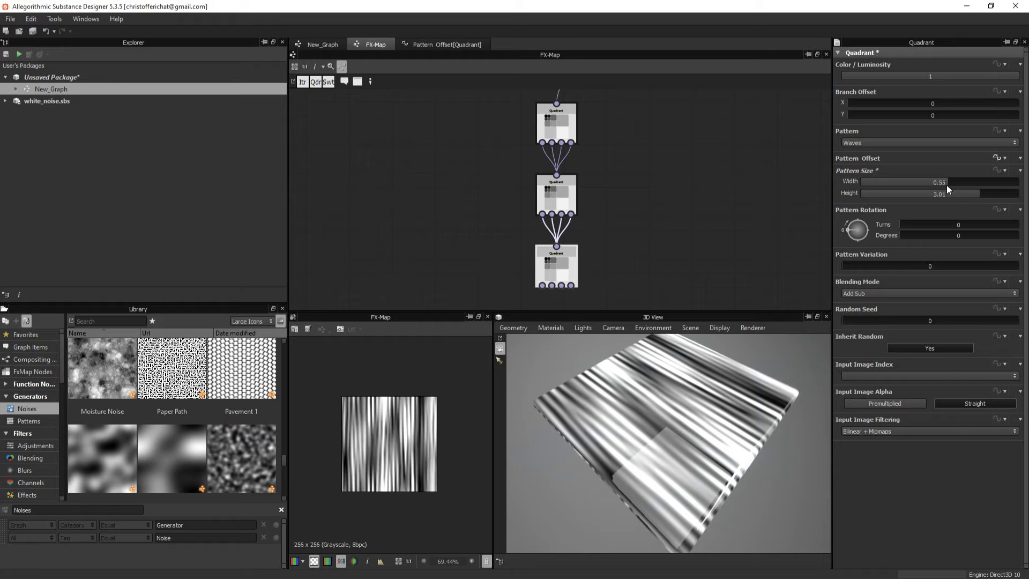
left_click(1000, 171)
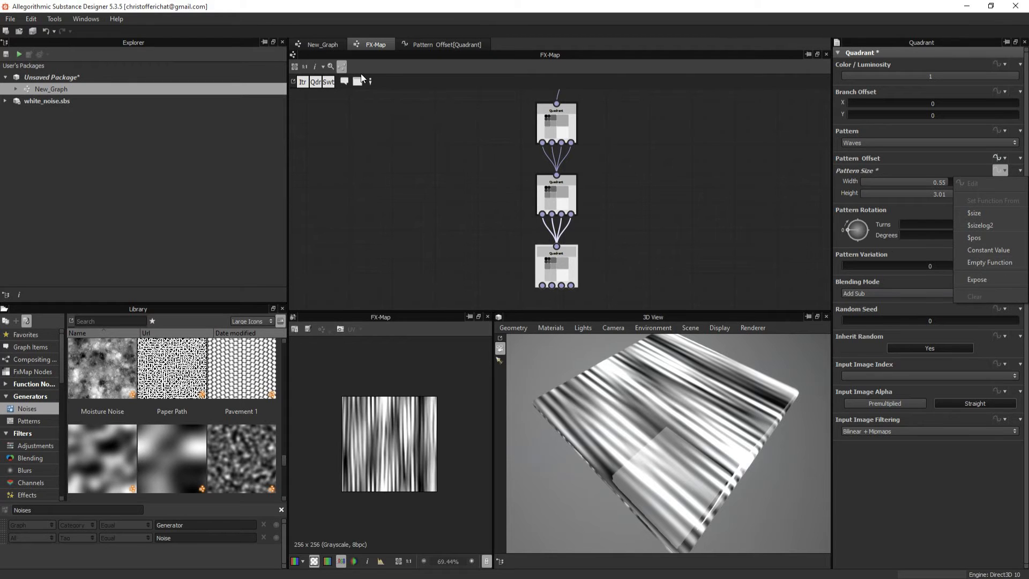
left_click(321, 44)
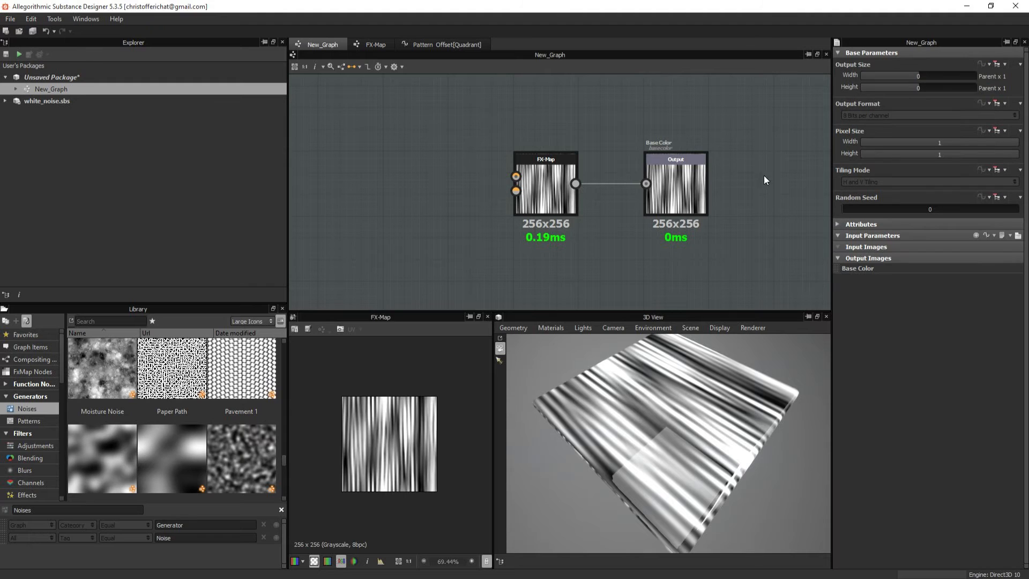
mouse_move(787, 206)
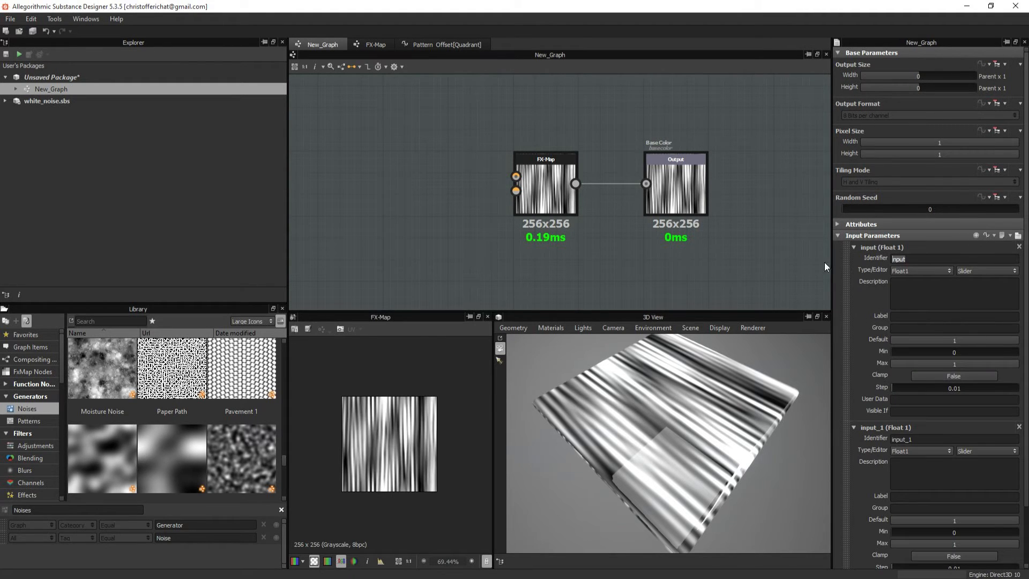
Name the exposed inputs lenght and width, each with the label Width
type("lenght")
left_click(954, 438)
type("width")
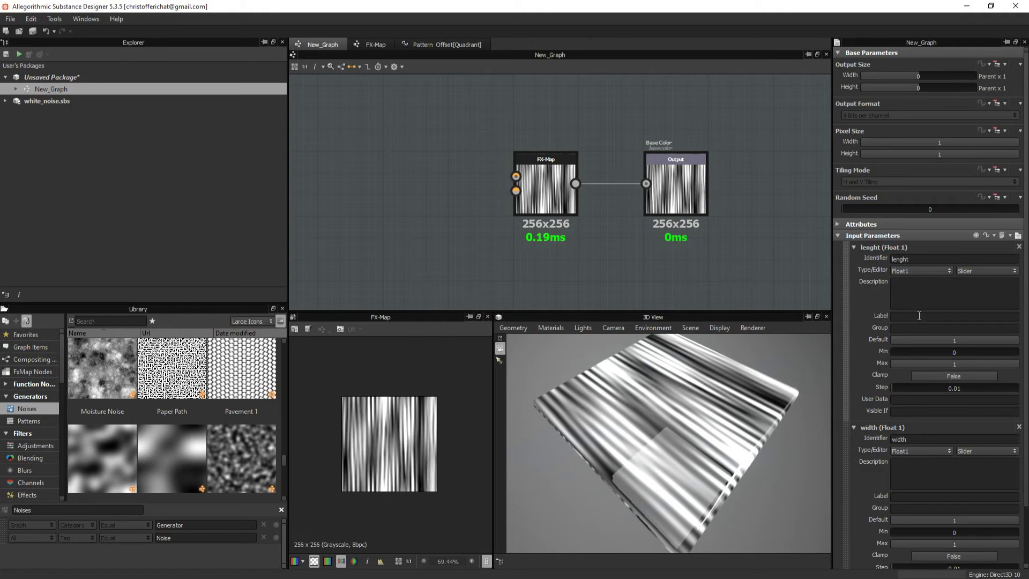
type("W")
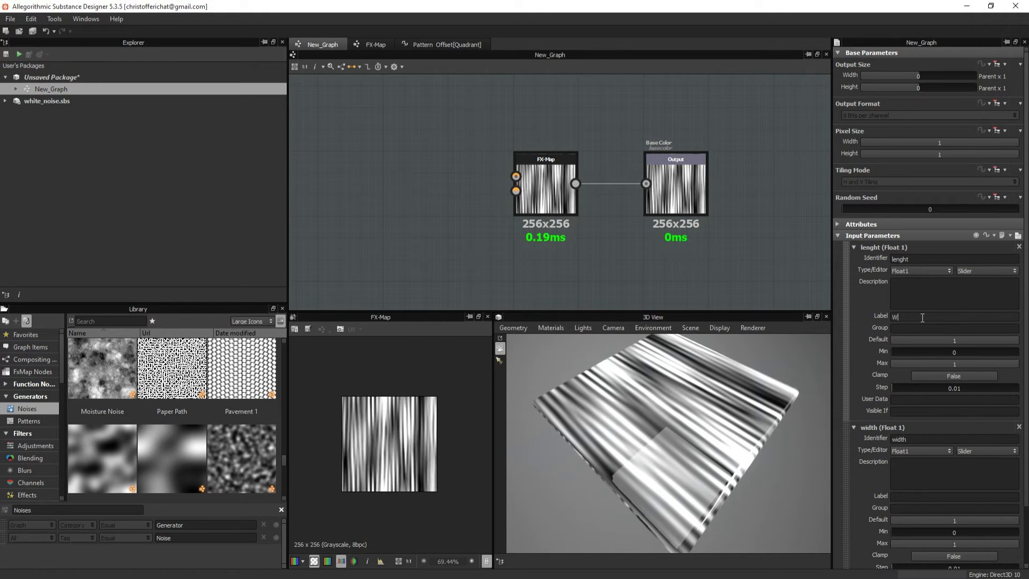
type("idth")
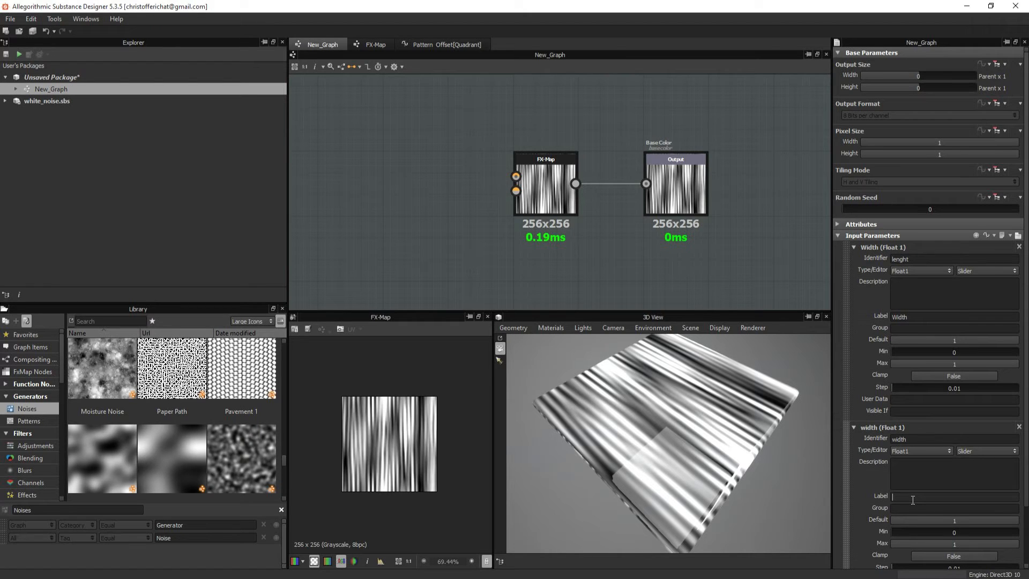
type("Width")
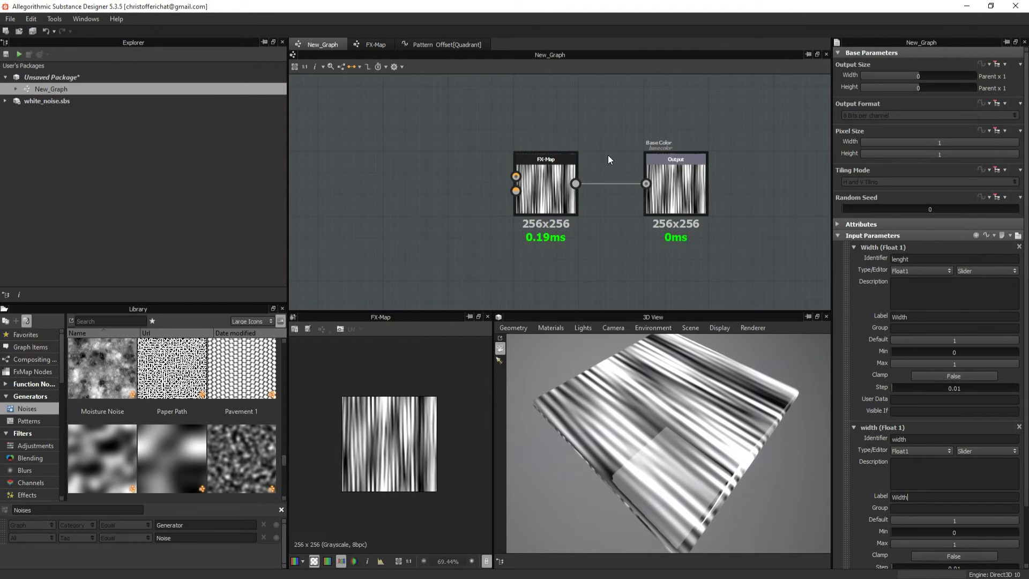
mouse_move(900, 365)
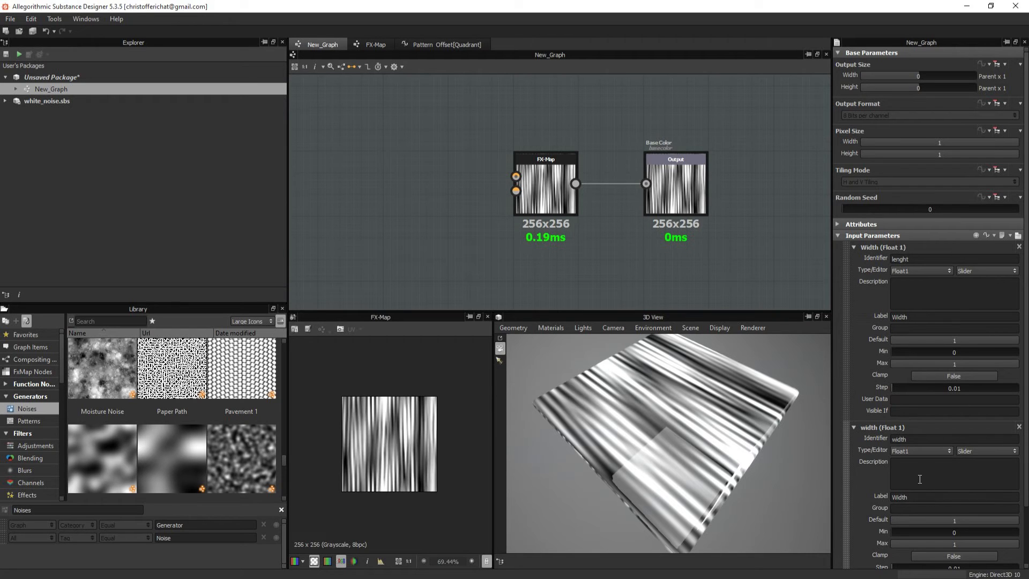
Drive the bottom quadrant's Pattern Size with a new empty function in the FX-Map graph
left_click(446, 45)
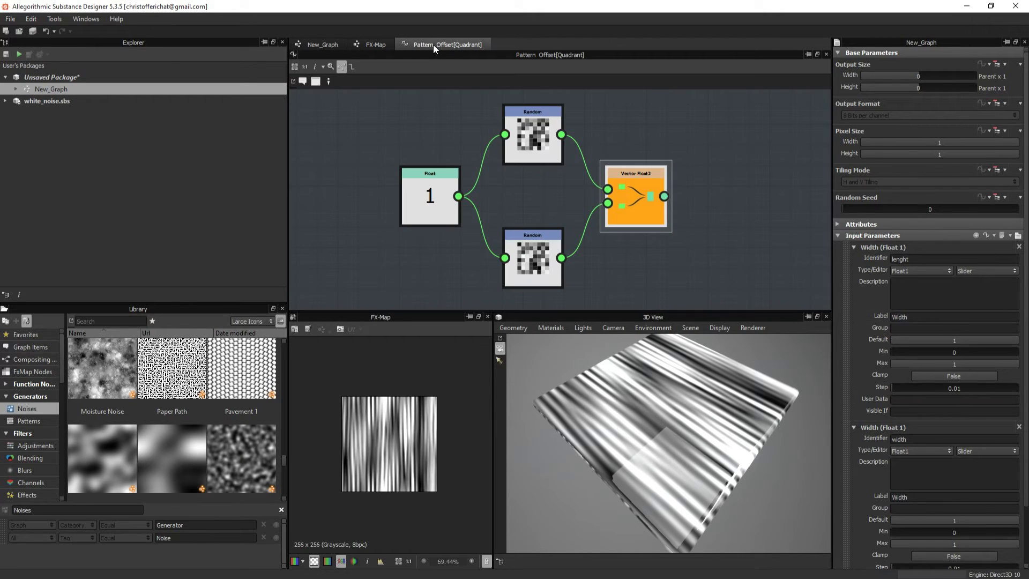
left_click(323, 44)
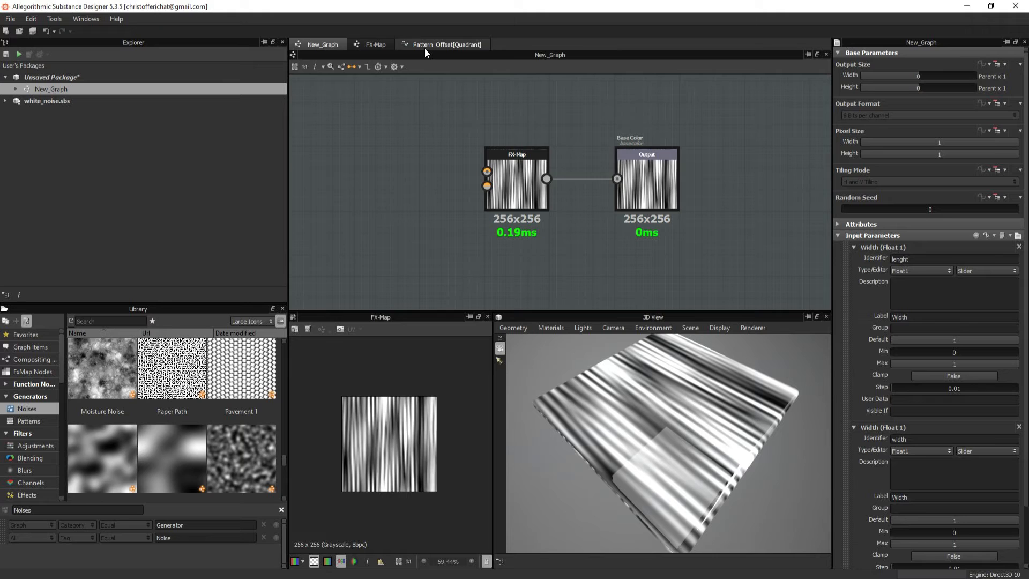
left_click(375, 43)
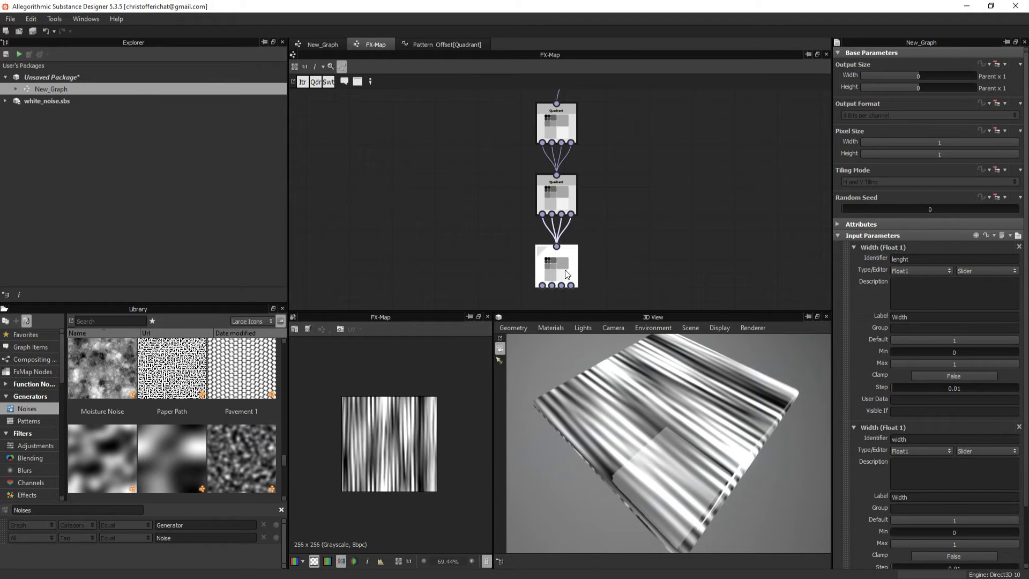
left_click(556, 266)
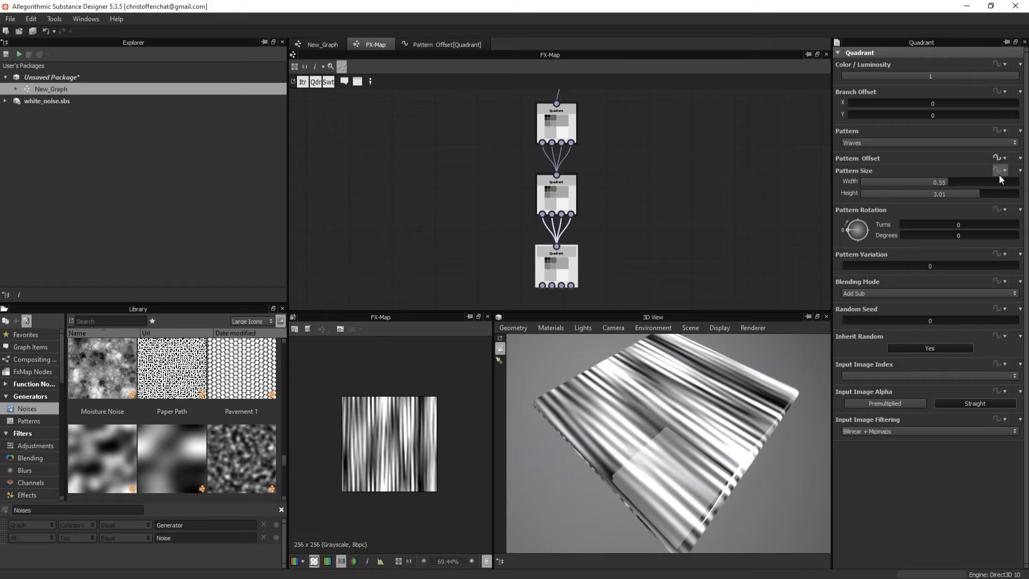
left_click(1002, 171)
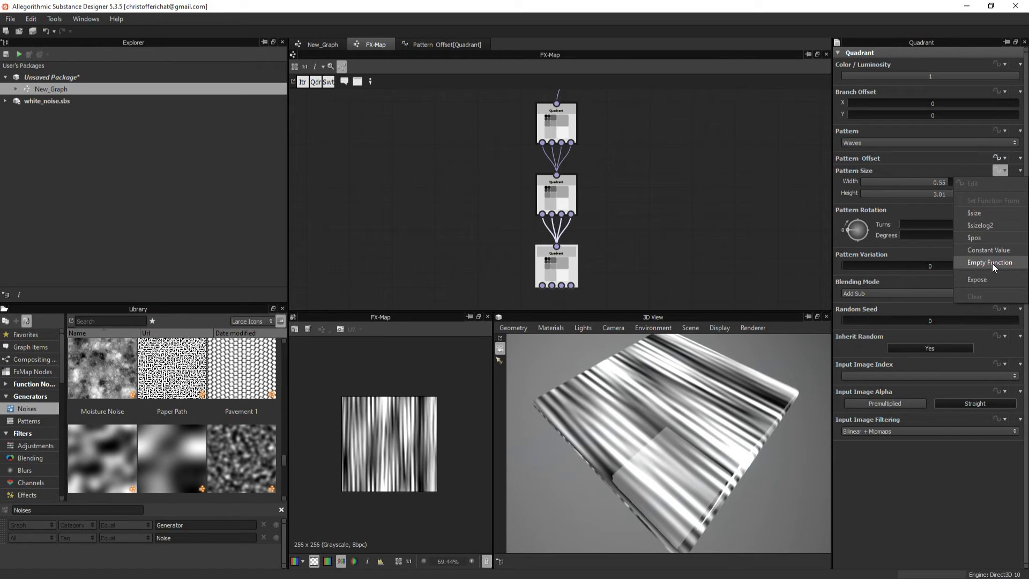
left_click(990, 261)
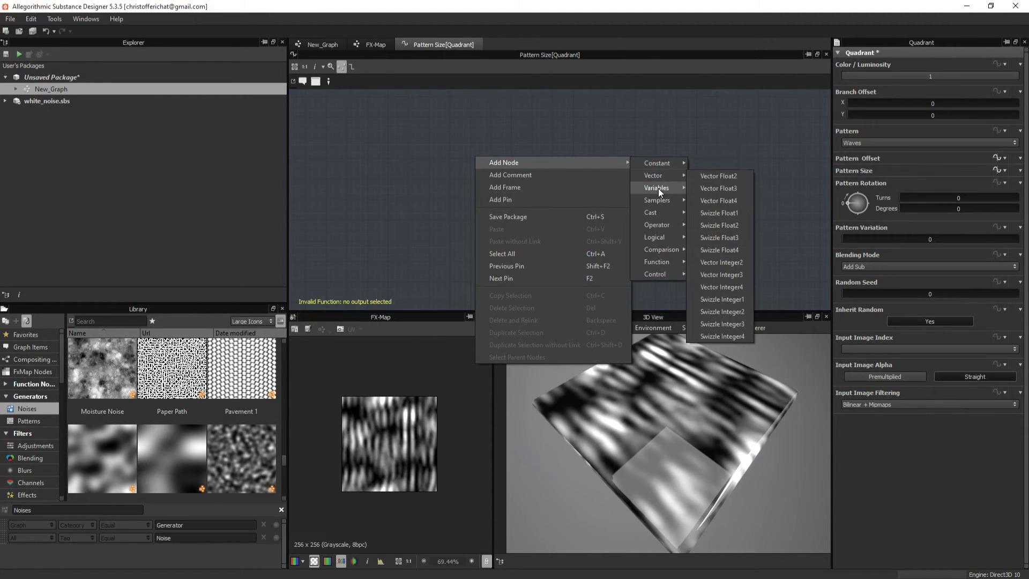
mouse_move(656, 188)
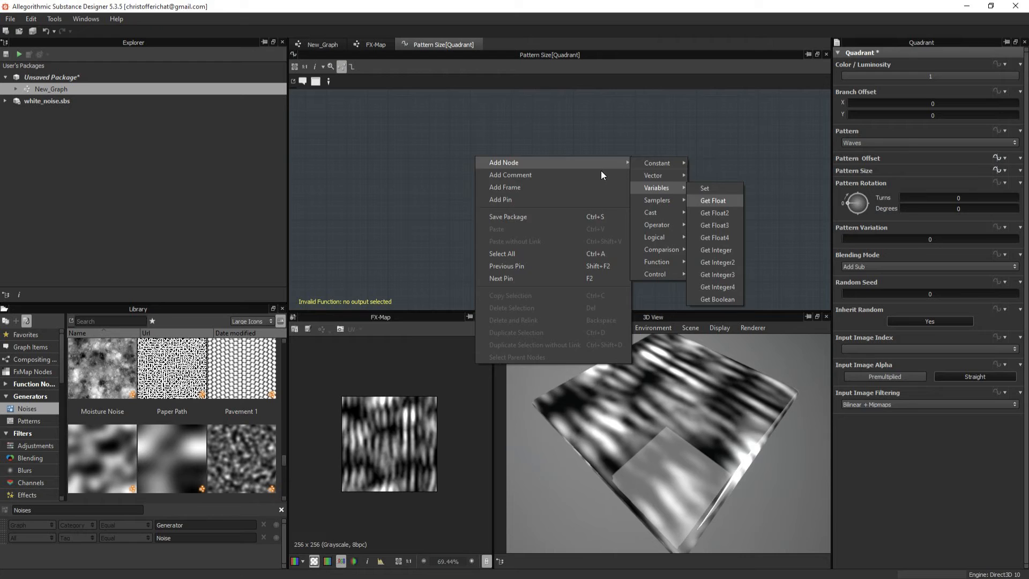
Add Get Float nodes for width and lenght plus a Vector Float2 node in the Pattern Size function
left_click(713, 200)
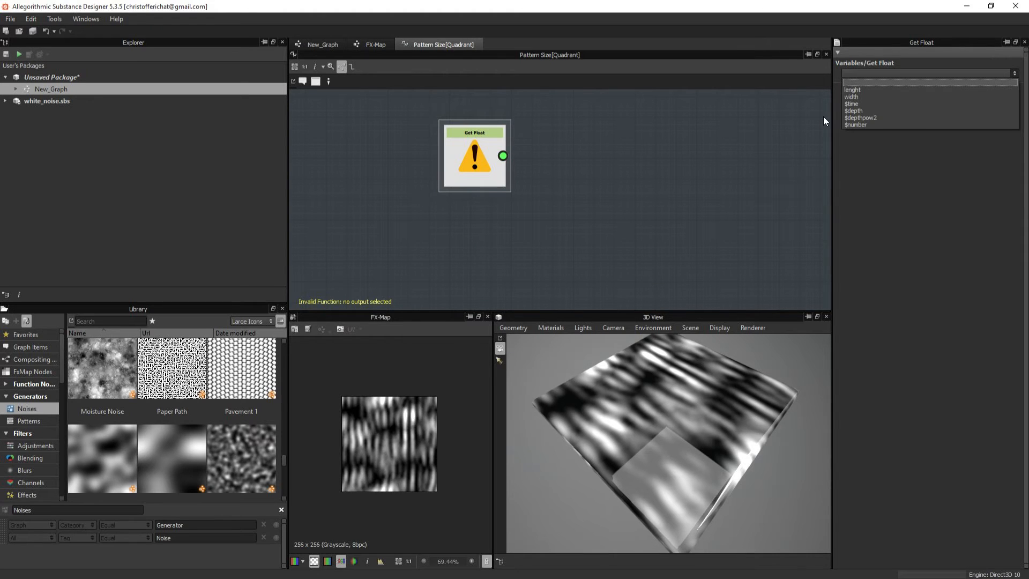
left_click(852, 90)
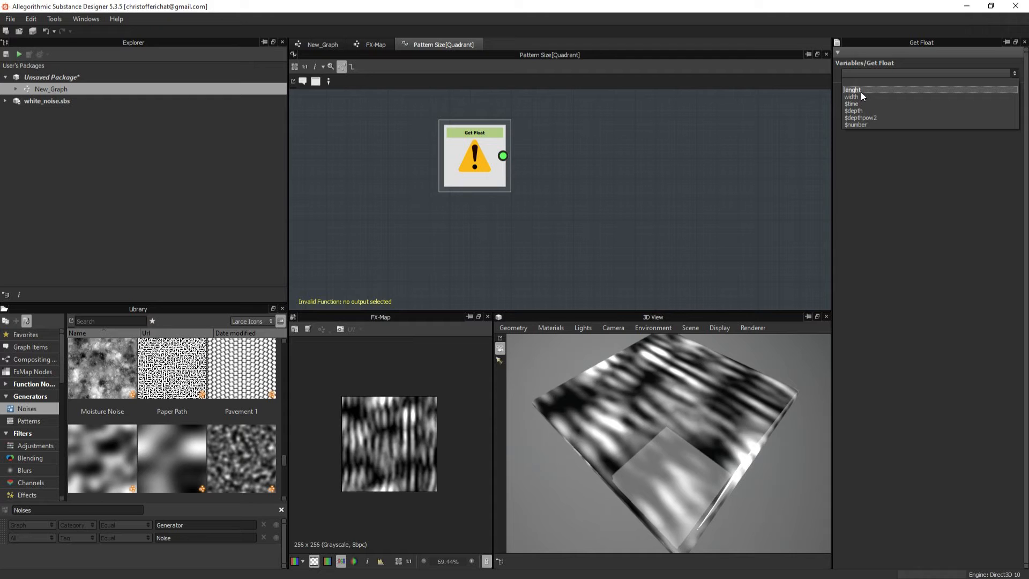
left_click(853, 90)
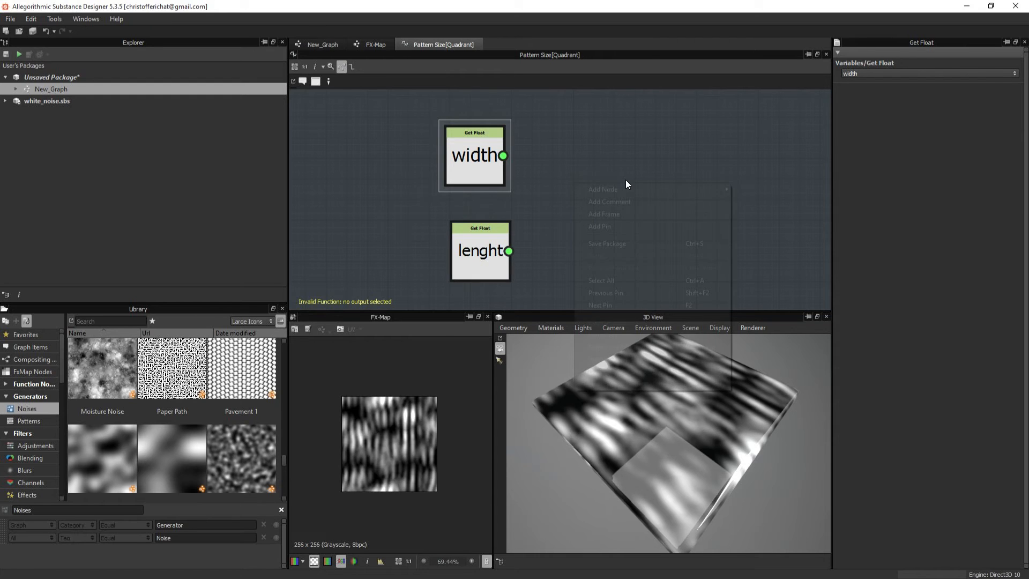
mouse_move(753, 201)
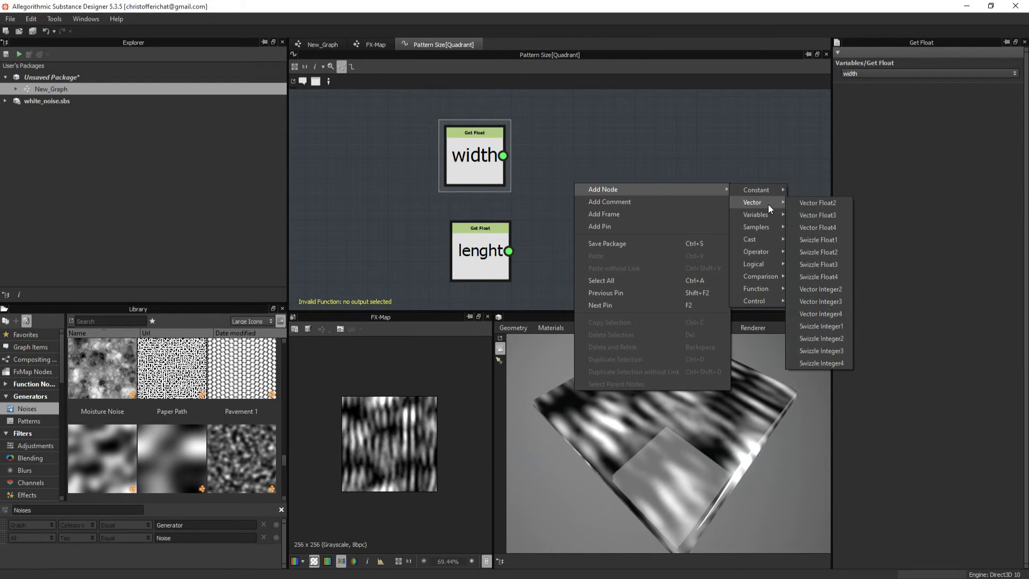
left_click(817, 202)
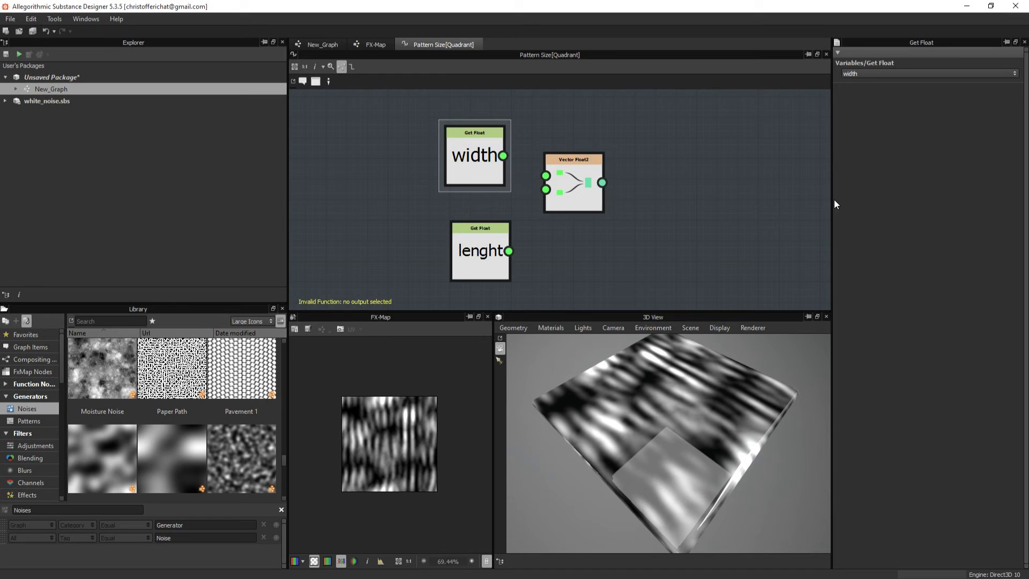
Wire width into the Vector Float2 and make it the function's output, returning to FX-Map
left_click_drag(502, 157, 576, 182)
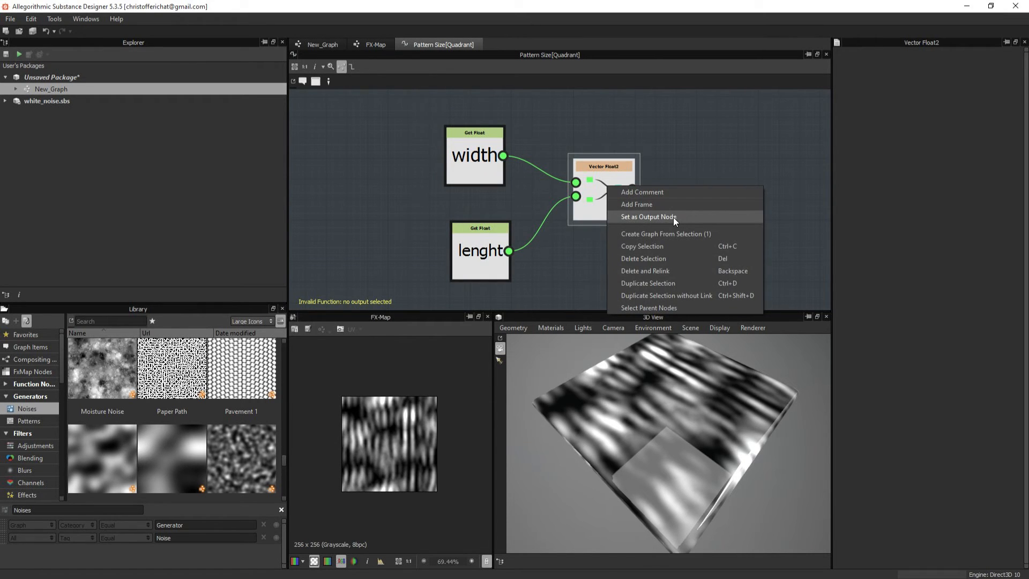
left_click(648, 217)
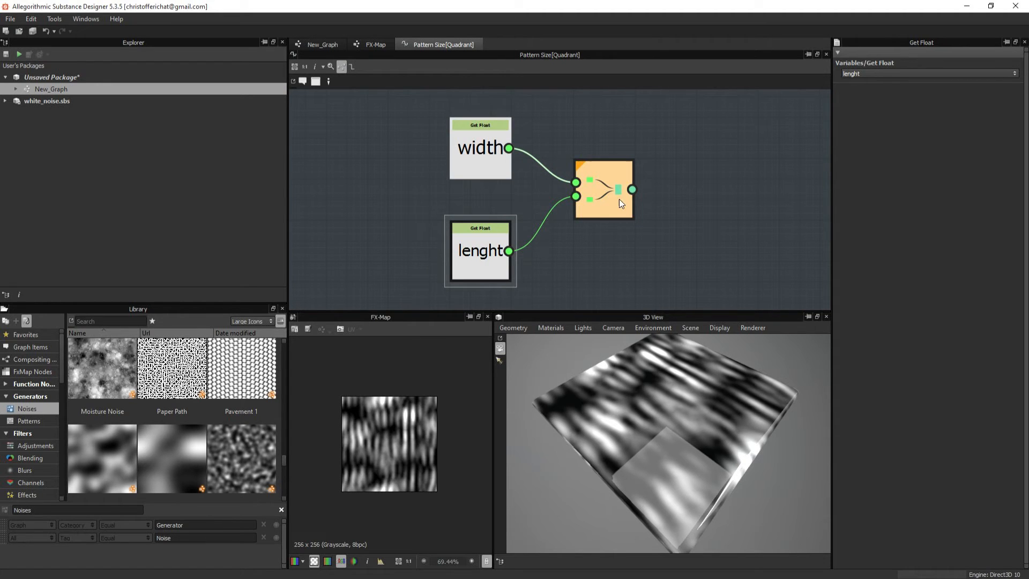
left_click(375, 44)
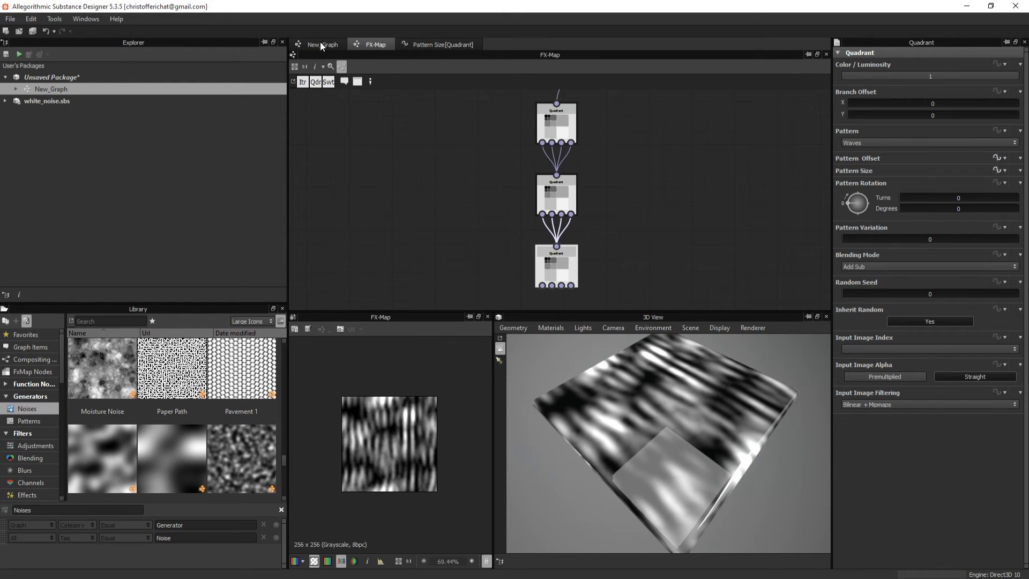
Rewire the Pattern Size vector so lenght feeds the first component and width the second
left_click(322, 44)
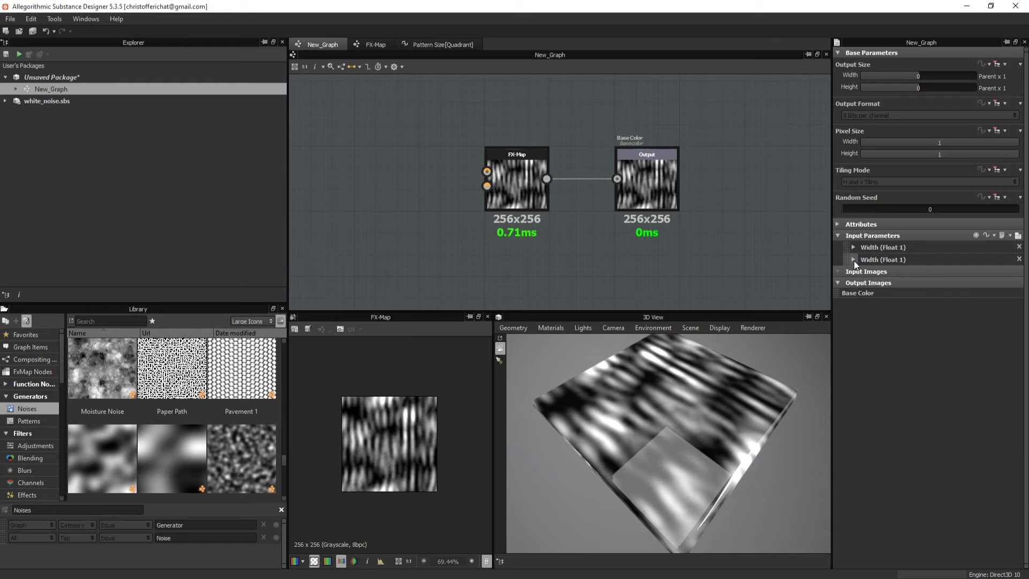
left_click(854, 247)
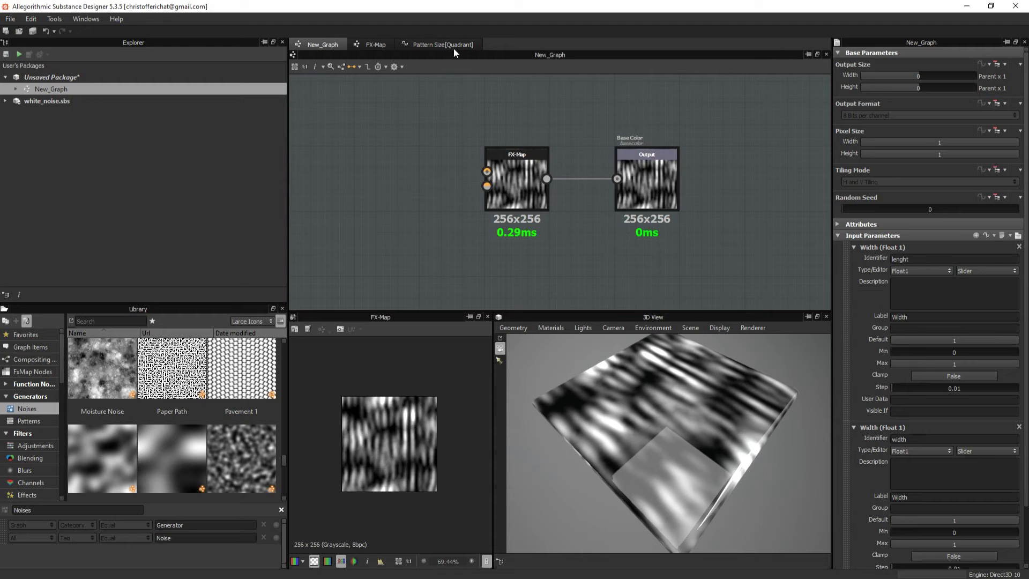
left_click(440, 44)
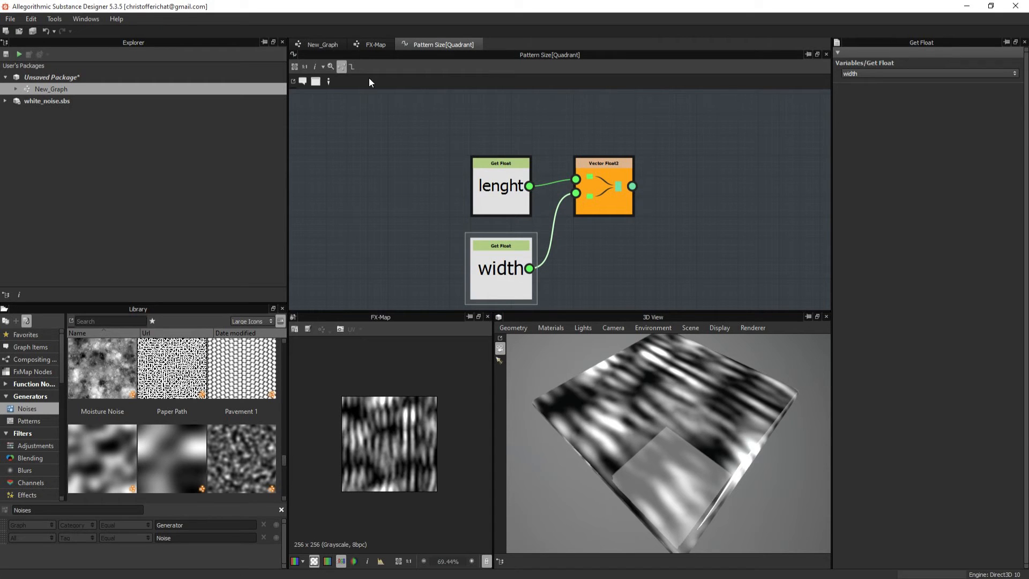
left_click(321, 44)
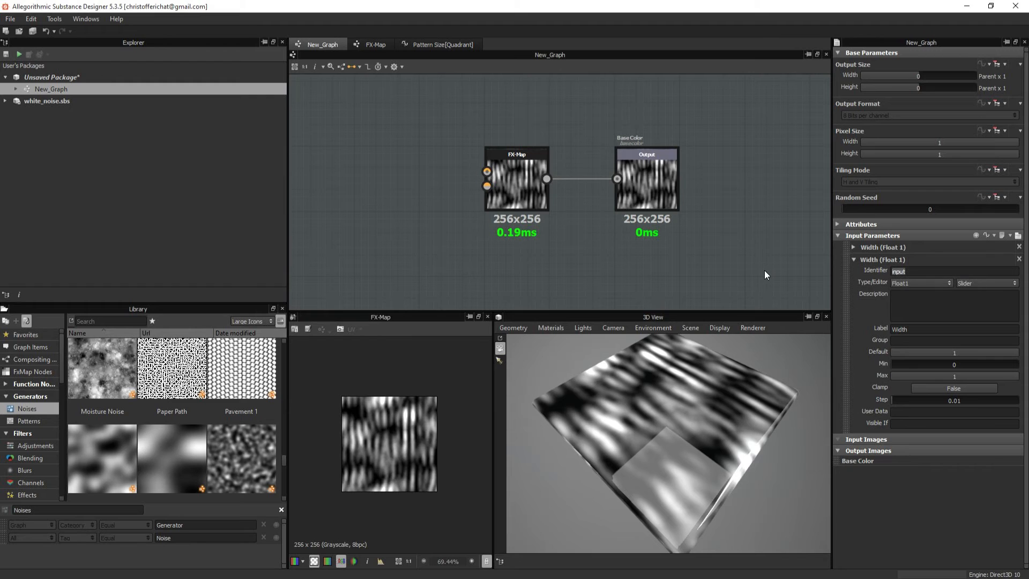
Set the input identifiers to lenght and width, trimming the extra _1 suffix
left_click(954, 270)
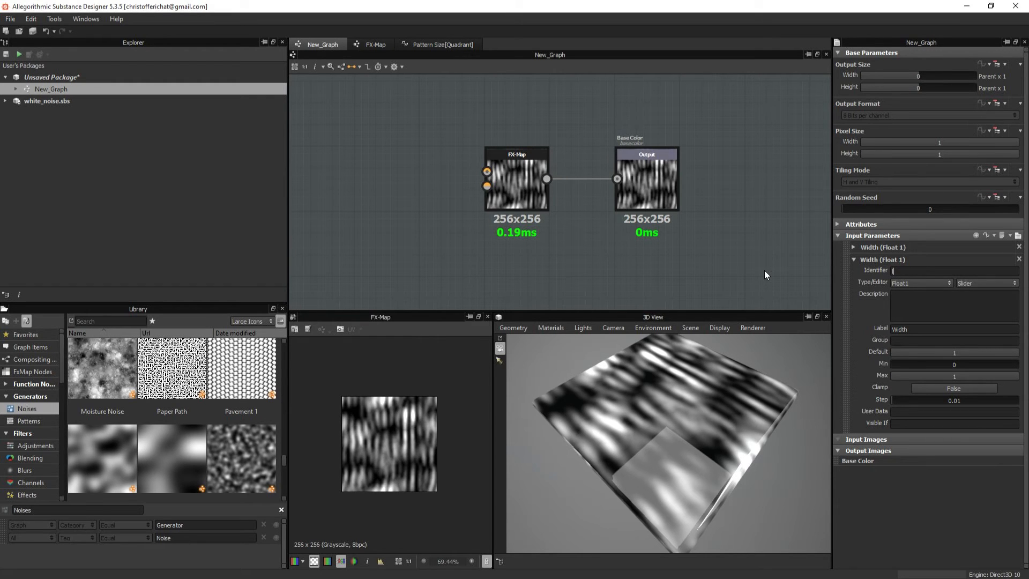
type("lenght_1")
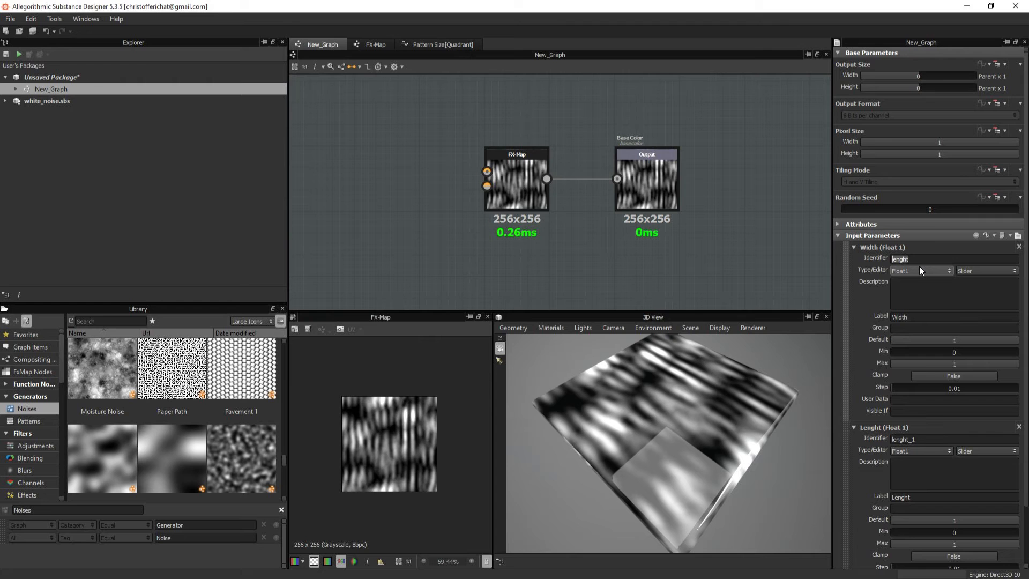
type("width")
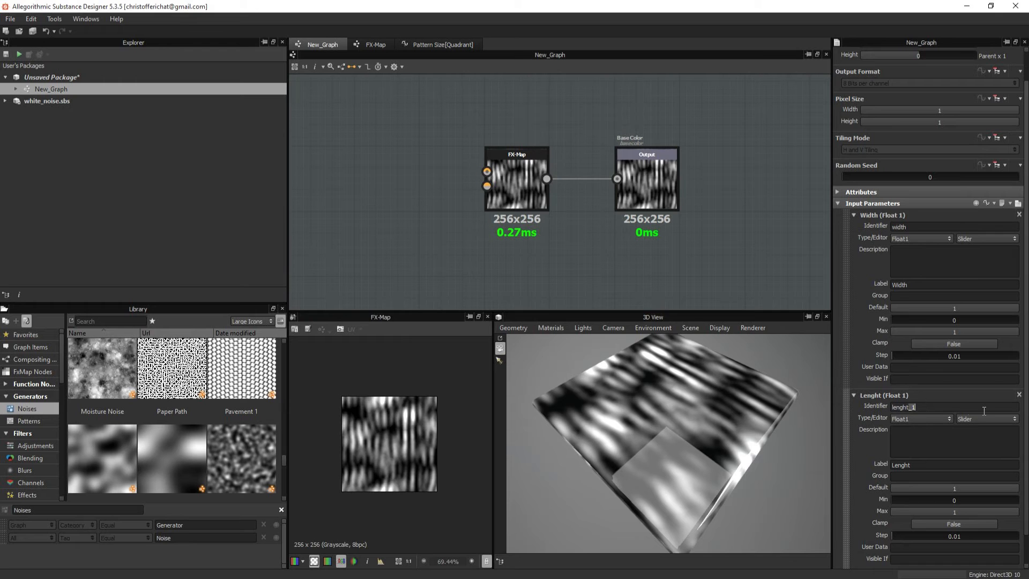
left_click_drag(955, 488, 906, 487)
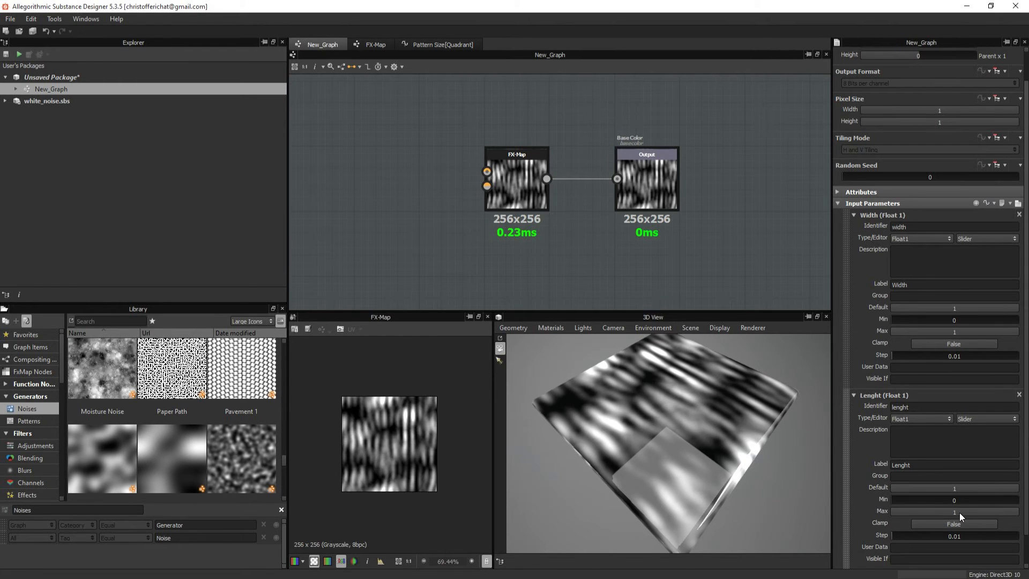
Give lenght a 0.01–3 range with default 2, and clamp the width input
left_click(953, 524)
type("4")
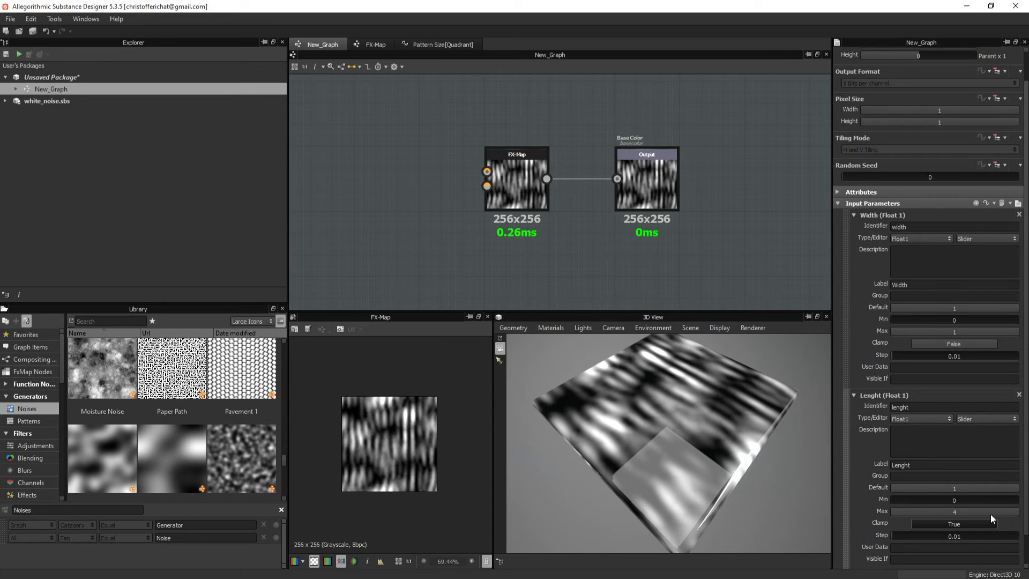
left_click(955, 487)
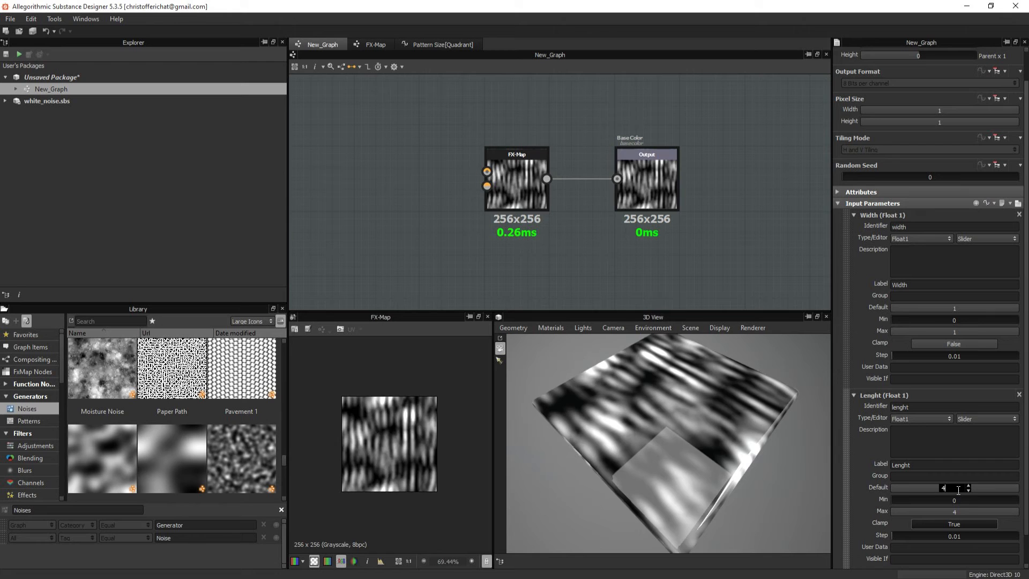
left_click_drag(946, 487, 971, 488)
type(".01")
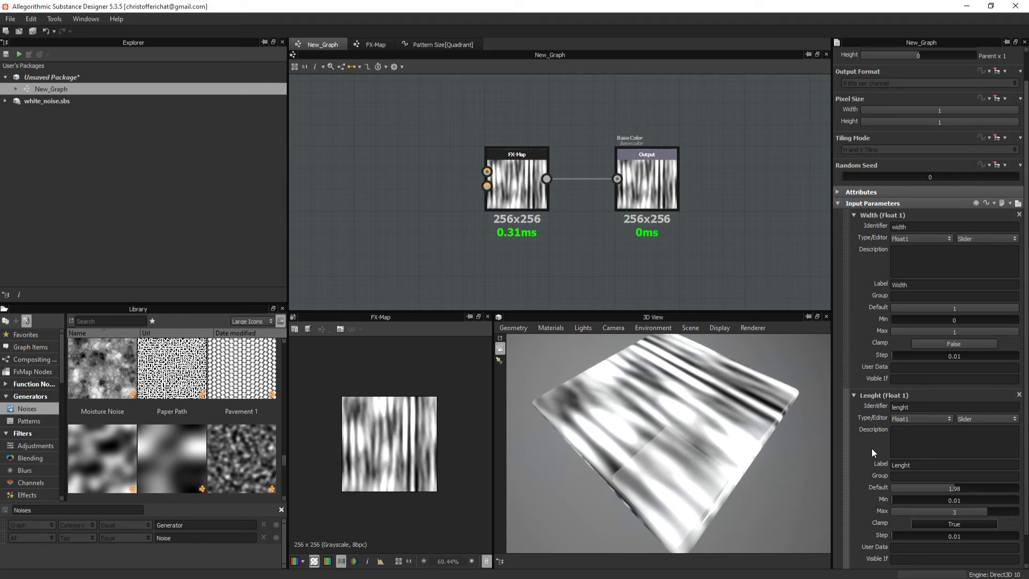
left_click_drag(954, 488, 959, 488)
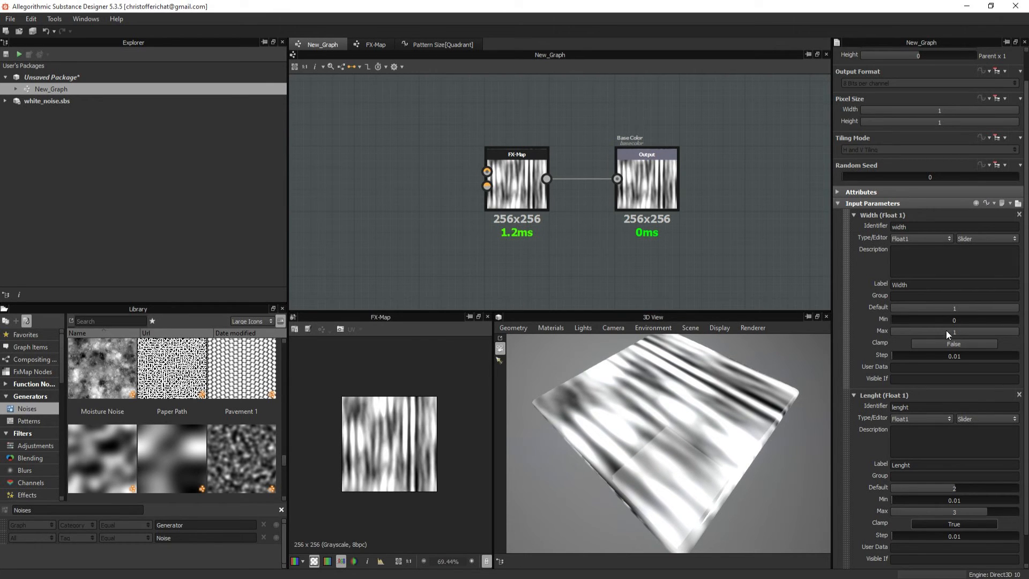
left_click(953, 343)
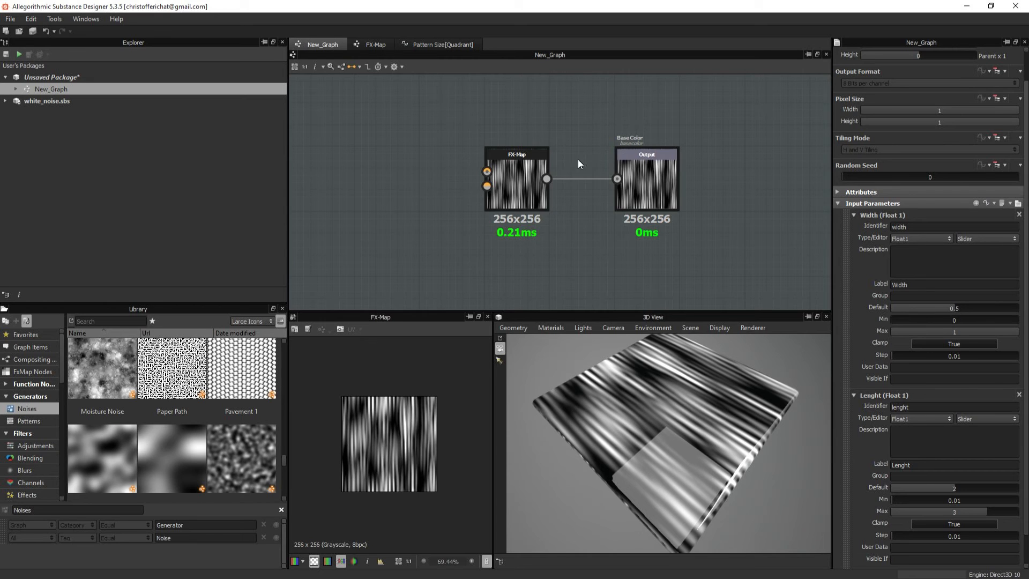
Rename the graph's output from Base Color to stripes with label Stripes
left_click(374, 44)
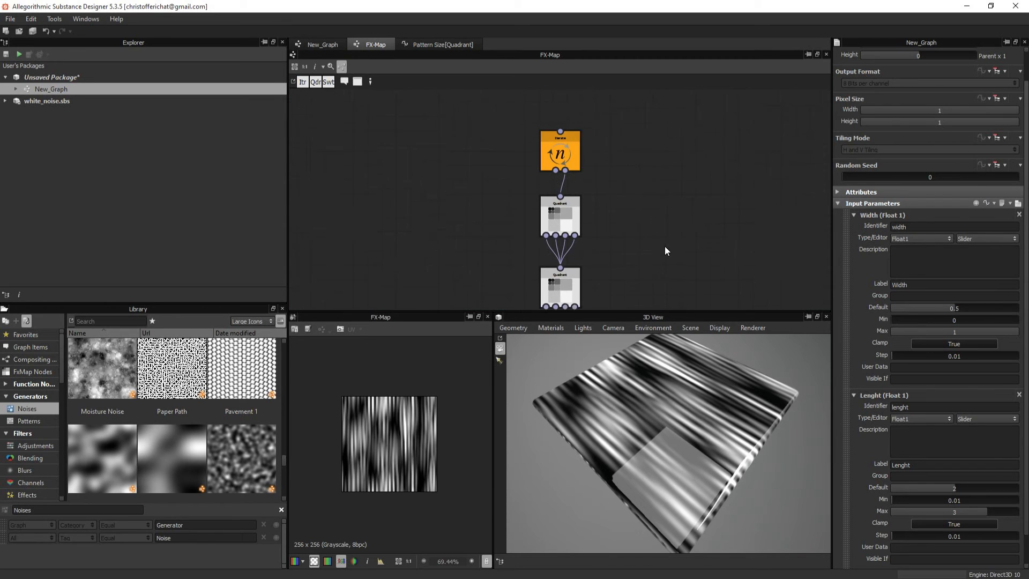
left_click(560, 161)
type("Styrip")
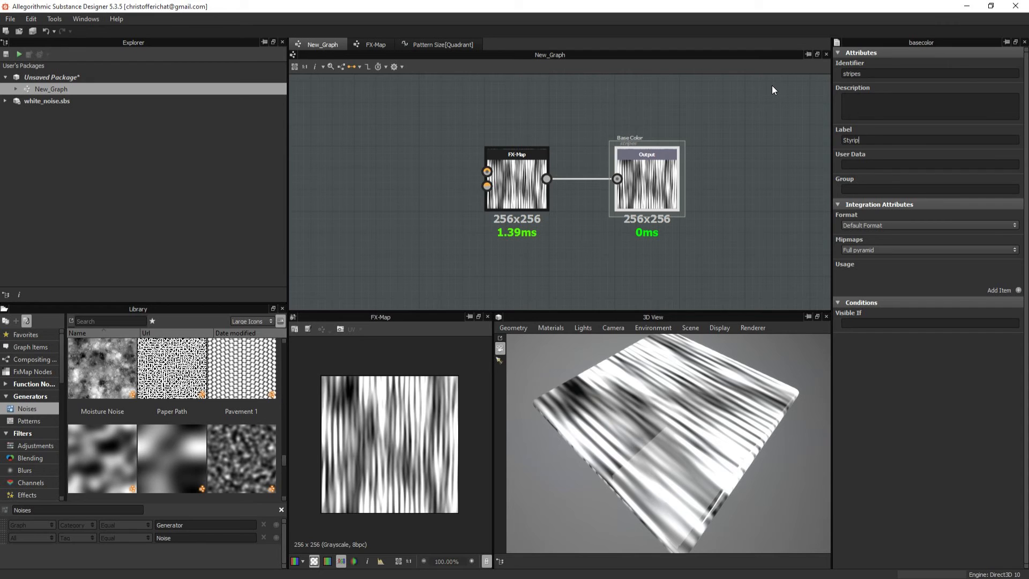
type("Stripes")
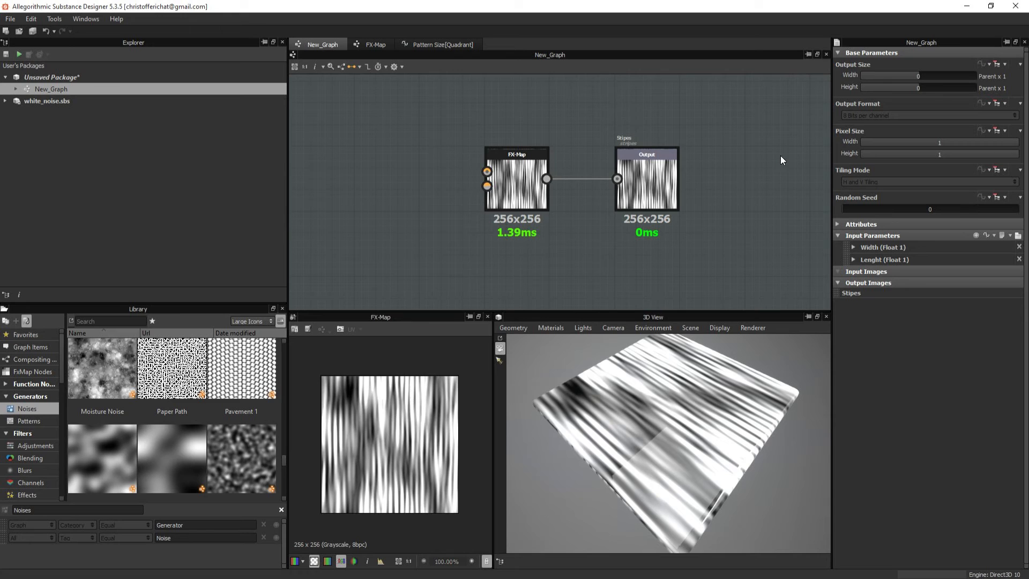
mouse_move(840, 201)
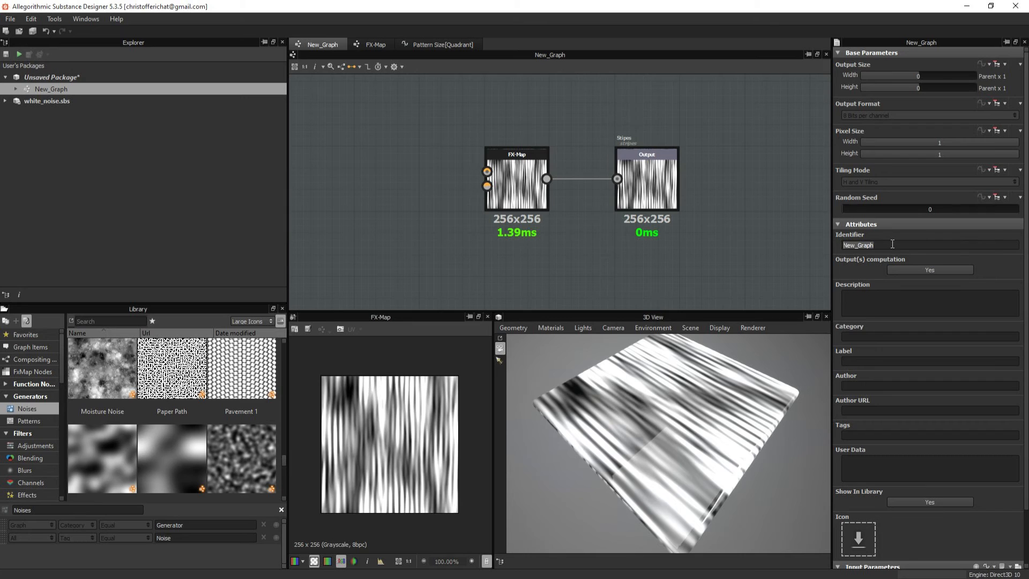
Set the graph's identifier to stripes and its category to Generator
type("stipes")
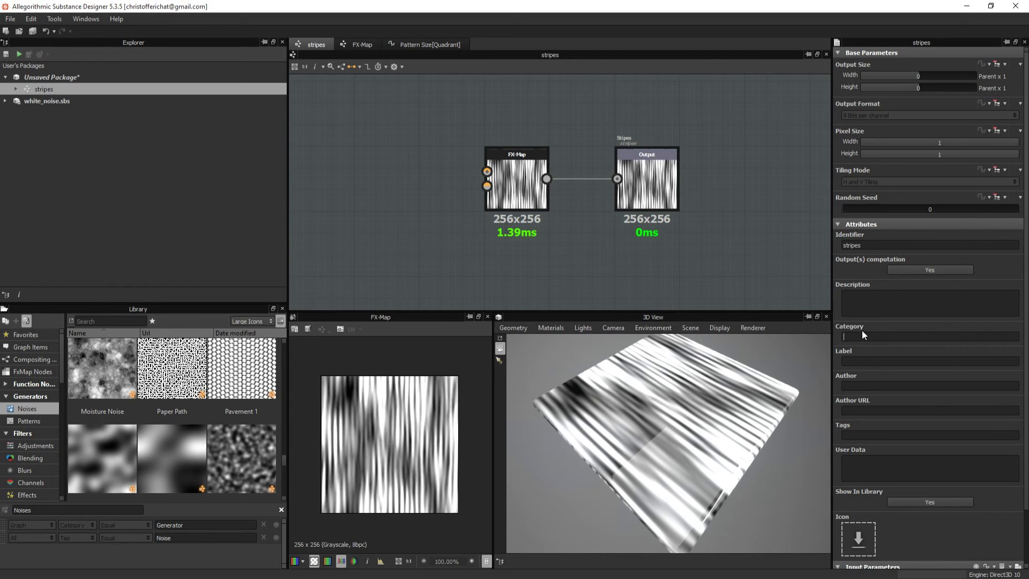
mouse_move(46, 410)
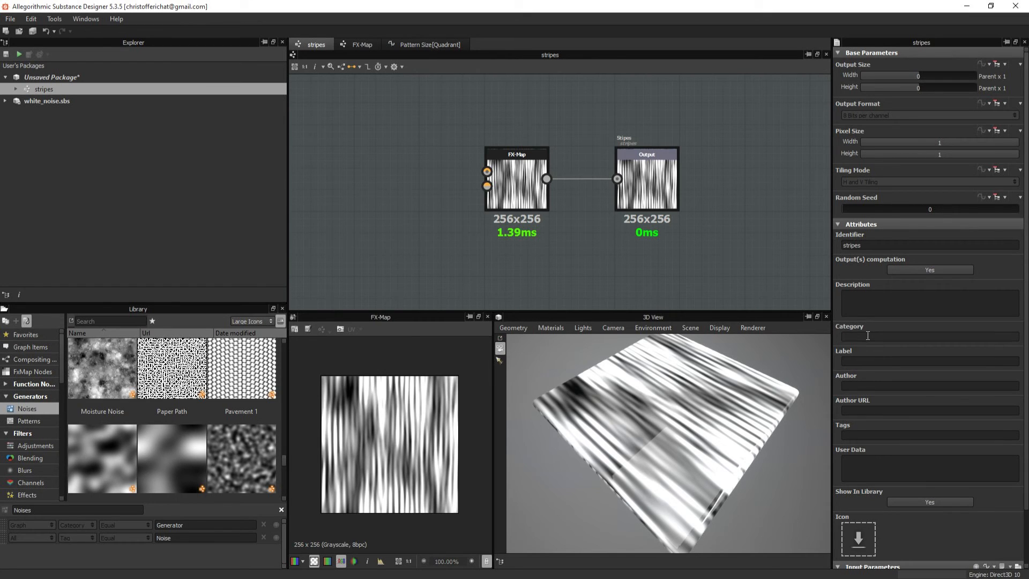
type("General")
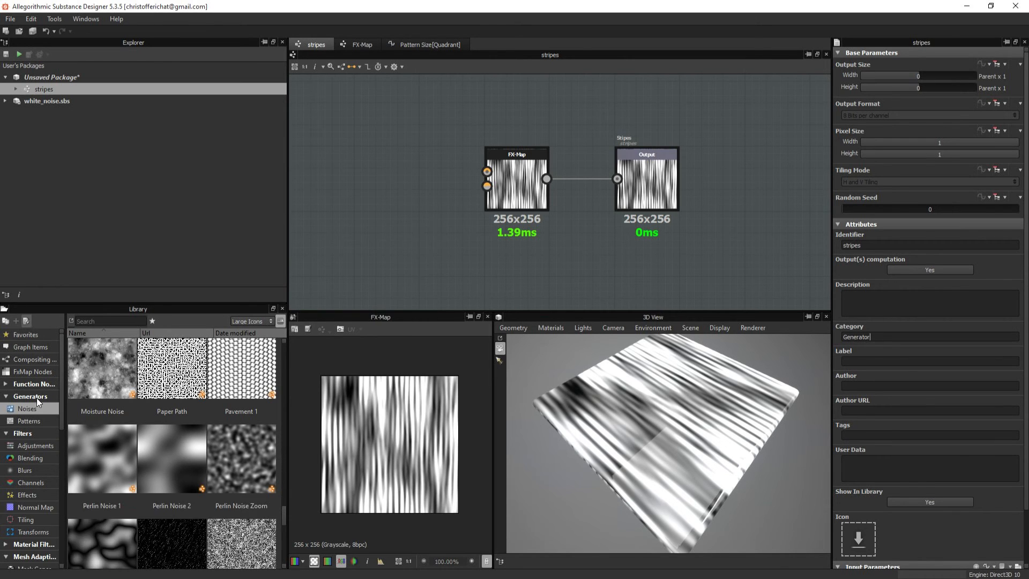
scroll("down", 3)
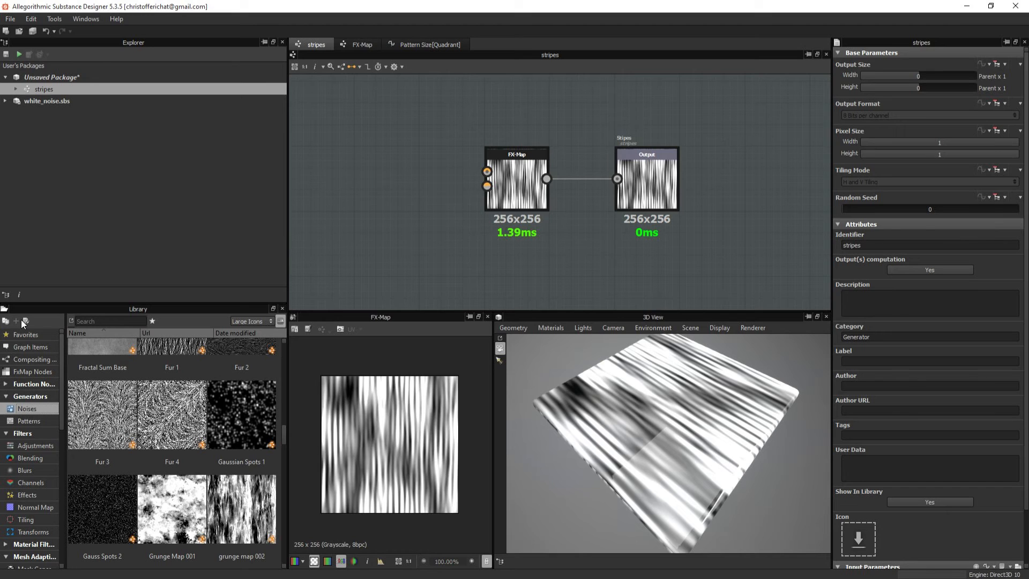
Enter Noise in the stripes graph's Tags attribute
left_click(27, 321)
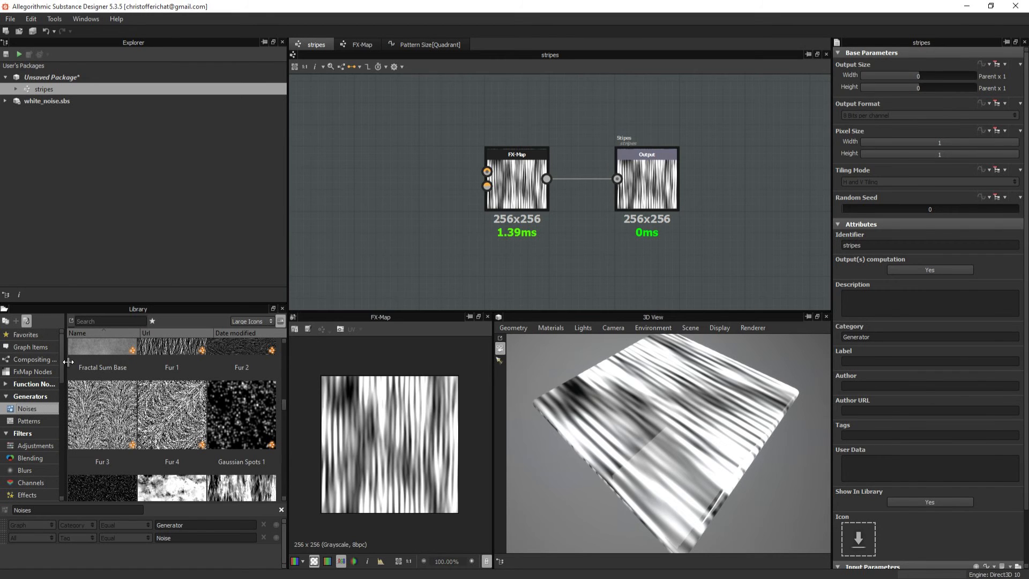
mouse_move(228, 532)
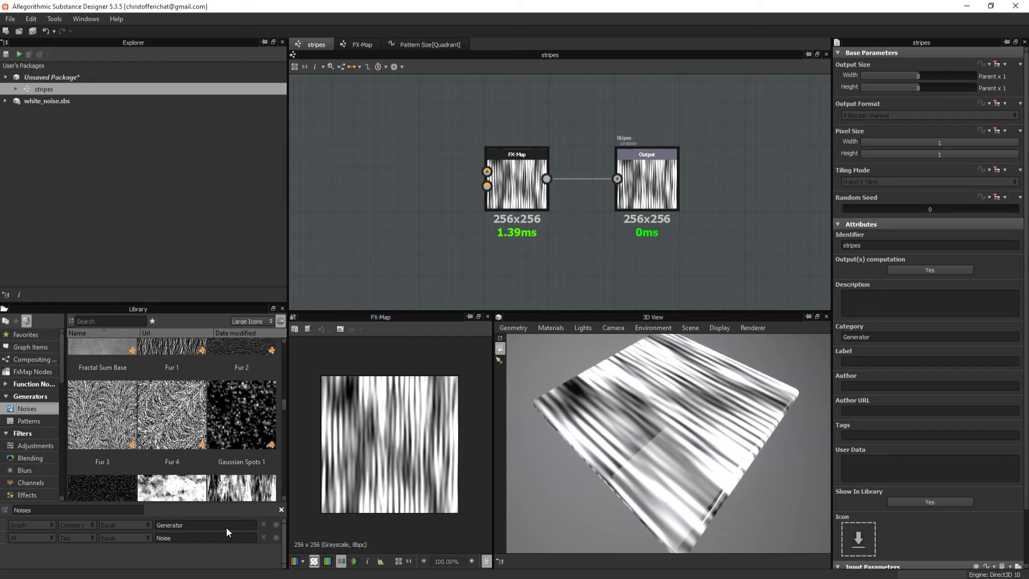
mouse_move(184, 534)
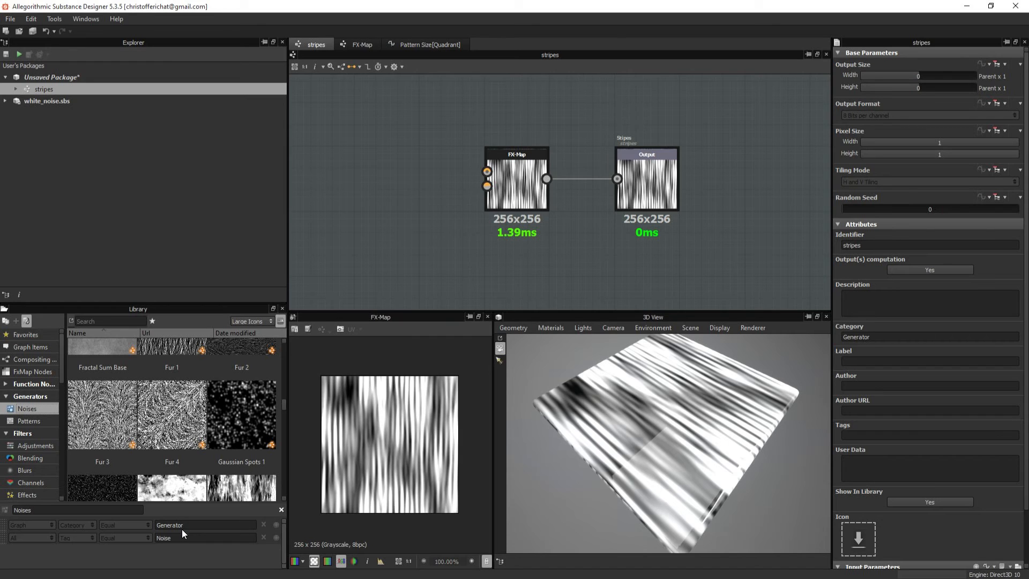
mouse_move(189, 535)
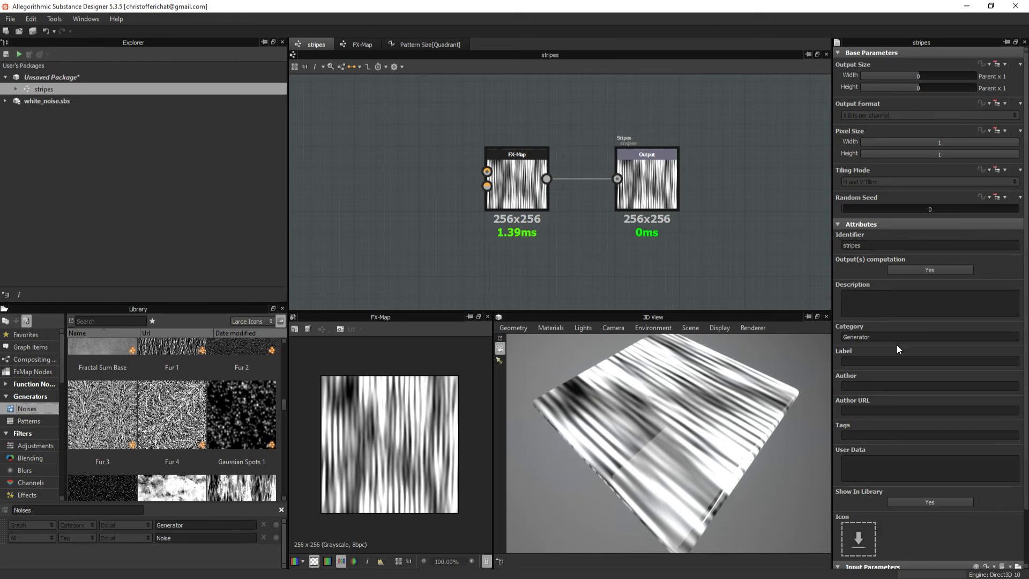
mouse_move(18, 547)
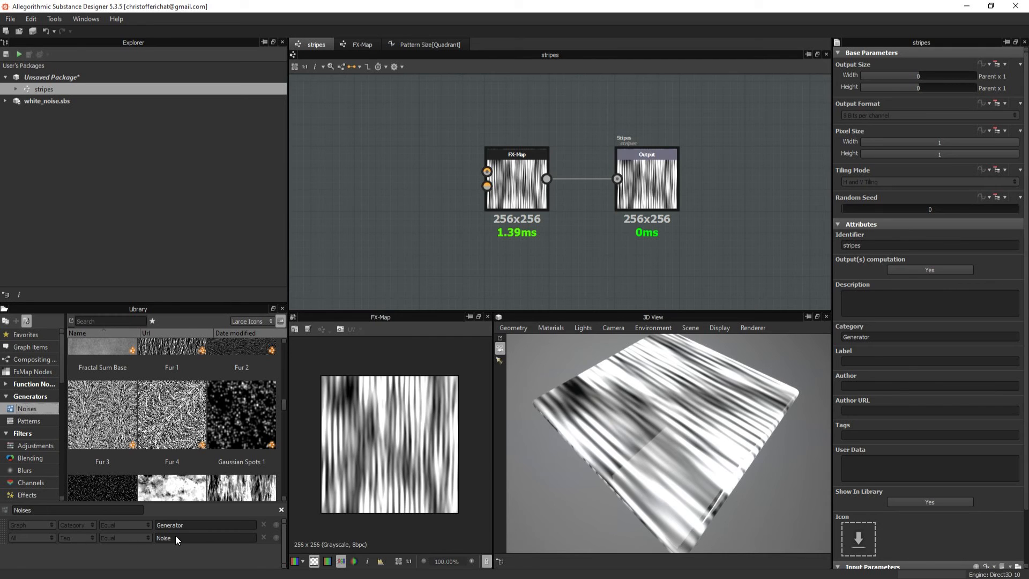
left_click(926, 435)
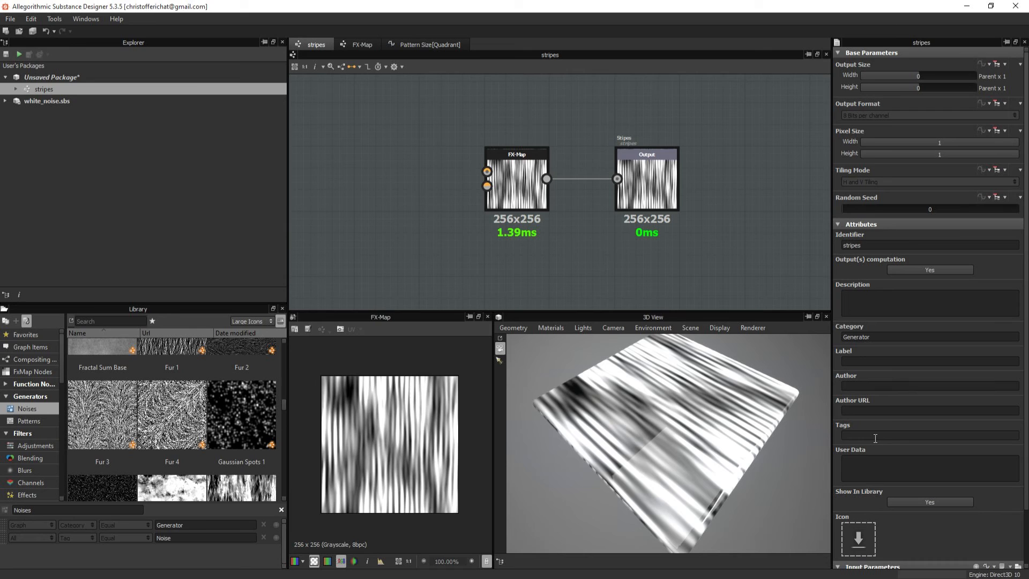
type("Noise")
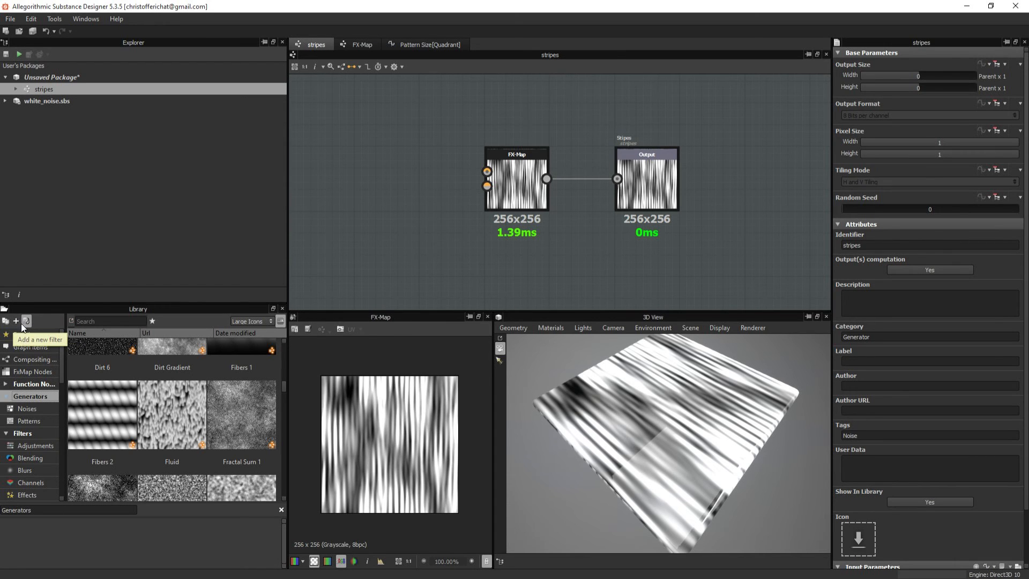
Add a library search filter set to check the Tag field
left_click(27, 321)
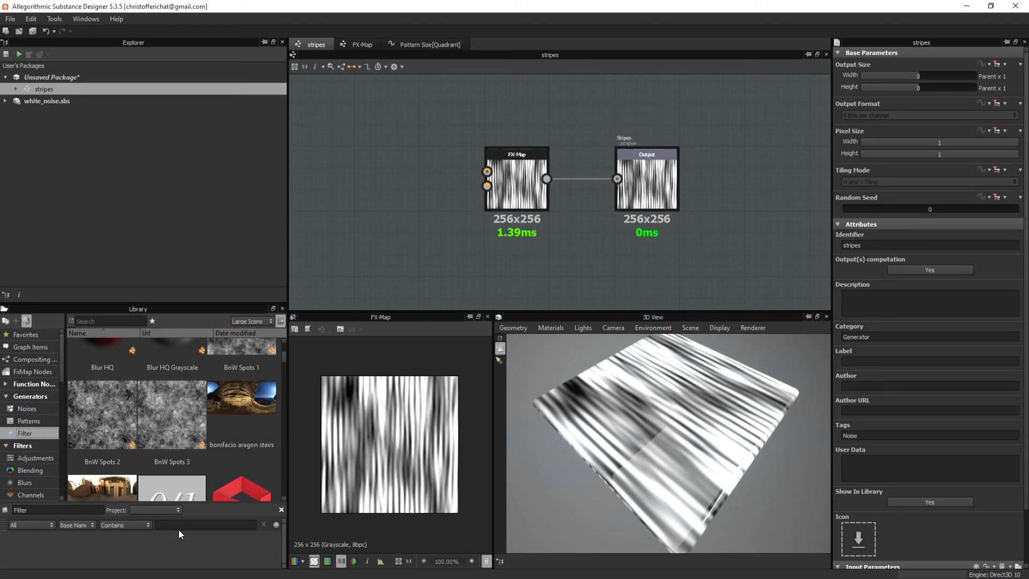
left_click(75, 524)
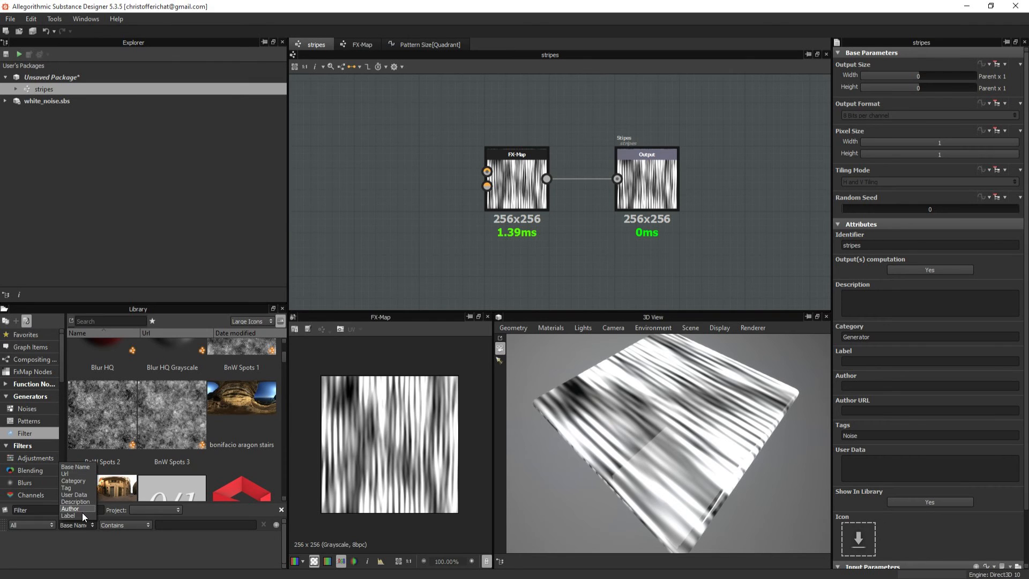
left_click(67, 488)
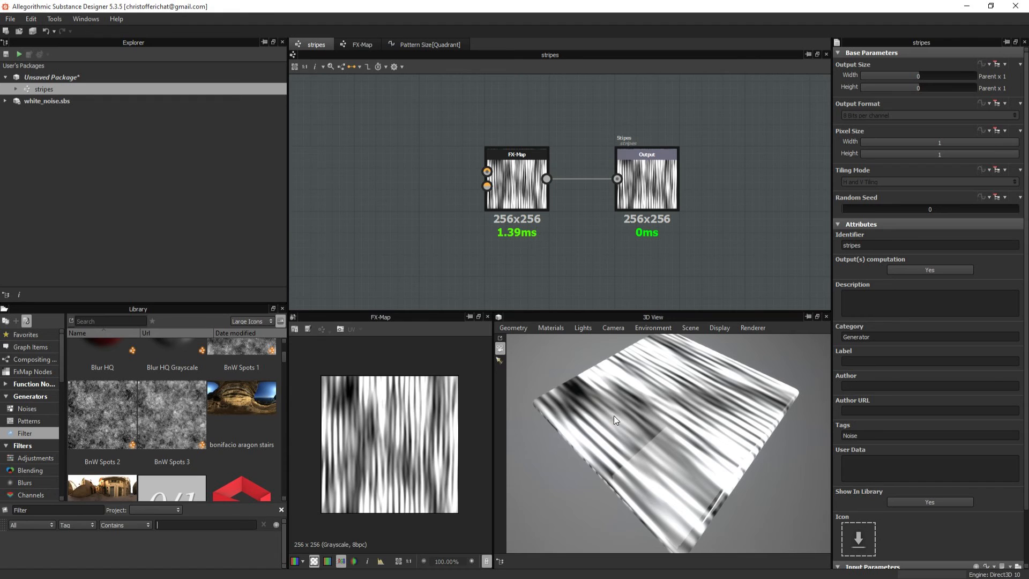
mouse_move(30, 436)
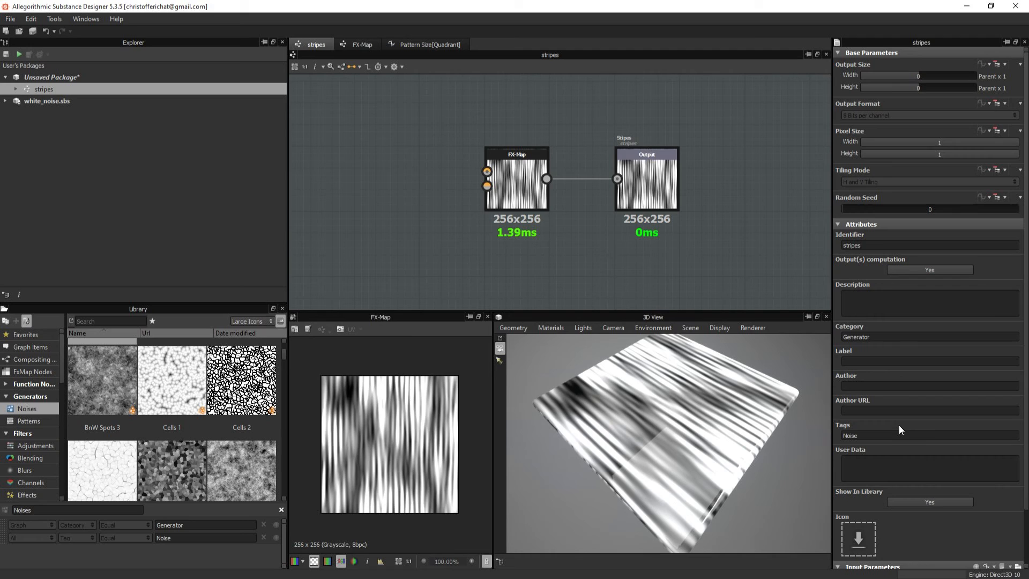
mouse_move(864, 359)
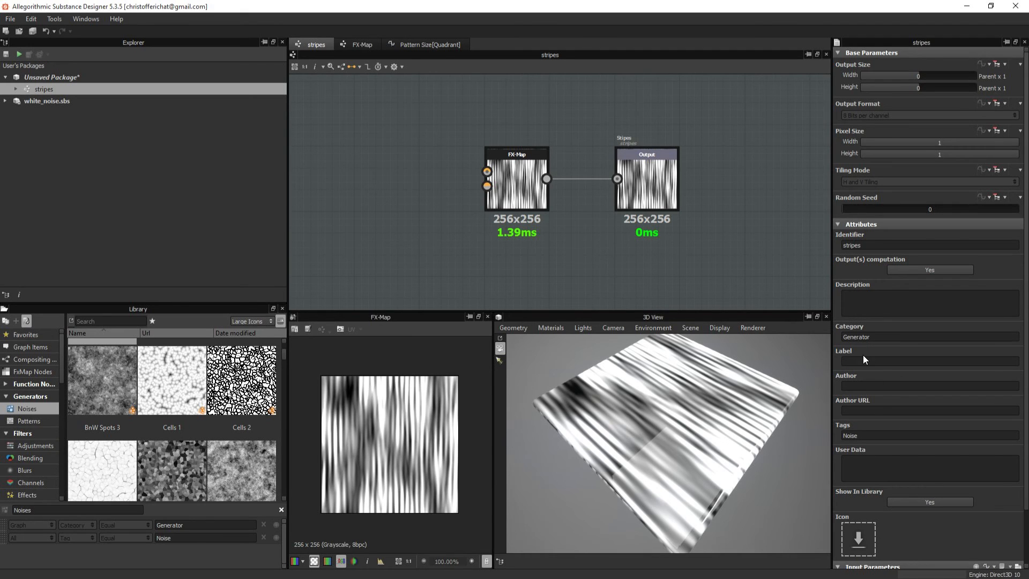
Enter Stripes as the graph's label, then bring up the application preferences
left_click(926, 386)
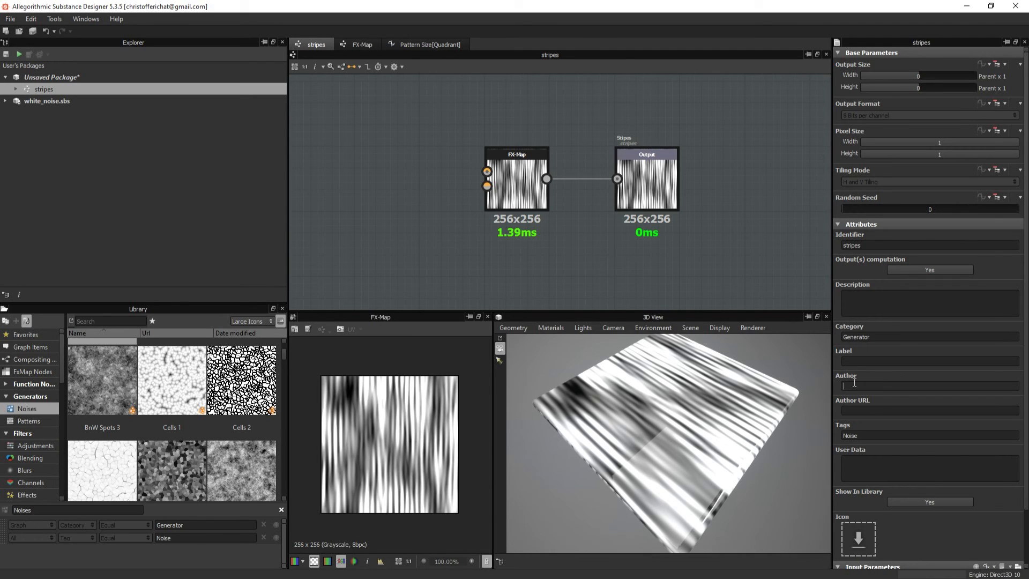
type("s")
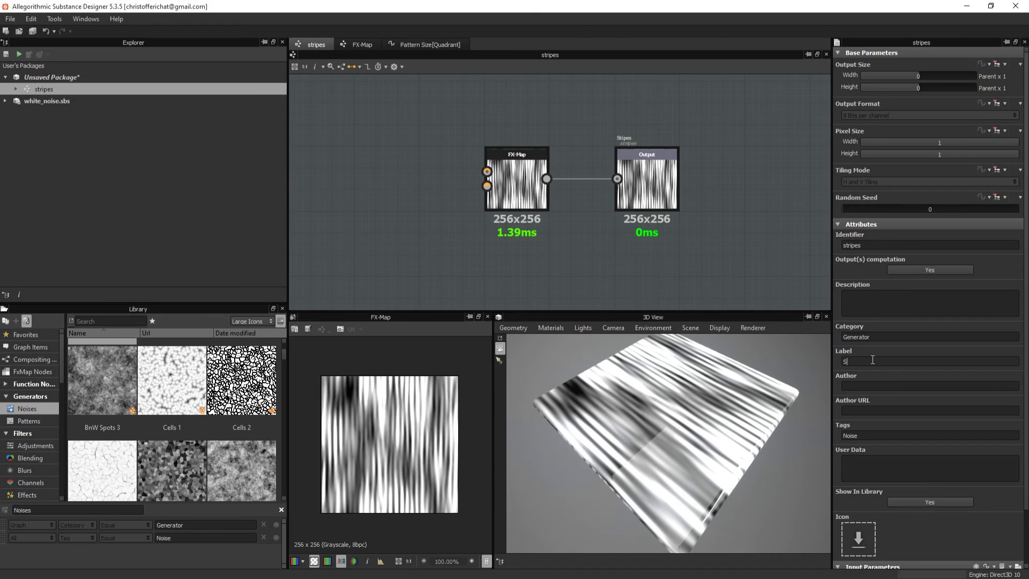
type("tripes")
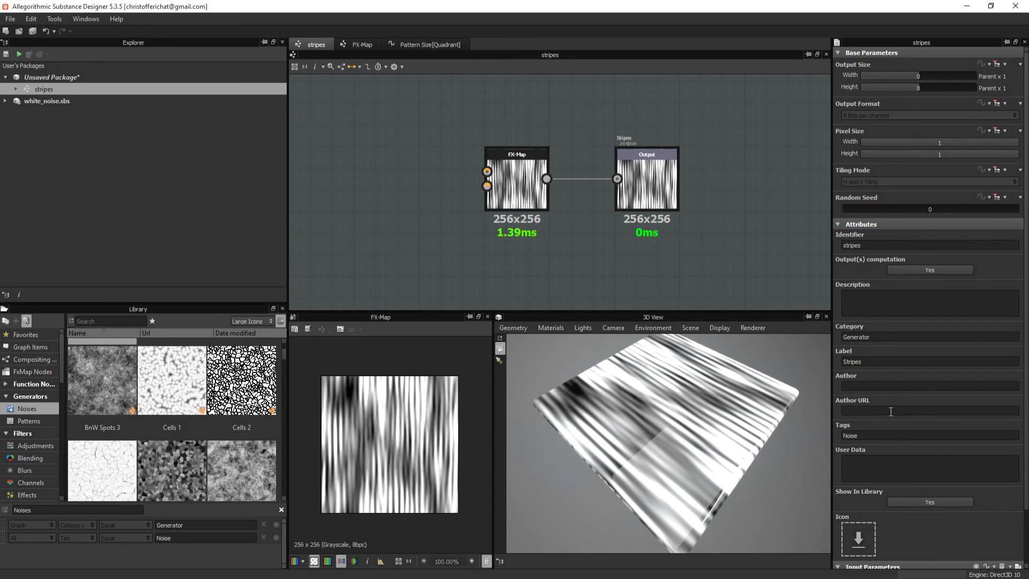
mouse_move(901, 431)
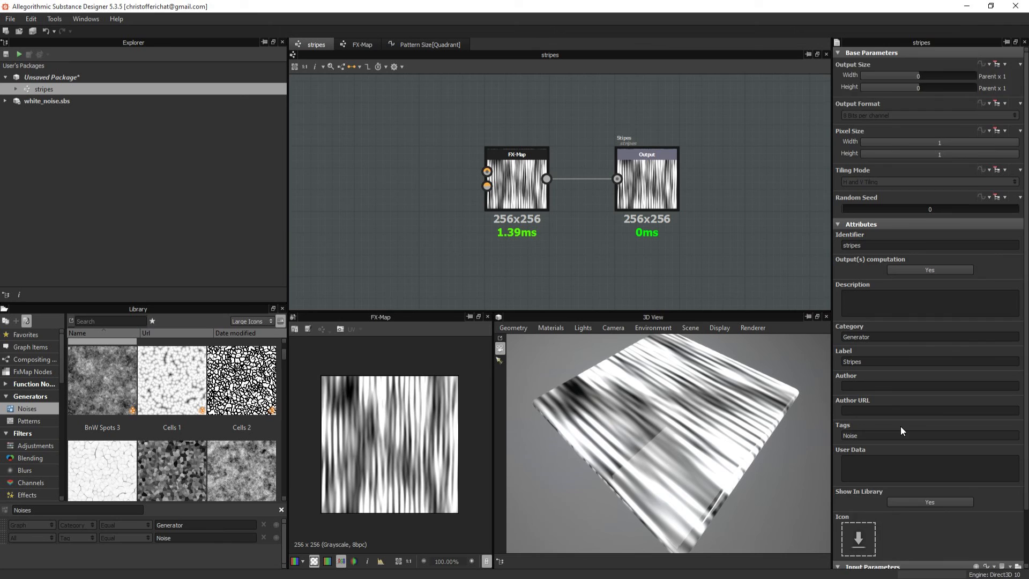
mouse_move(630, 107)
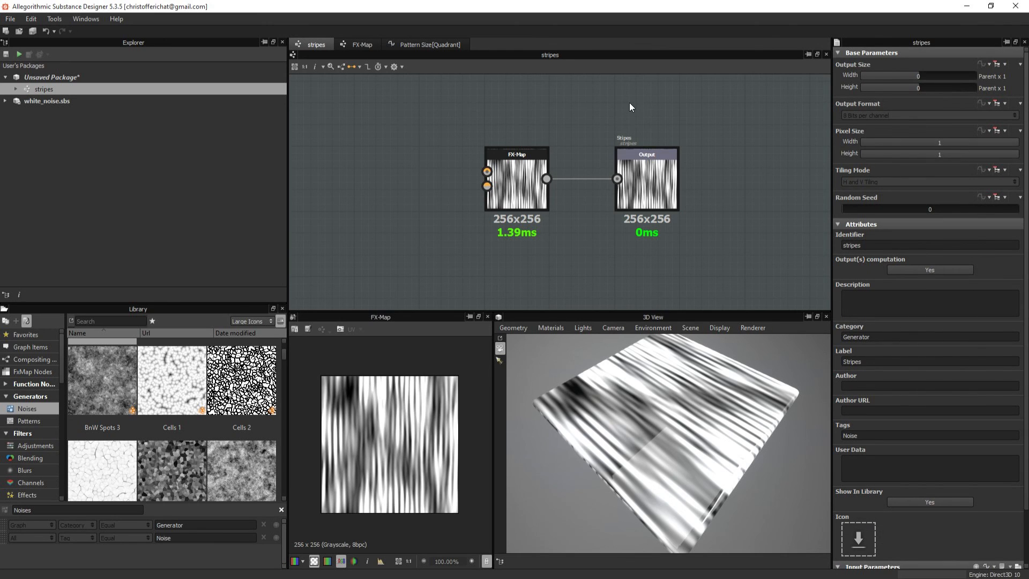
left_click(30, 18)
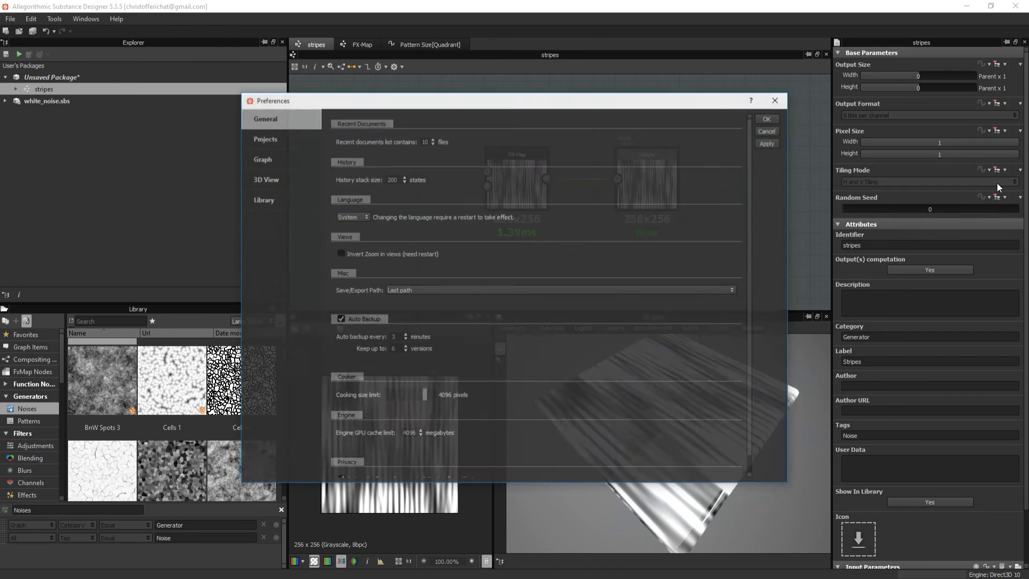
Review the Projects library paths, accept the preferences, and select the stripes.sbs package
left_click(264, 138)
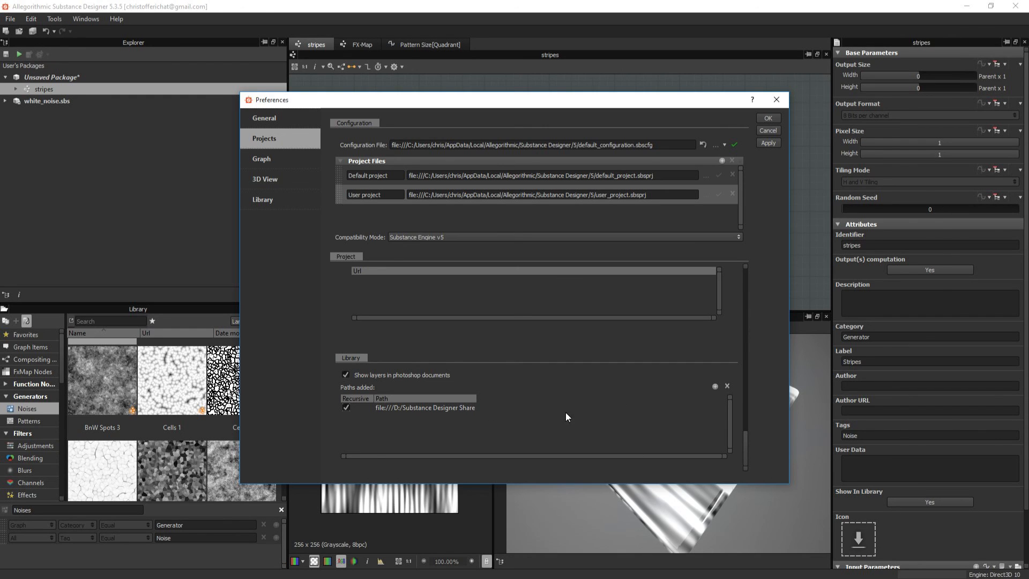
mouse_move(511, 420)
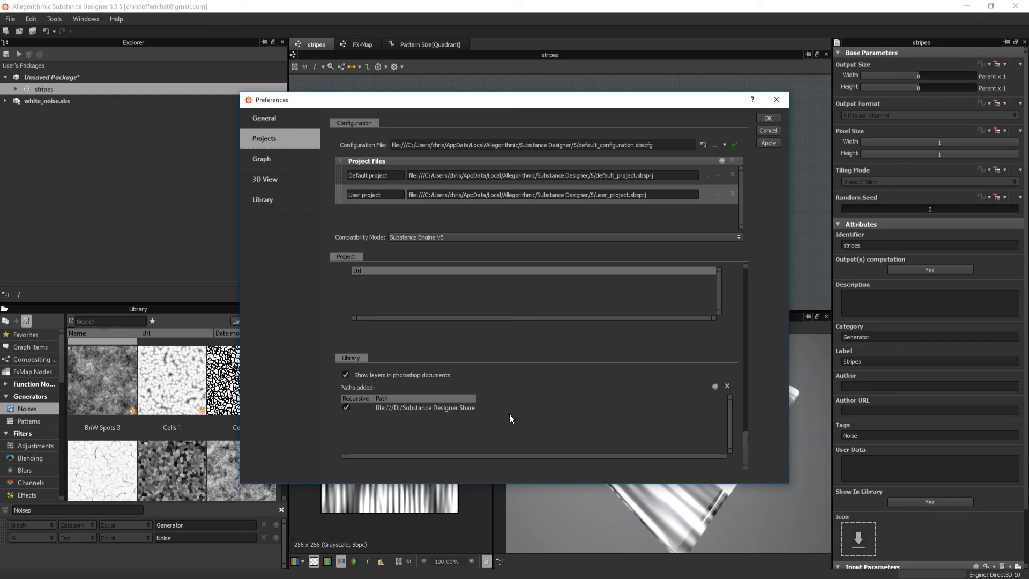
mouse_move(505, 417)
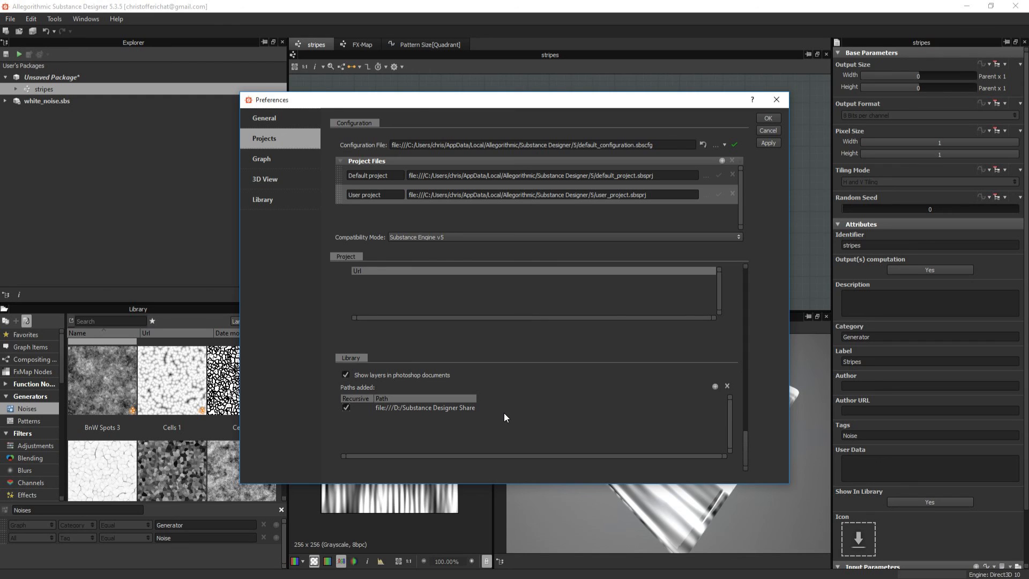
mouse_move(511, 408)
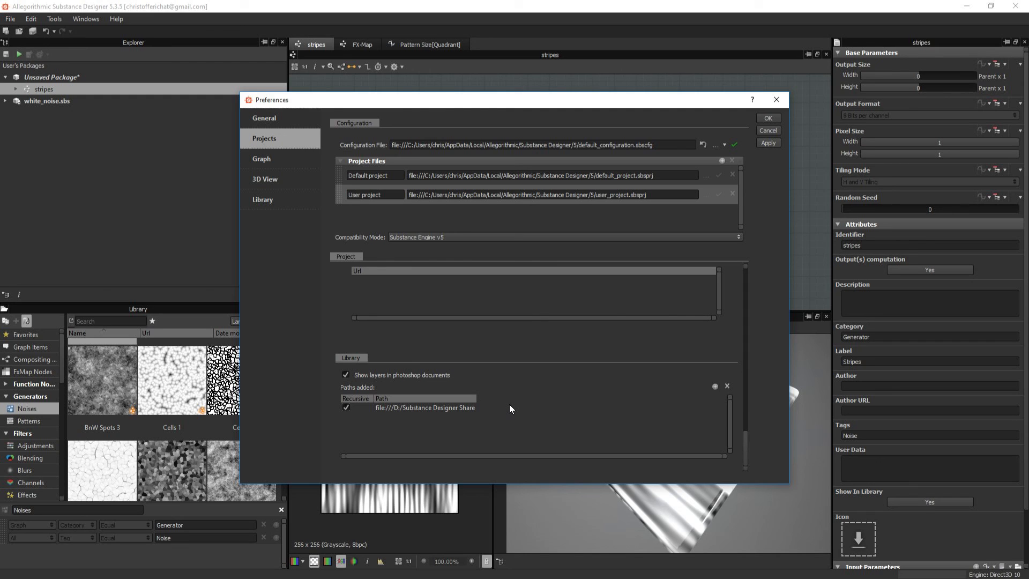
mouse_move(505, 384)
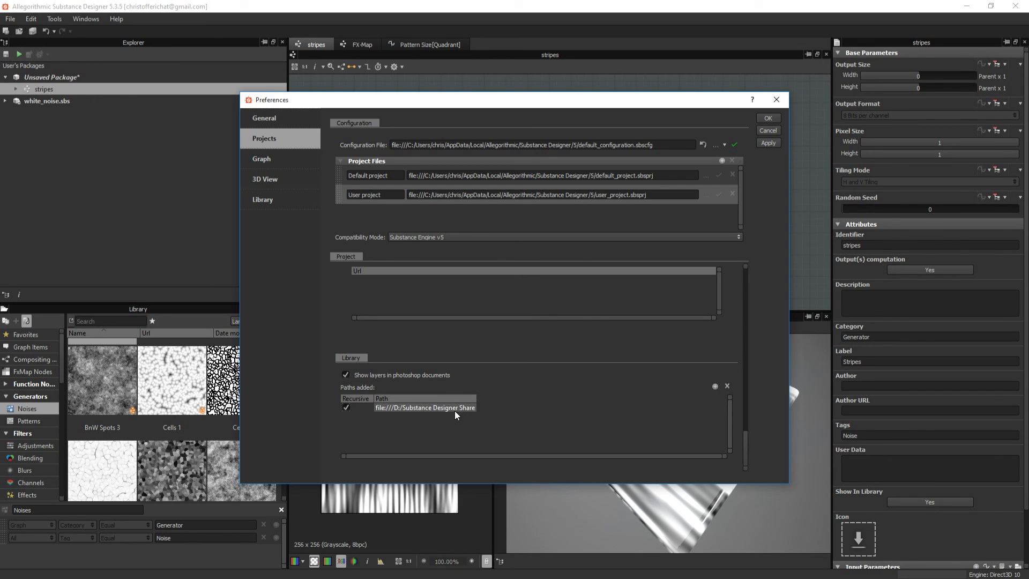
mouse_move(434, 410)
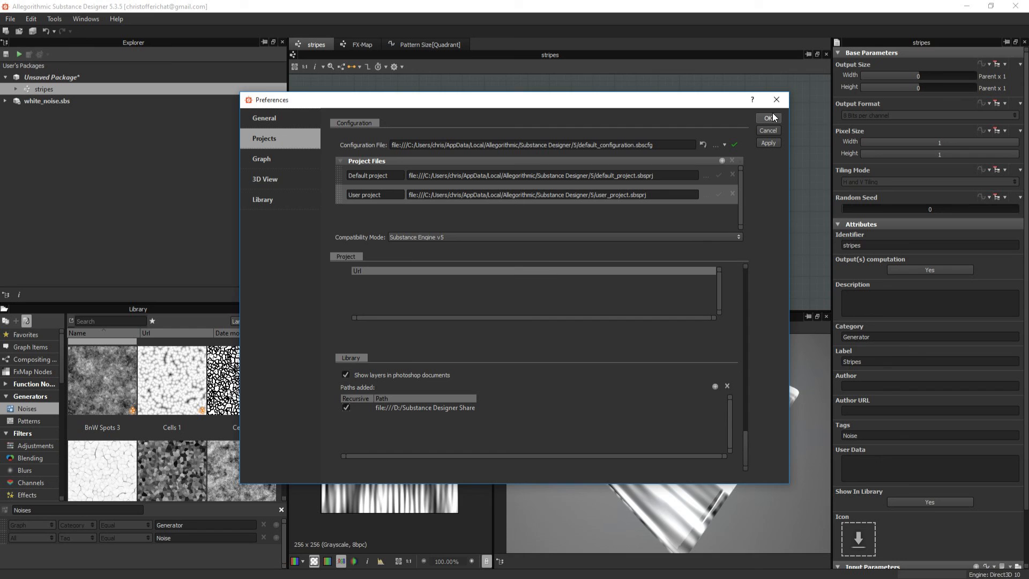
left_click(767, 118)
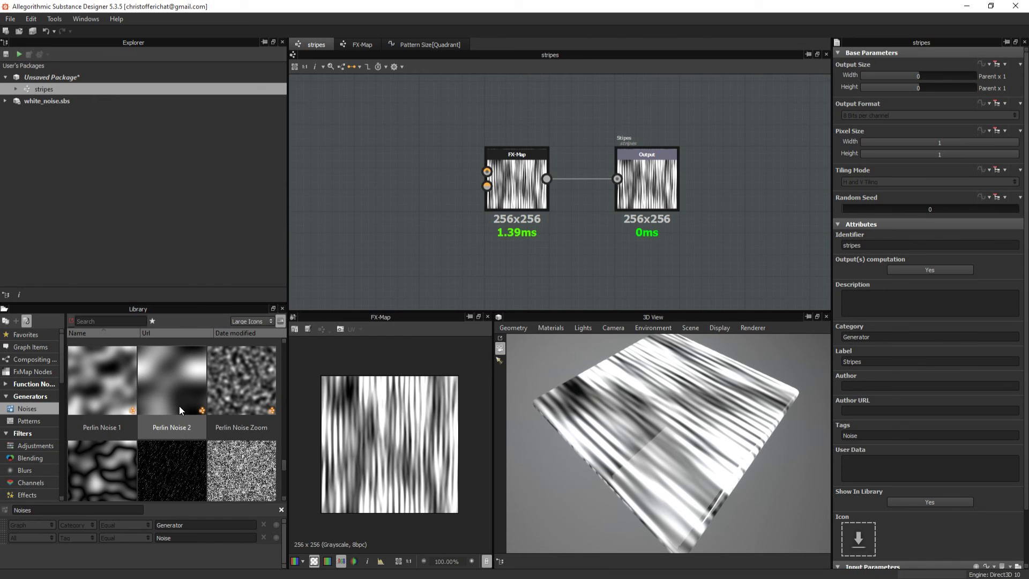
left_click(39, 77)
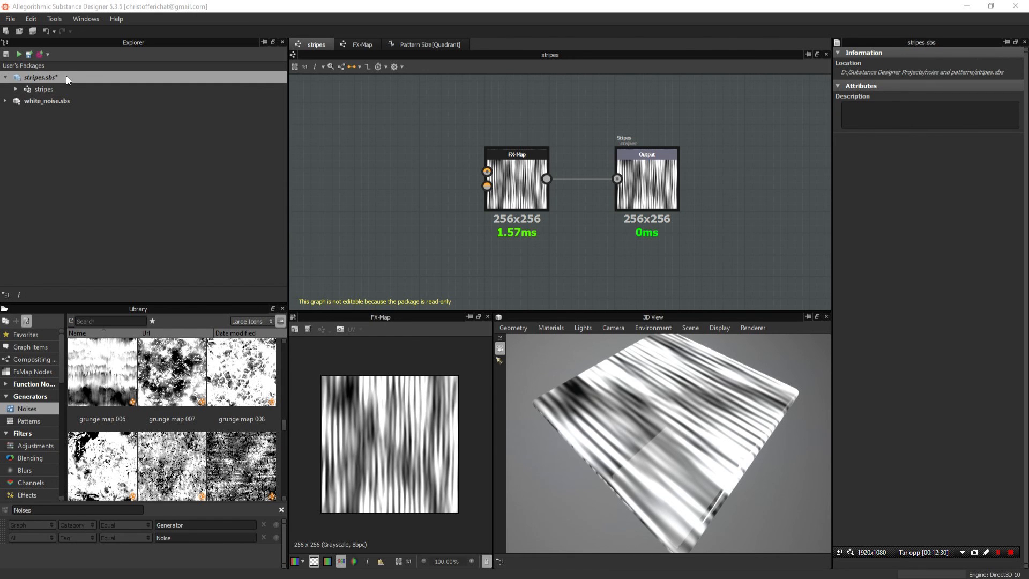
Publish the stripes package as stripes.sbsar into the Share folder, exposing output size and random seed with default options
right_click(39, 78)
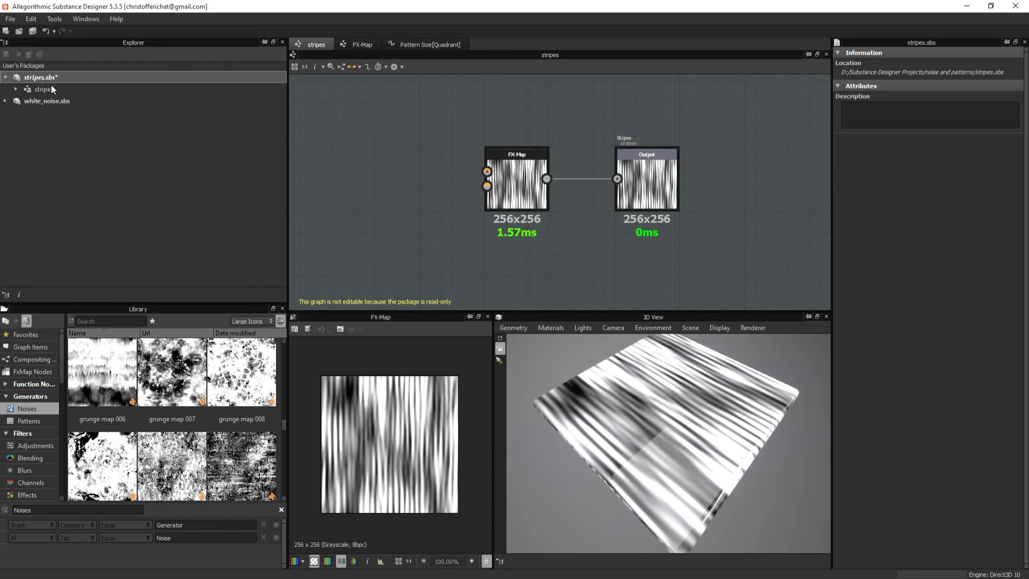
mouse_move(28, 54)
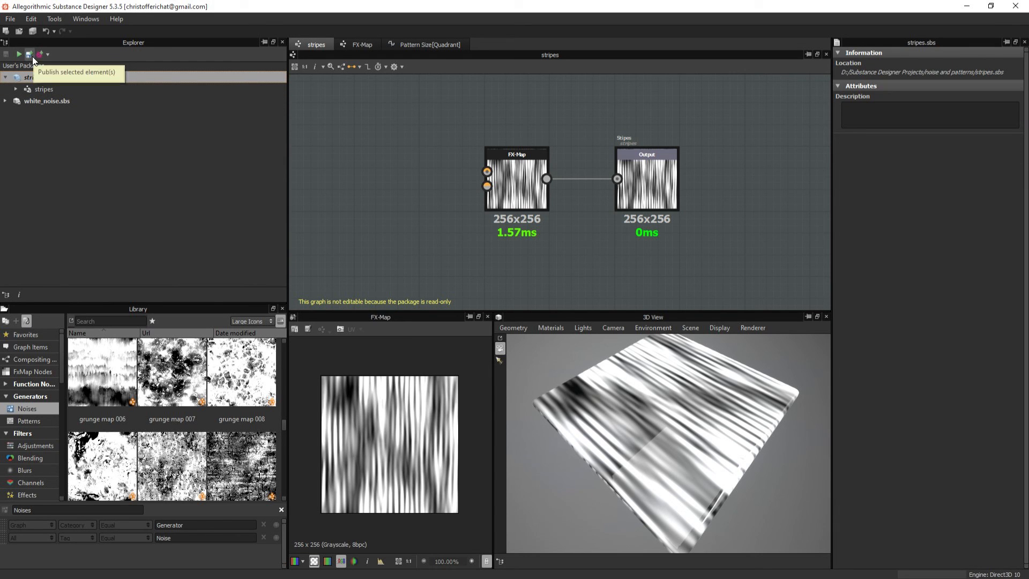
left_click(37, 54)
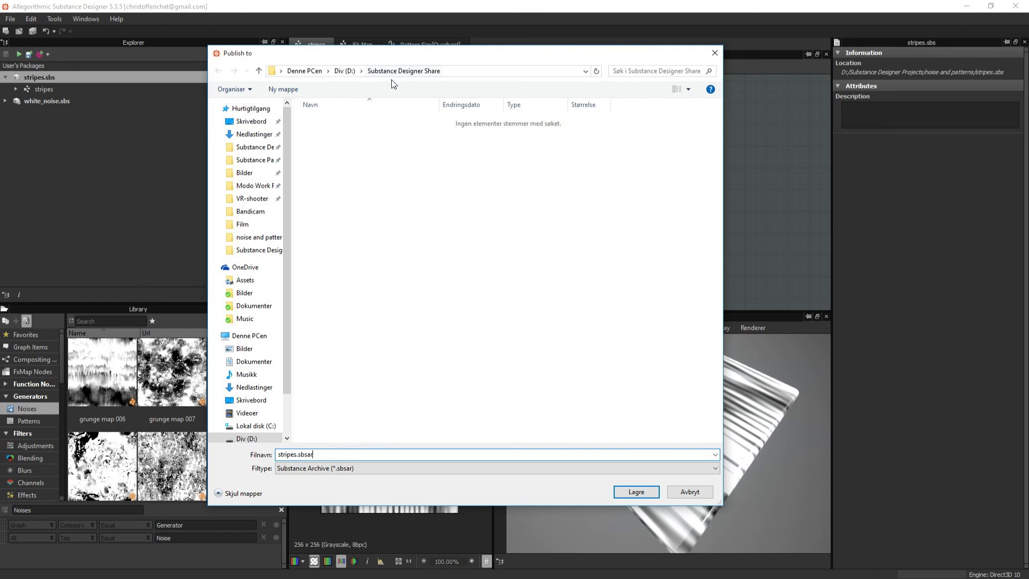
mouse_move(38, 19)
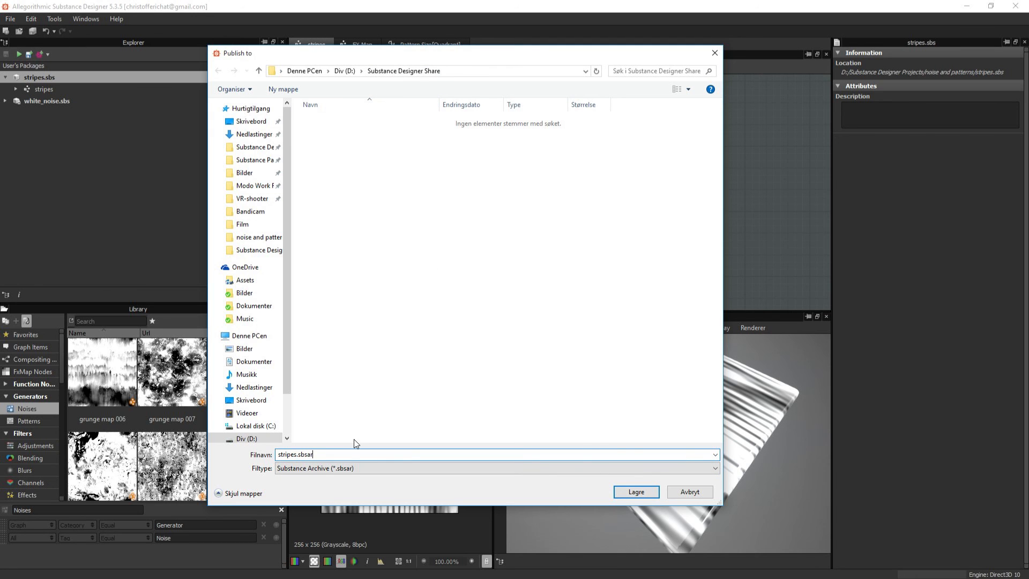
left_click(635, 492)
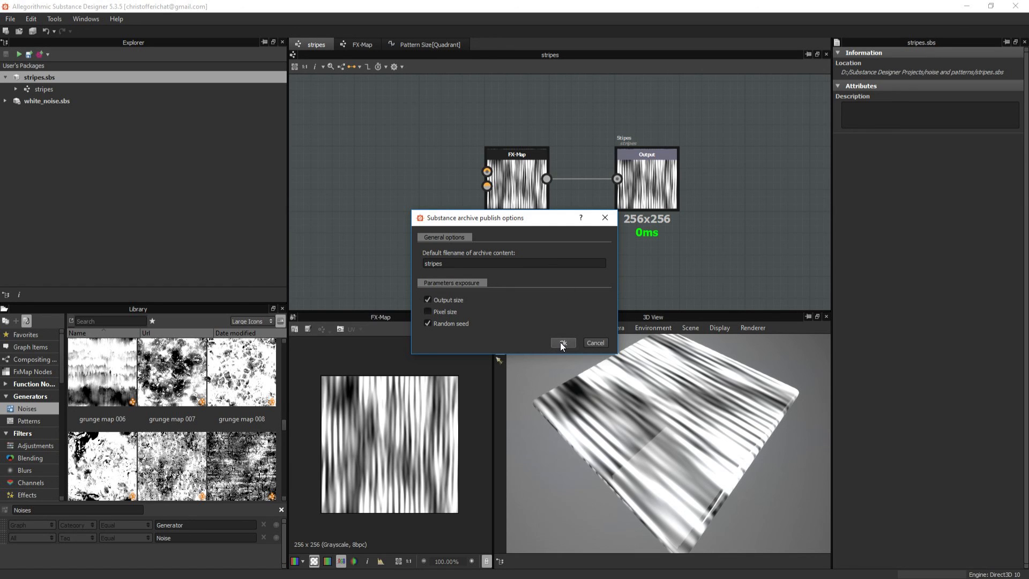
left_click(562, 342)
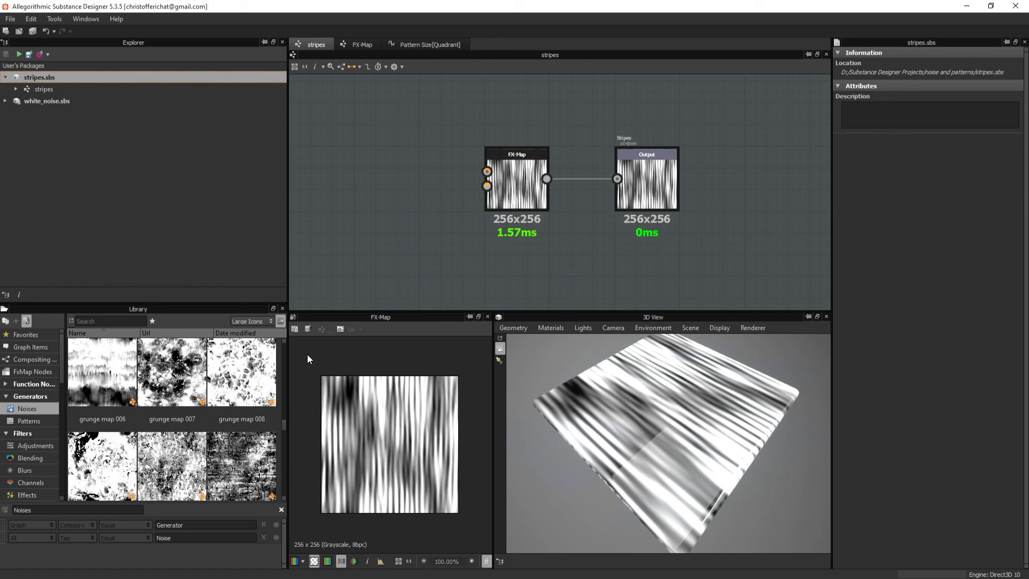